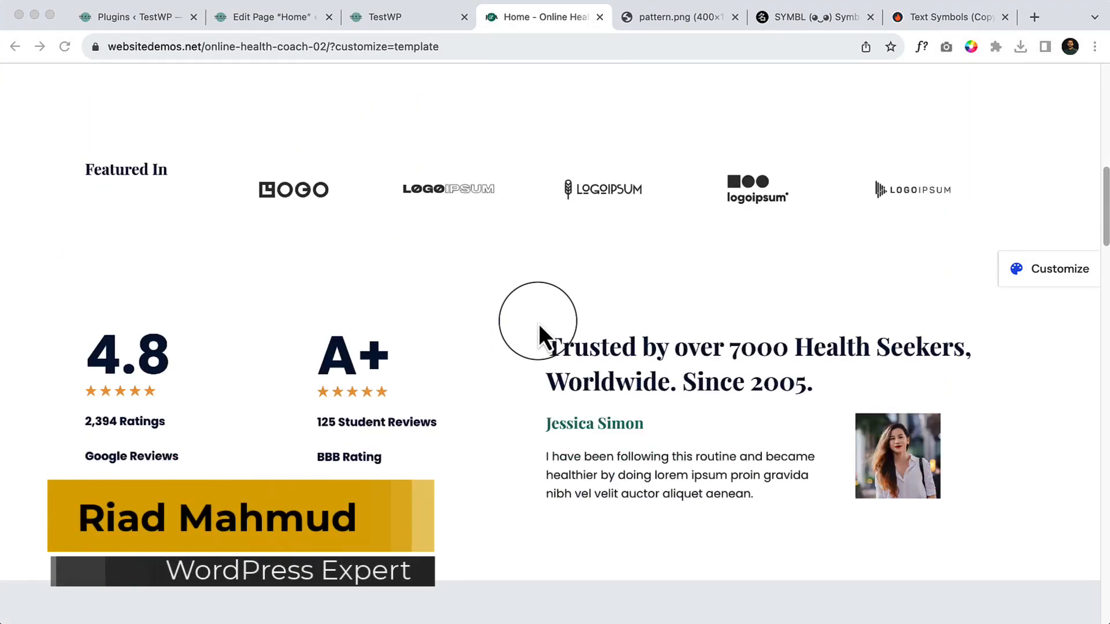
Step: Review the demo's Featured In row, then switch to the Edit Page 'Home' tab
{"action": "scroll", "scroll_direction": "down", "scroll_amount": 3}
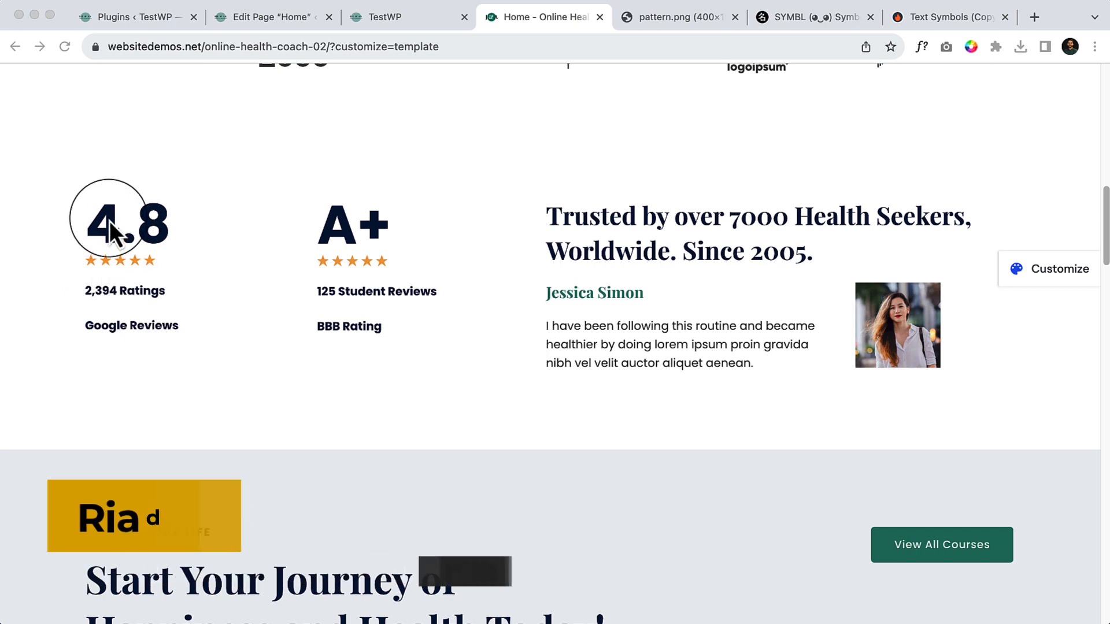
{"action": "scroll", "scroll_direction": "up", "scroll_amount": 3}
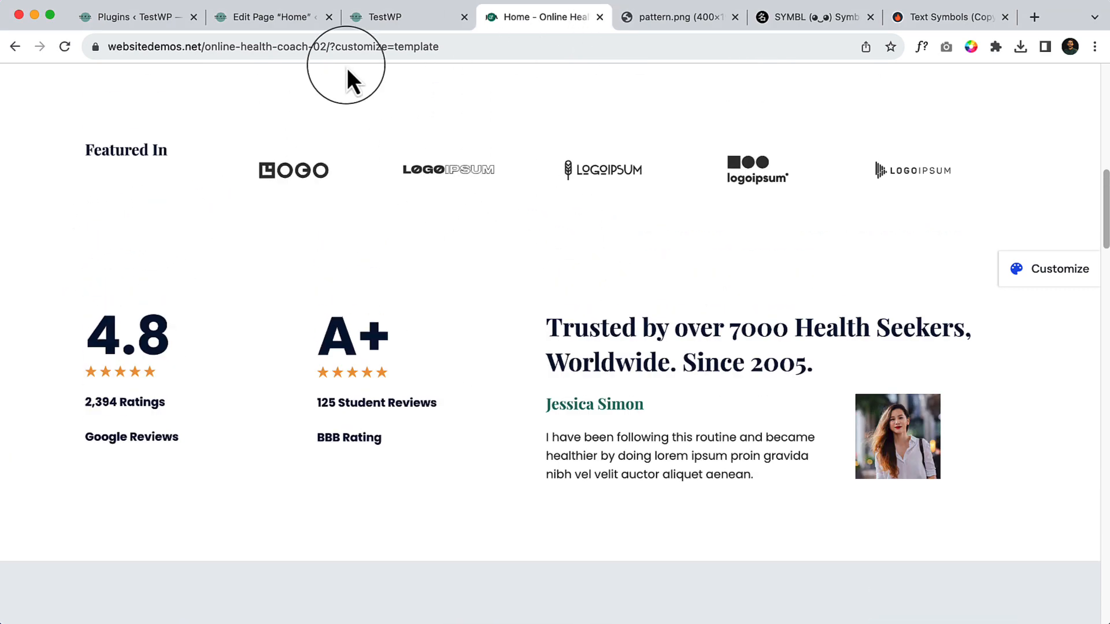
{"action": "left_click", "coordinate": [271, 16]}
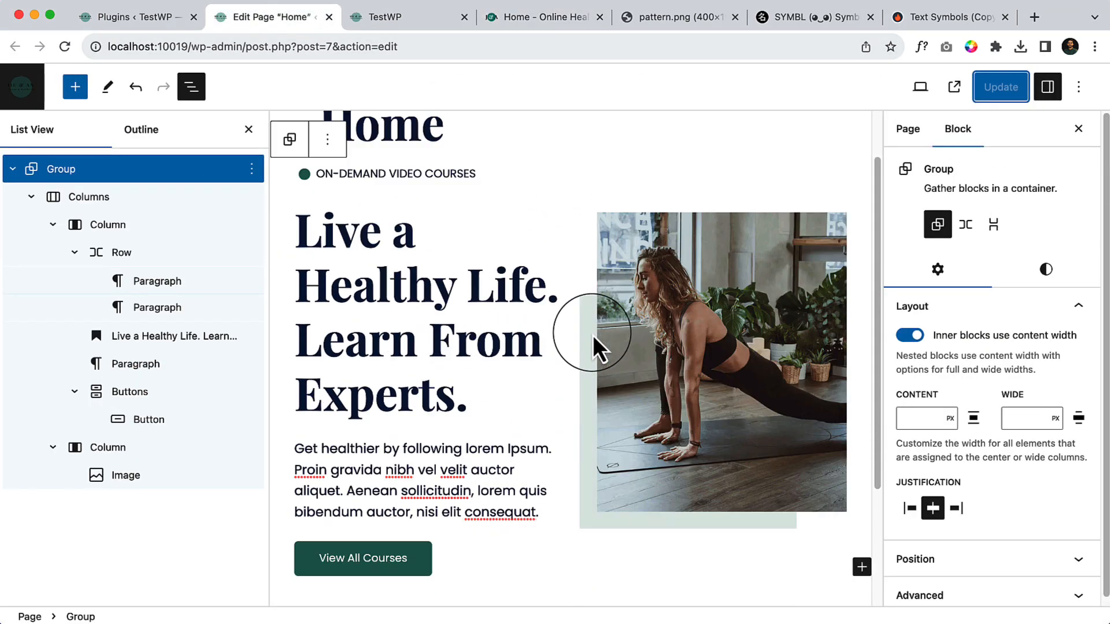
Step: Zoom Chrome out to 80% from its main menu
{"action": "left_click", "coordinate": [1094, 47]}
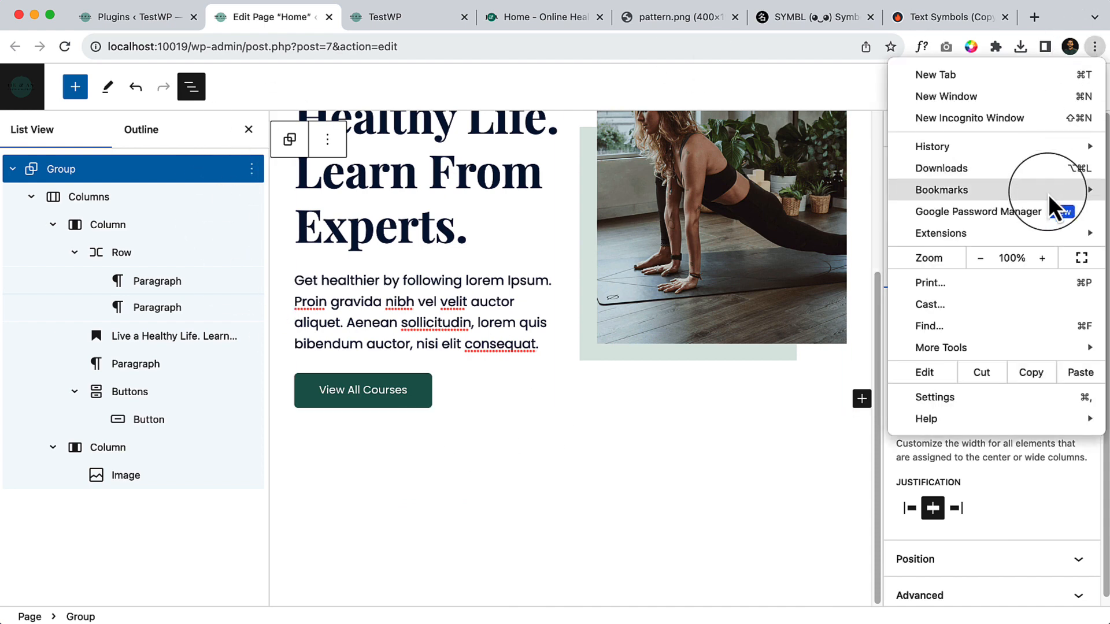
{"action": "left_click", "coordinate": [980, 258]}
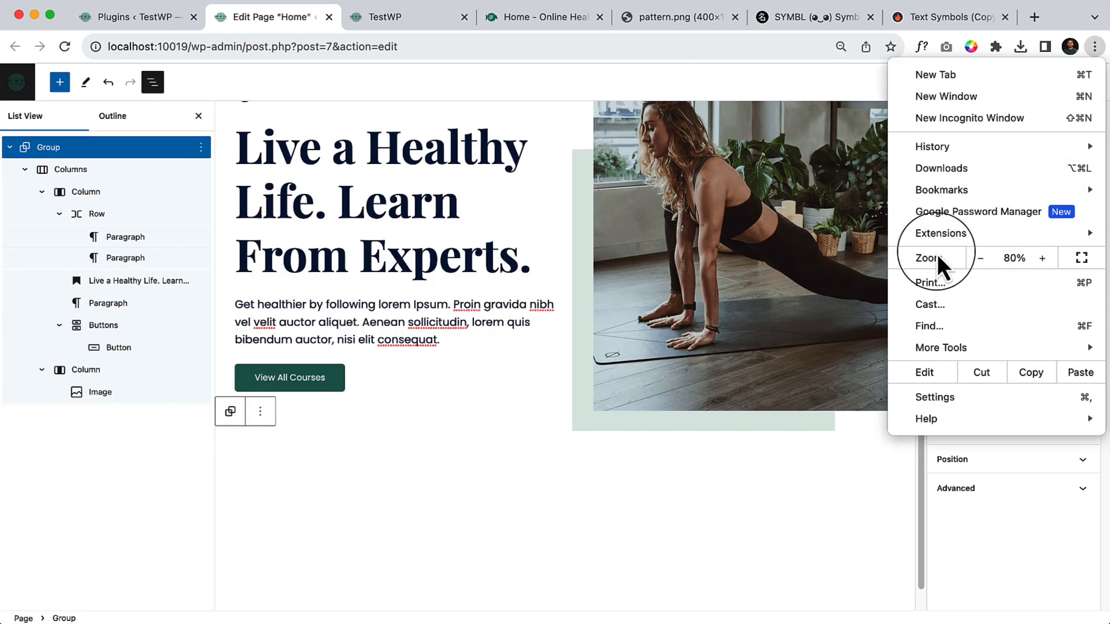
{"action": "left_click", "coordinate": [494, 338]}
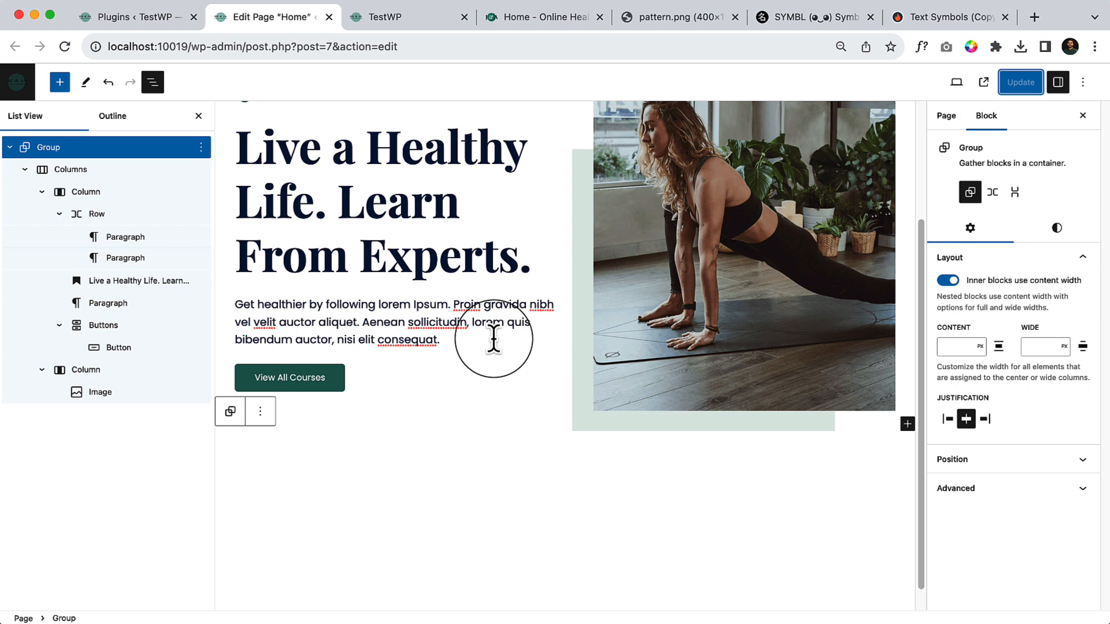
Step: Add a paragraph below the hero, type '/s' into it, and select the hero Group
{"action": "left_click", "coordinate": [945, 116]}
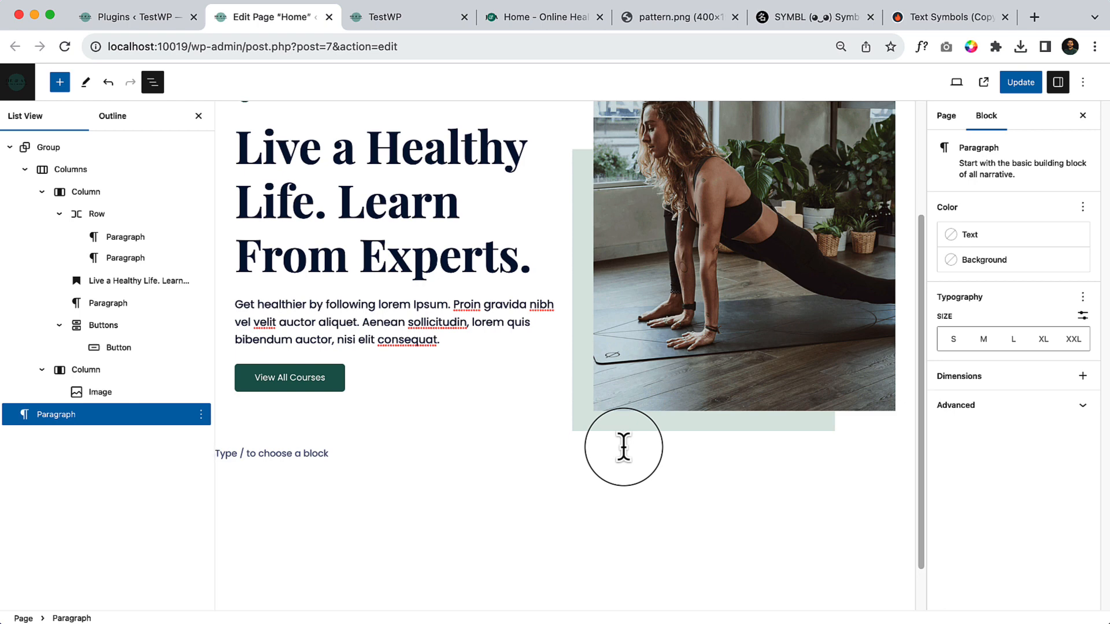
{"action": "mouse_move", "coordinate": [437, 437]}
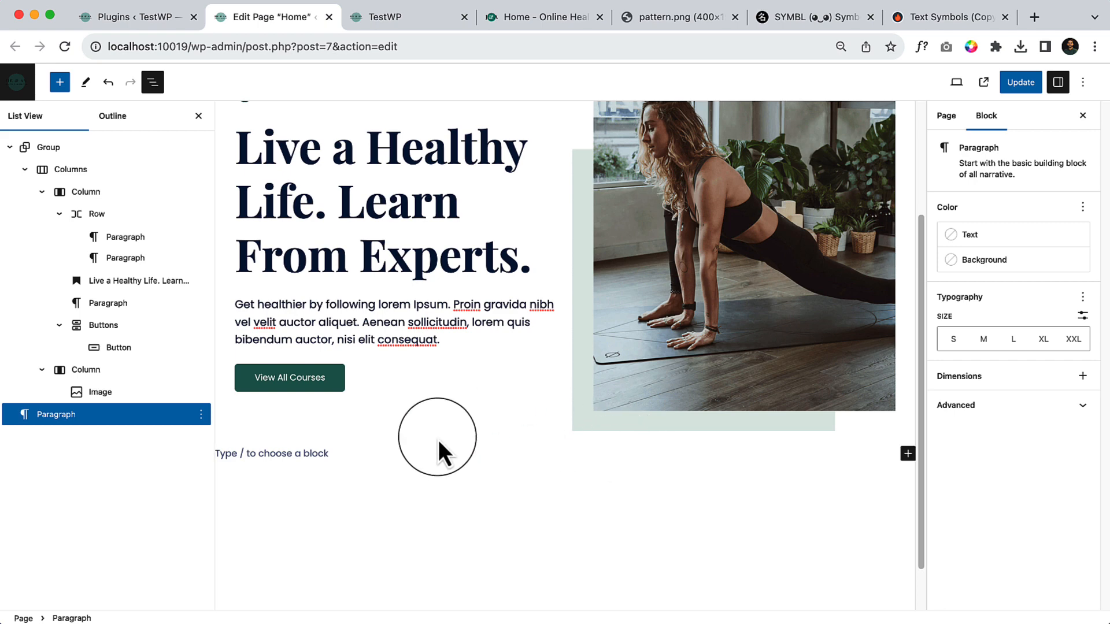
{"action": "mouse_move", "coordinate": [443, 460]}
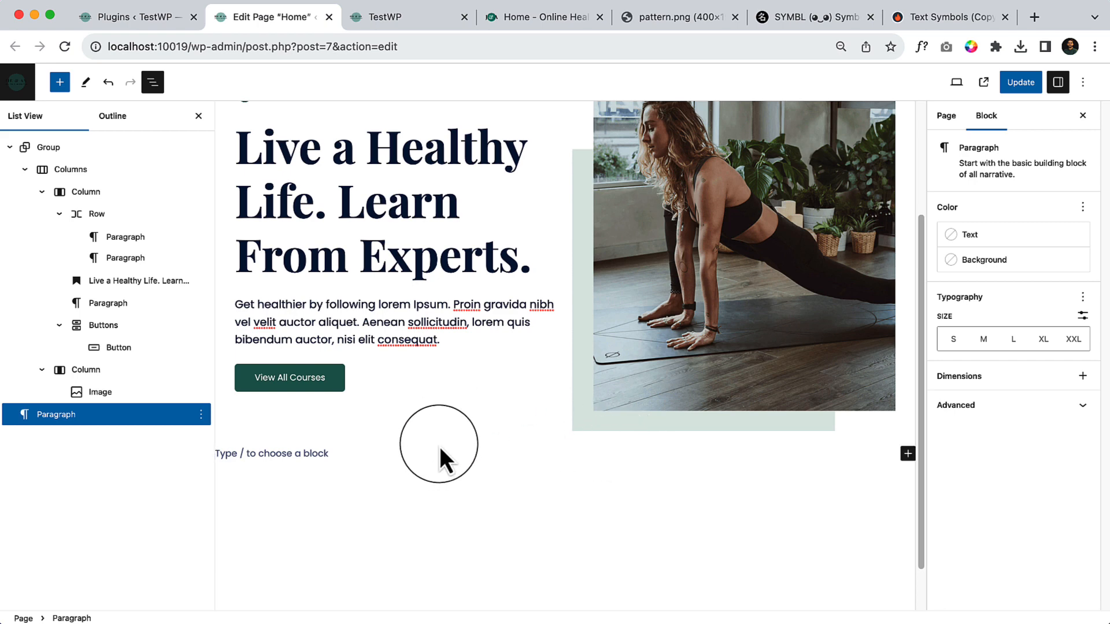
{"action": "mouse_move", "coordinate": [453, 127]}
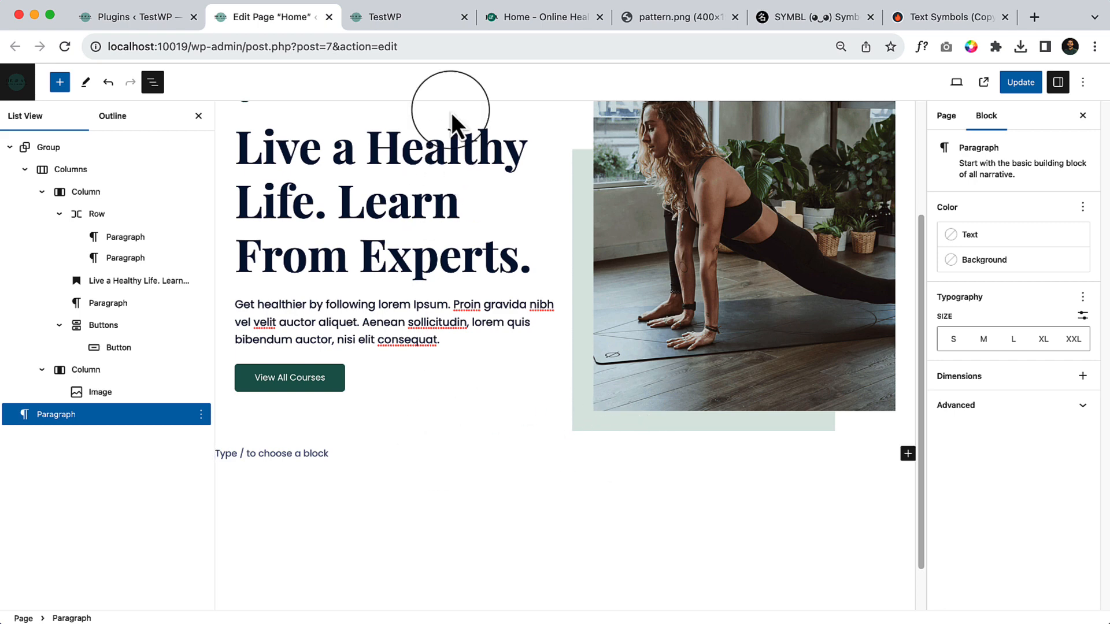
{"action": "left_click", "coordinate": [542, 17]}
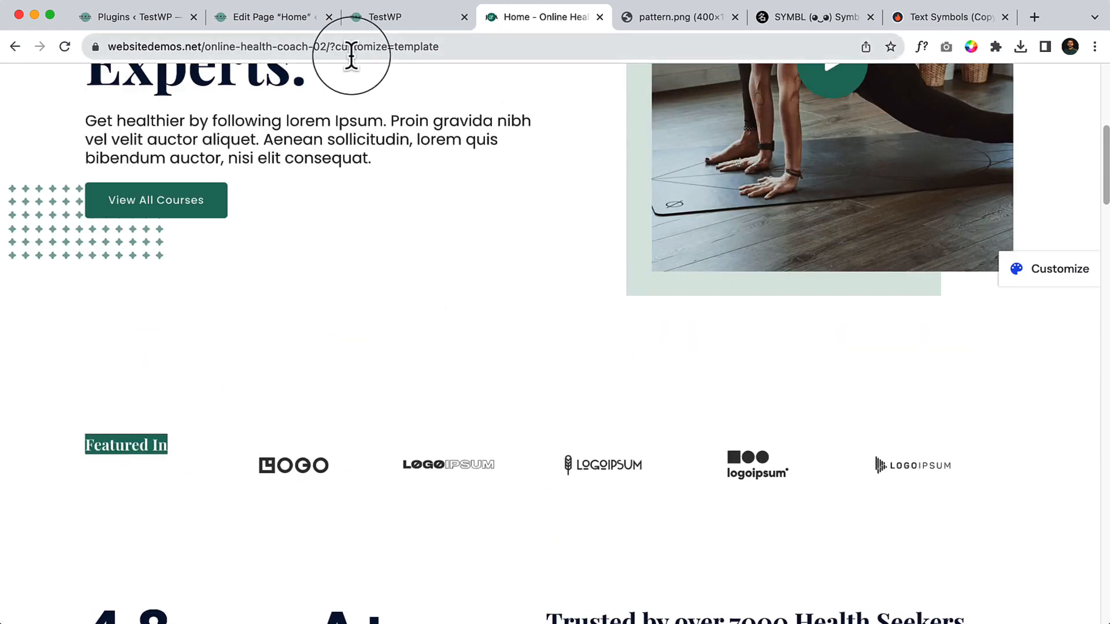
{"action": "left_click", "coordinate": [269, 16]}
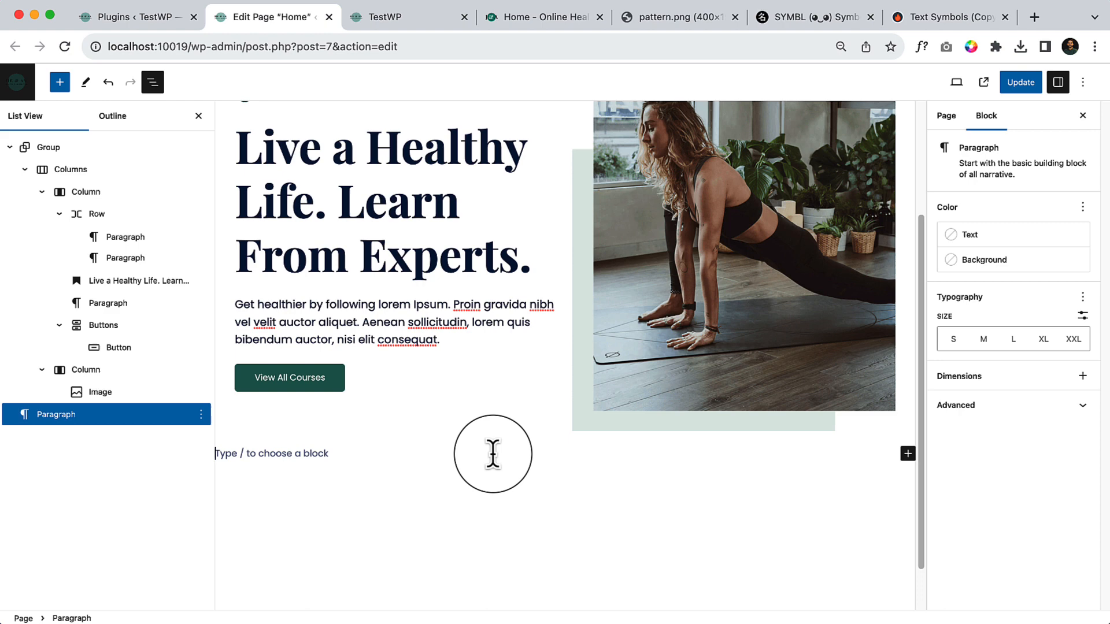
{"action": "type", "text": "/s"}
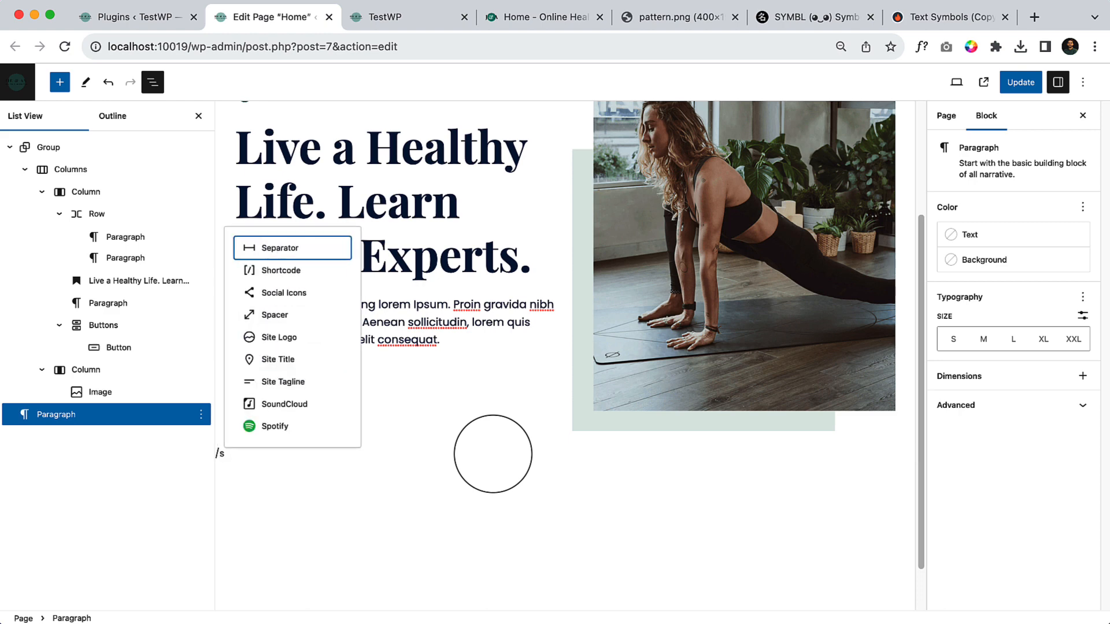
{"action": "left_click", "coordinate": [49, 148]}
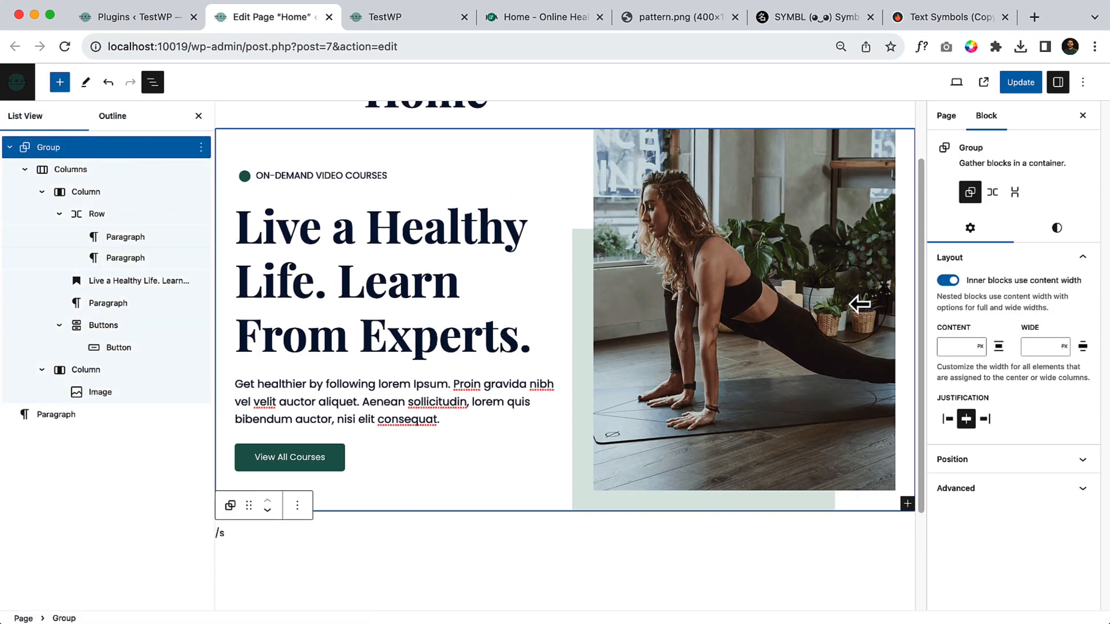
Step: Set the hero Group's Dimensions padding in Styles, then update the Home page
{"action": "left_click", "coordinate": [1057, 228]}
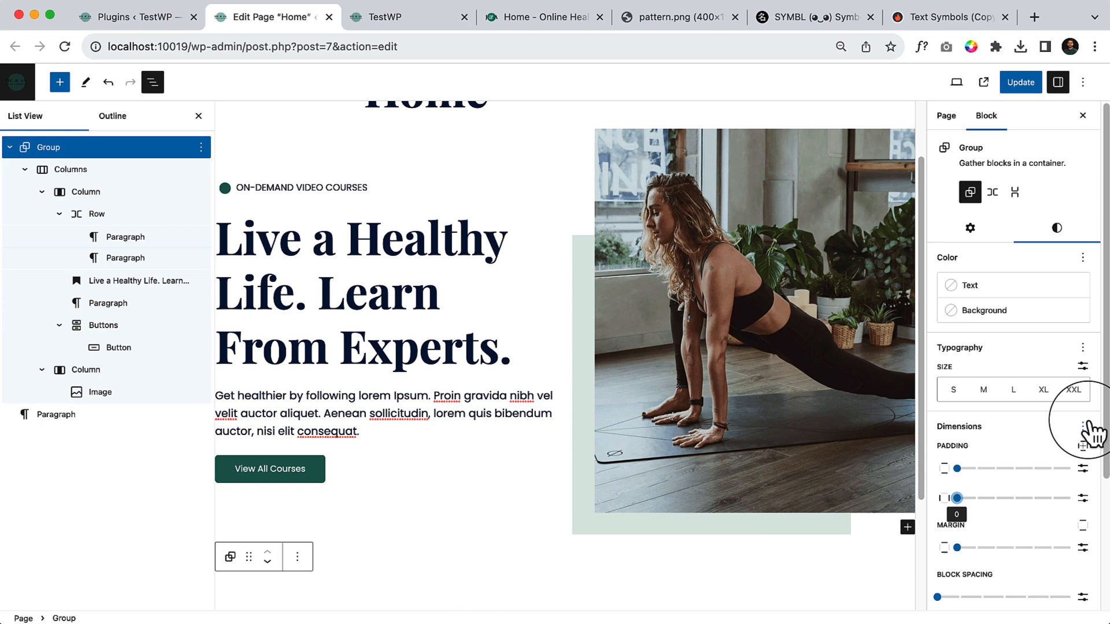
{"action": "left_click", "coordinate": [1082, 426]}
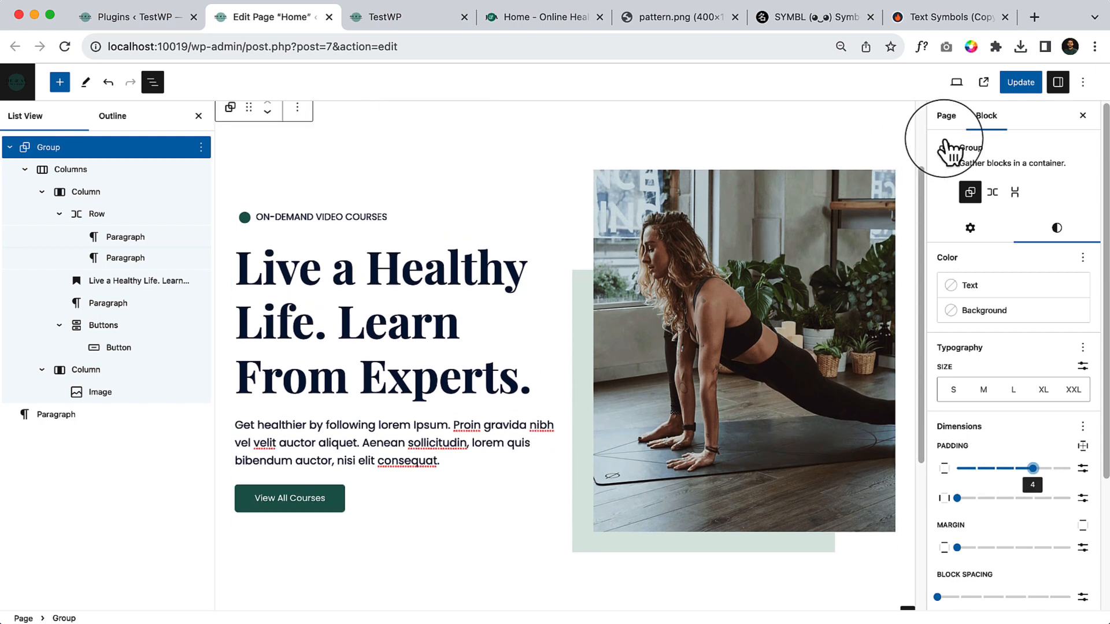
{"action": "left_click", "coordinate": [409, 16]}
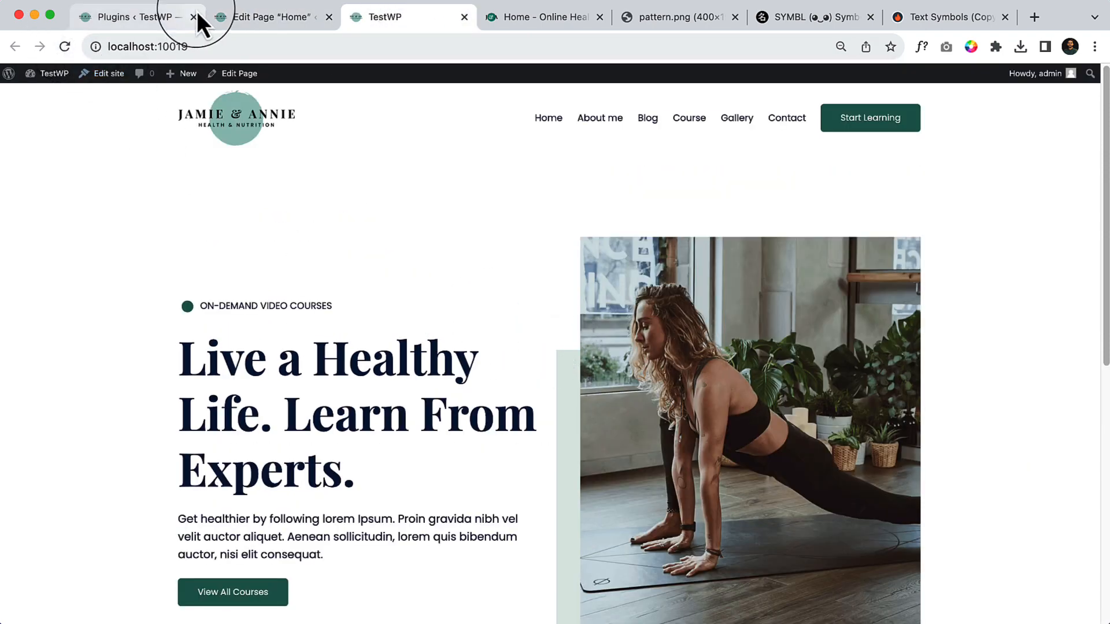
{"action": "left_click", "coordinate": [272, 17]}
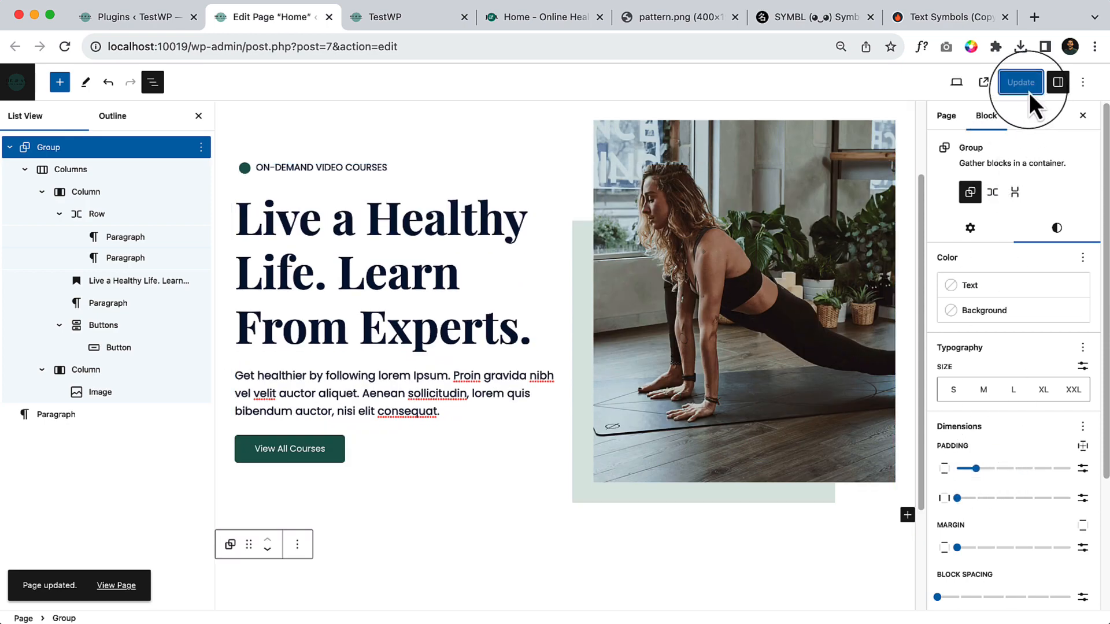
{"action": "left_click", "coordinate": [409, 16]}
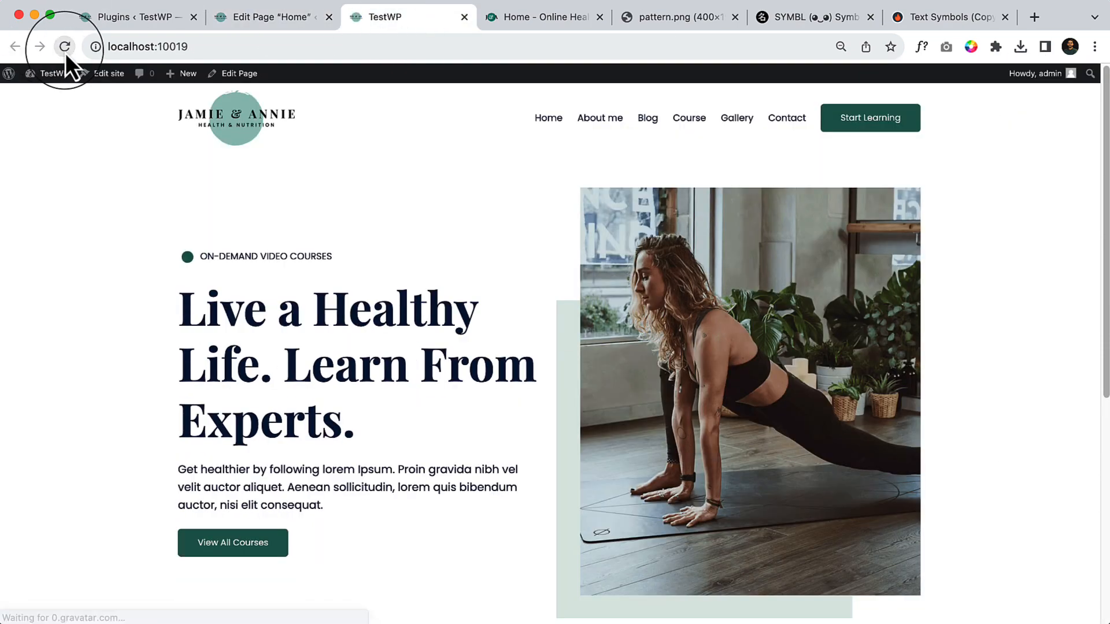
Step: Compare demo and local home pages, toggling local zoom 100%/80%, then return to the editor
{"action": "left_click", "coordinate": [542, 16]}
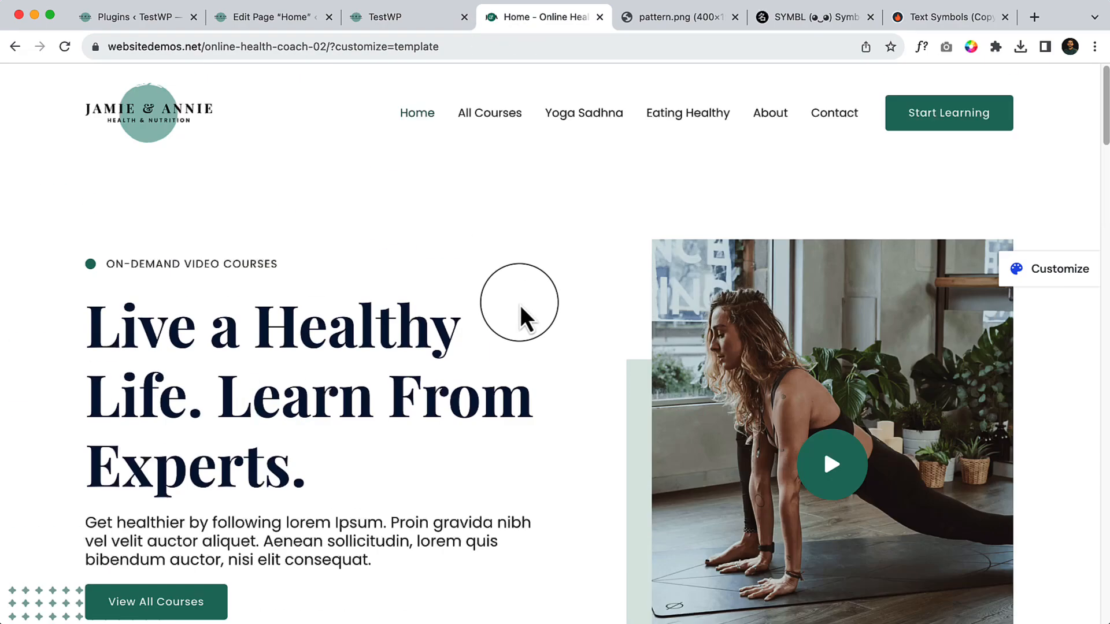
{"action": "left_click", "coordinate": [385, 16]}
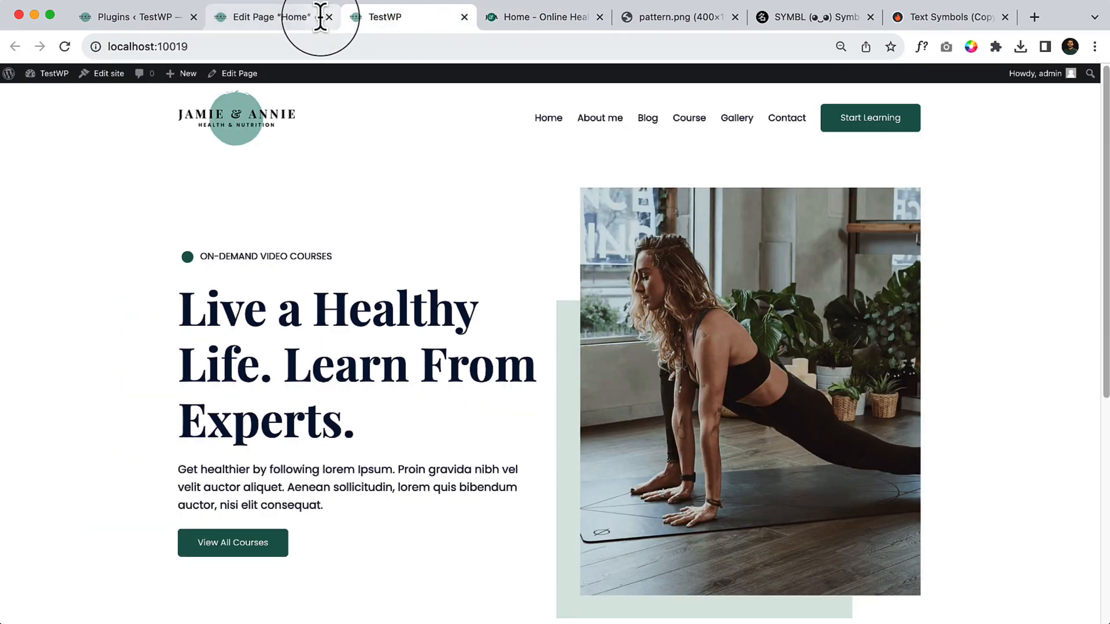
{"action": "left_click", "coordinate": [841, 46]}
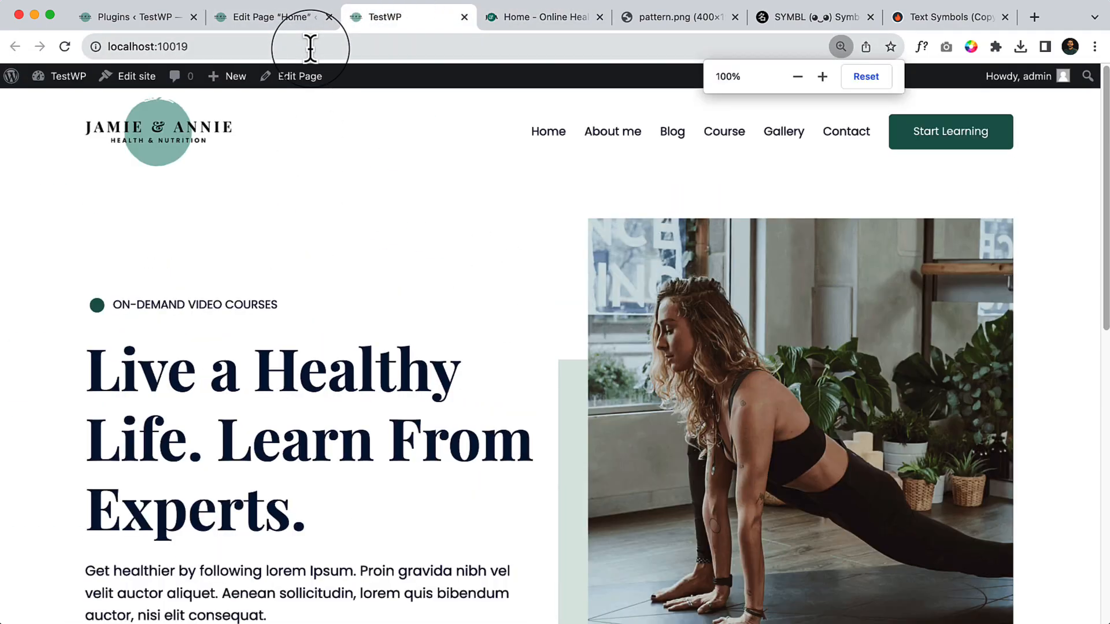
{"action": "left_click", "coordinate": [797, 76]}
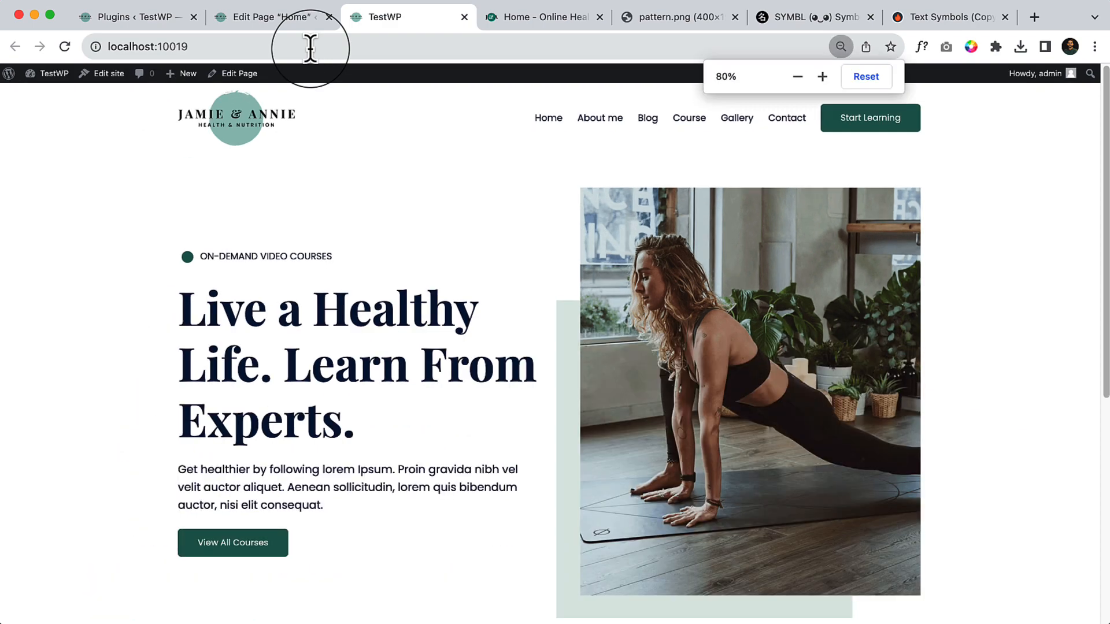
{"action": "left_click", "coordinate": [269, 16]}
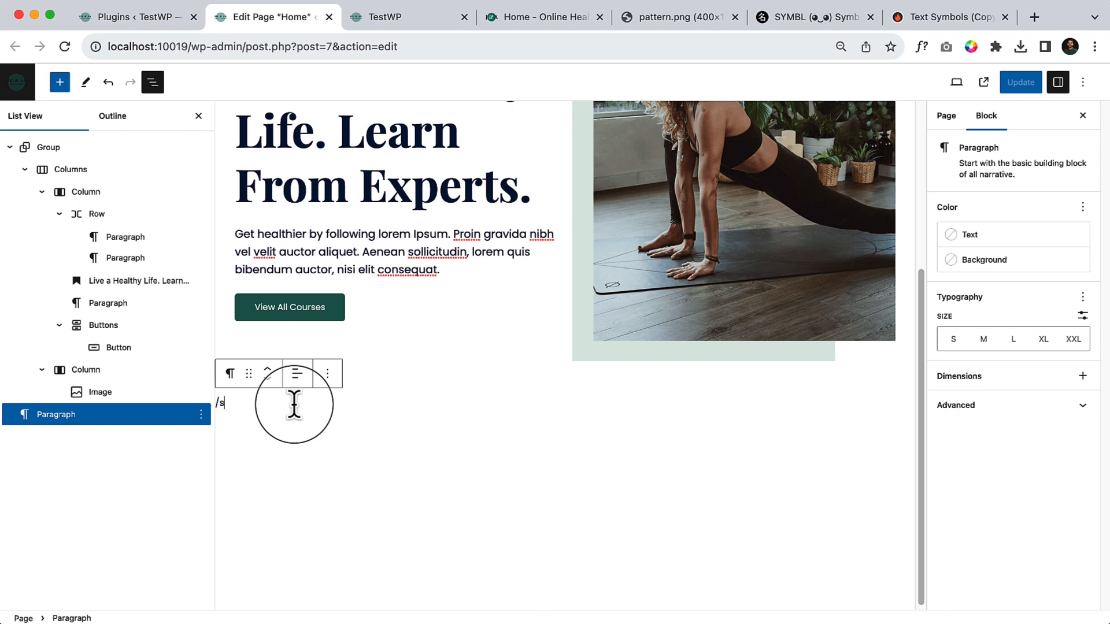
Step: Insert a Spacer block after the hero Group from the '/s' block search
{"action": "type", "text": "s"}
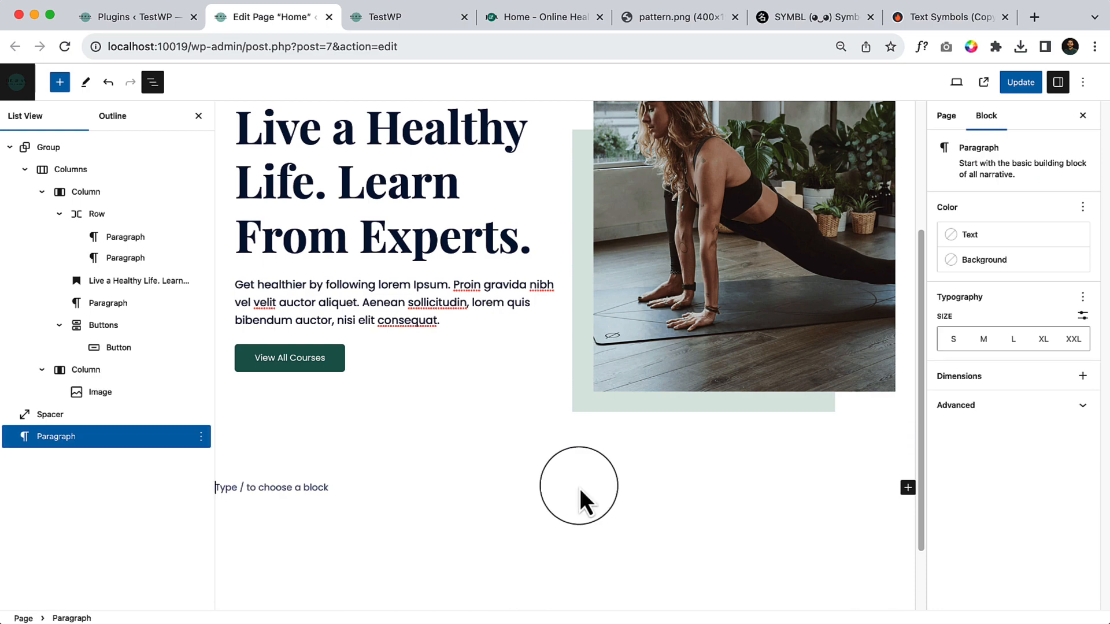
Step: Examine the demo's five-logo Featured In row, right-clicking one logo
{"action": "left_click", "coordinate": [541, 16]}
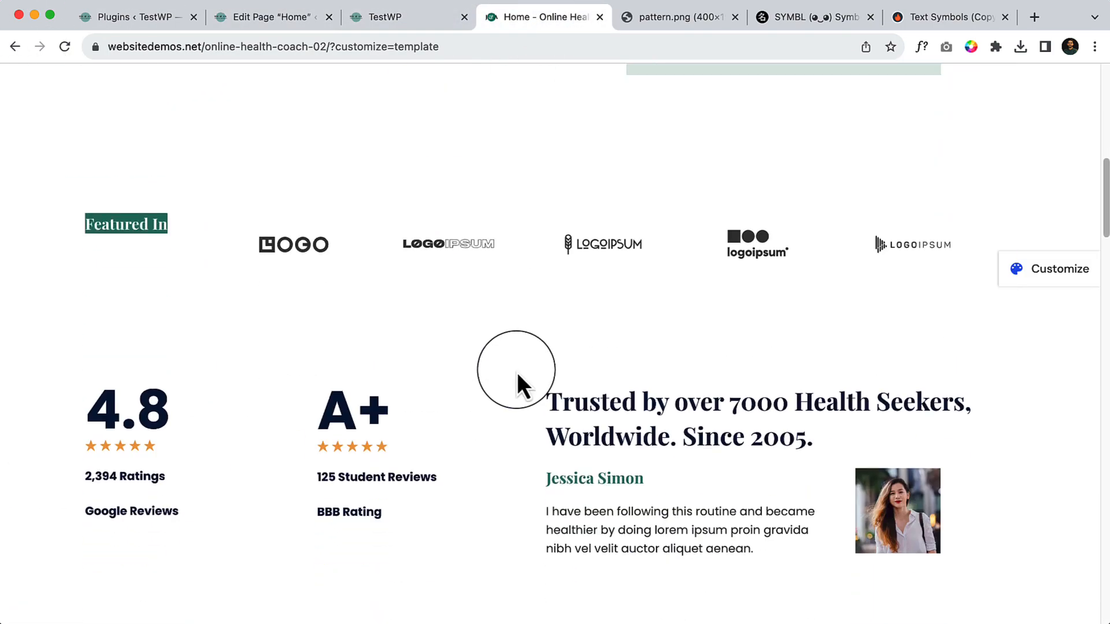
{"action": "mouse_move", "coordinate": [237, 237]}
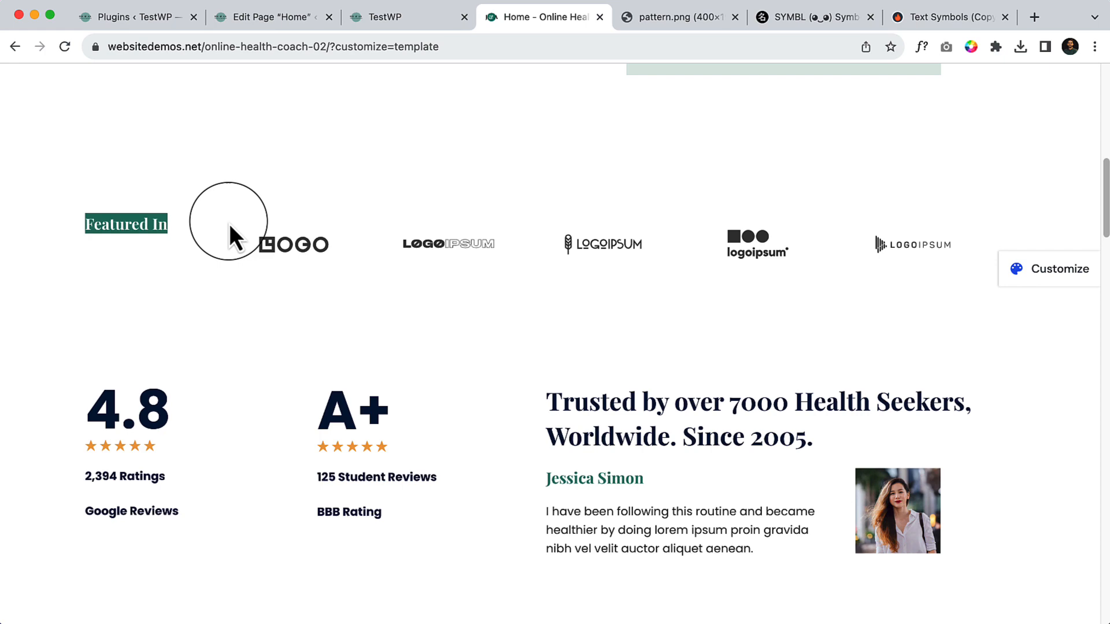
{"action": "mouse_move", "coordinate": [341, 277]}
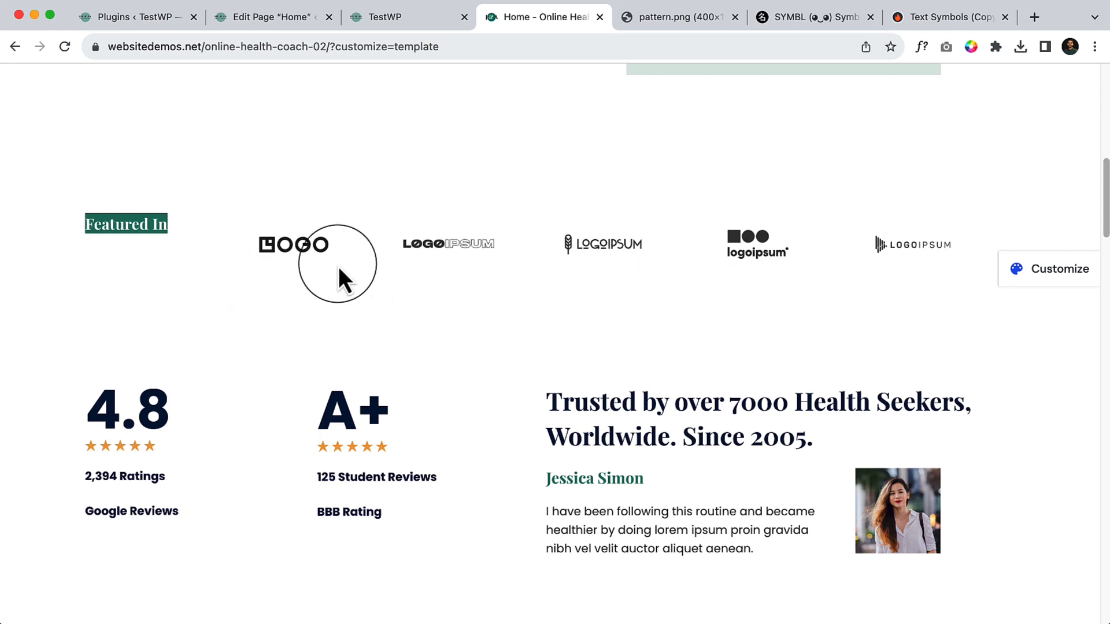
{"action": "mouse_move", "coordinate": [394, 283]}
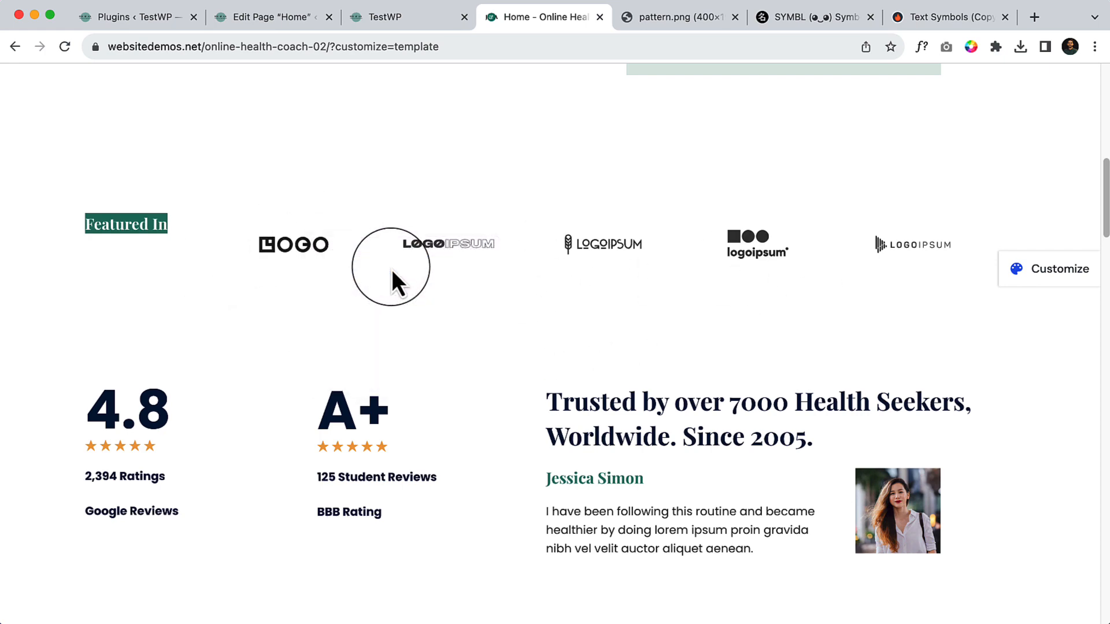
{"action": "right_click", "coordinate": [448, 243]}
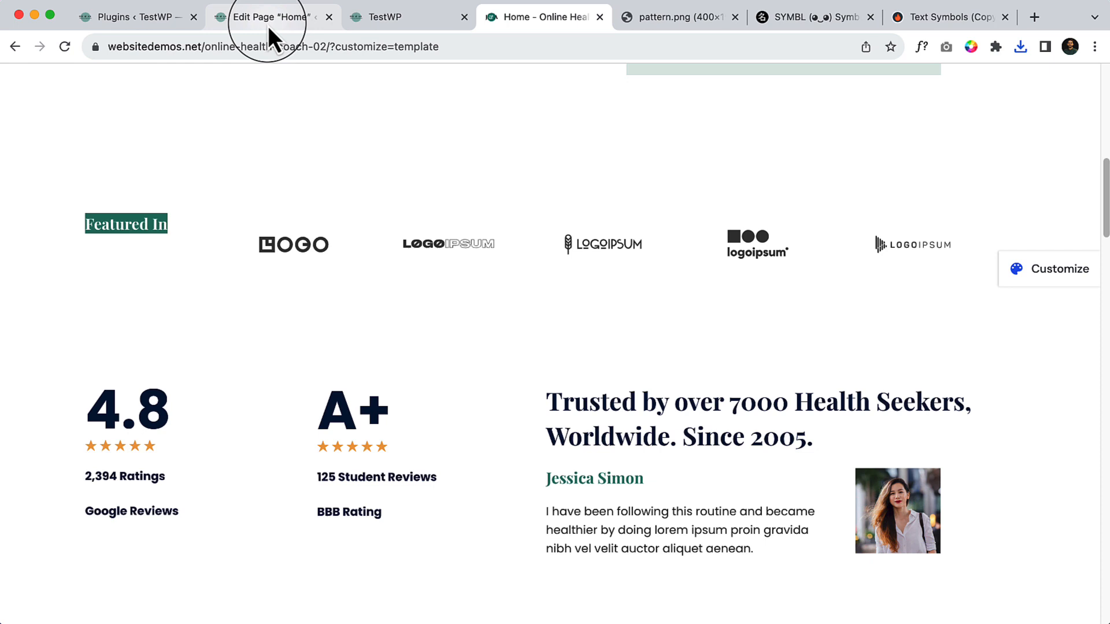
Step: Insert a Row block below the spacer using the '/row' search
{"action": "left_click", "coordinate": [269, 16]}
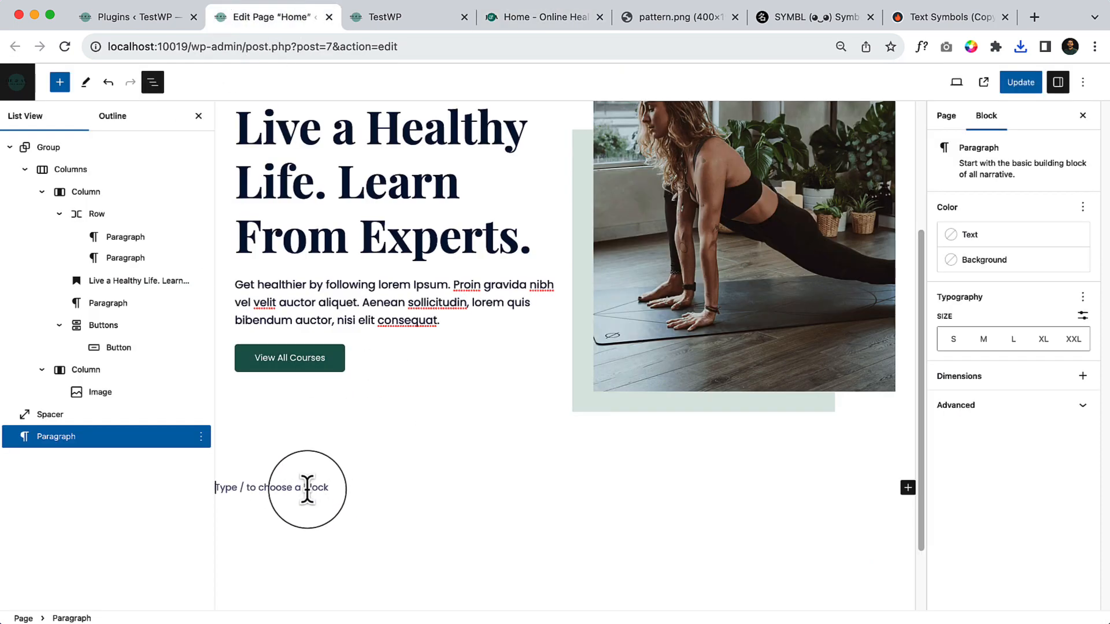
{"action": "mouse_move", "coordinate": [290, 487]}
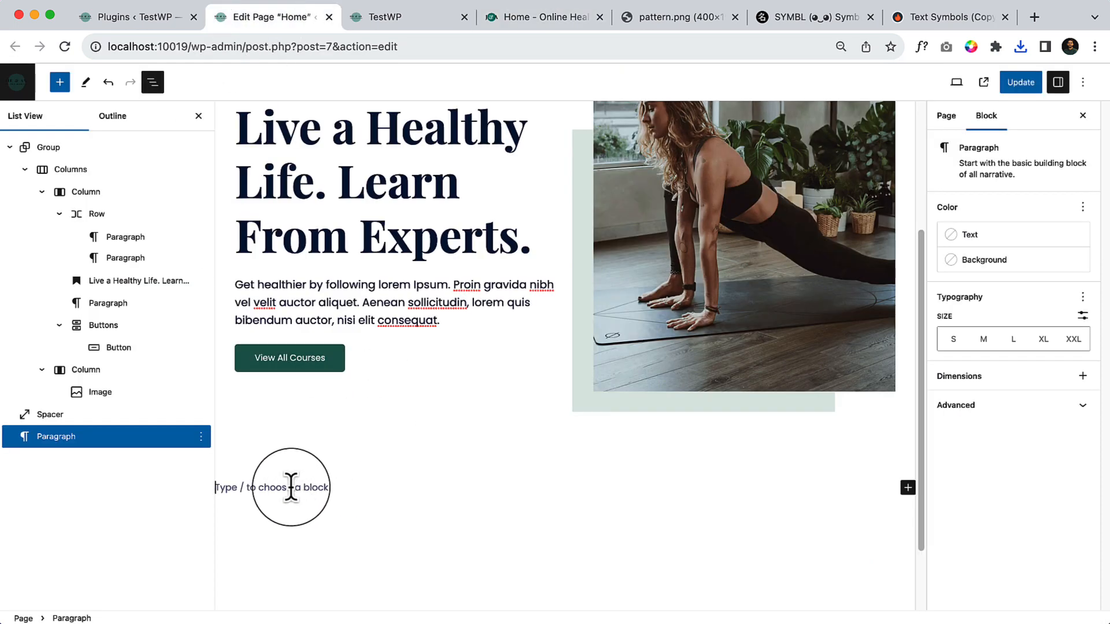
{"action": "type", "text": "/ow"}
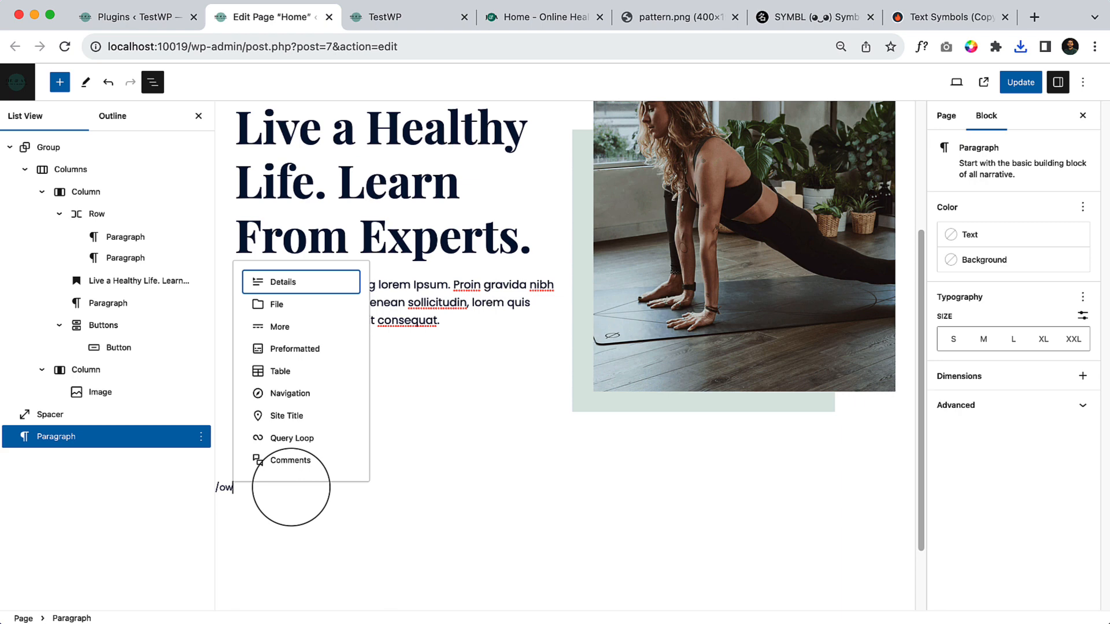
{"action": "left_click", "coordinate": [282, 281]}
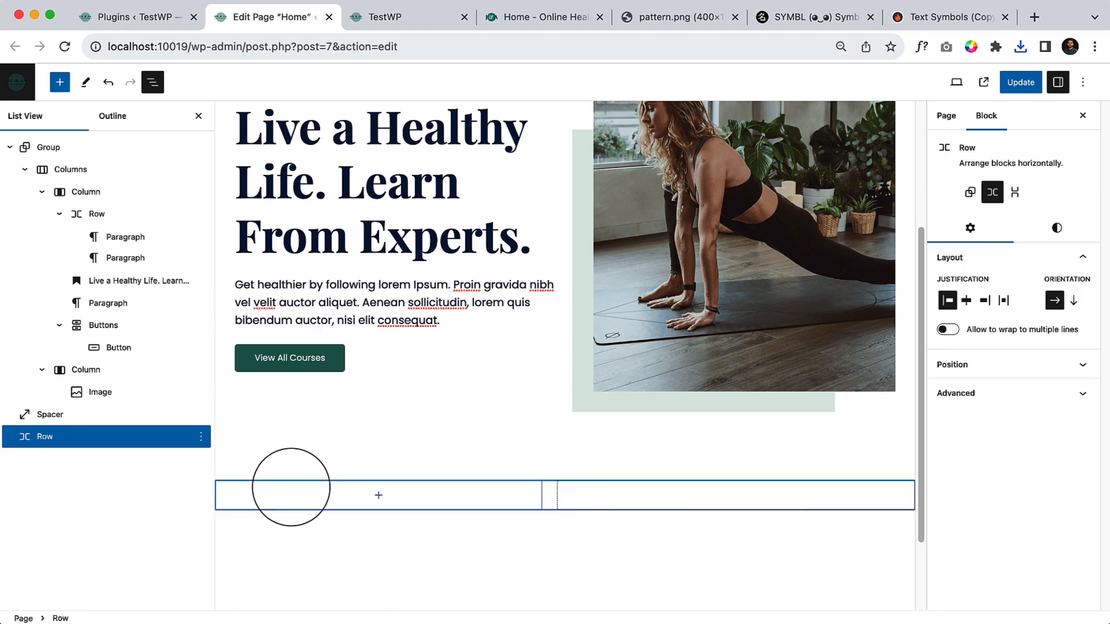
Step: Add a 'Featured In' heading at a smaller heading level inside the row
{"action": "left_click", "coordinate": [378, 495]}
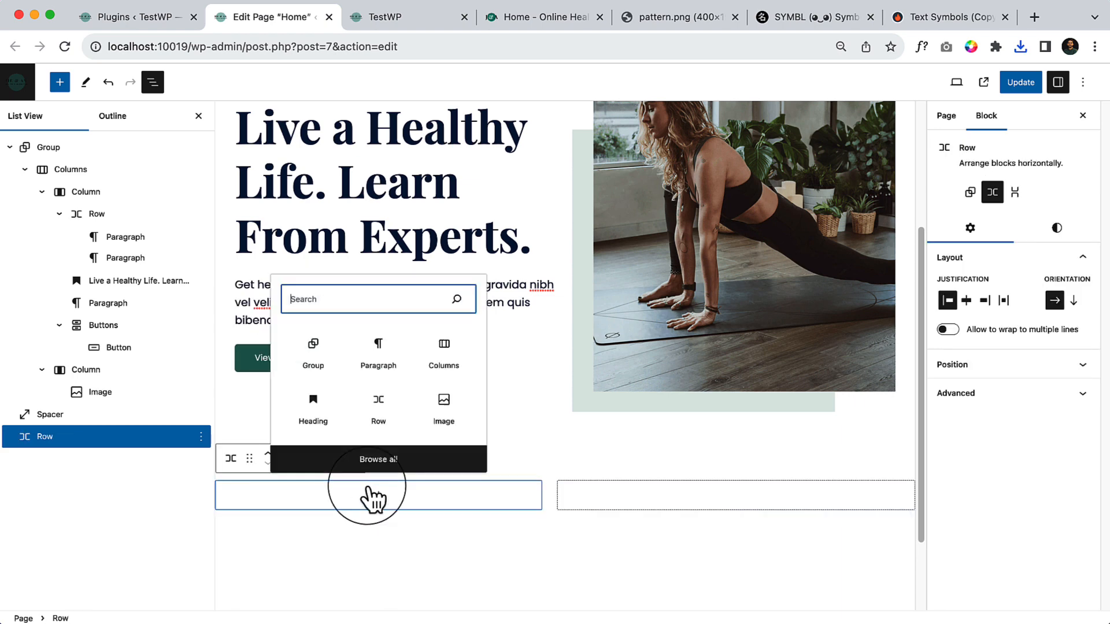
{"action": "mouse_move", "coordinate": [378, 347]}
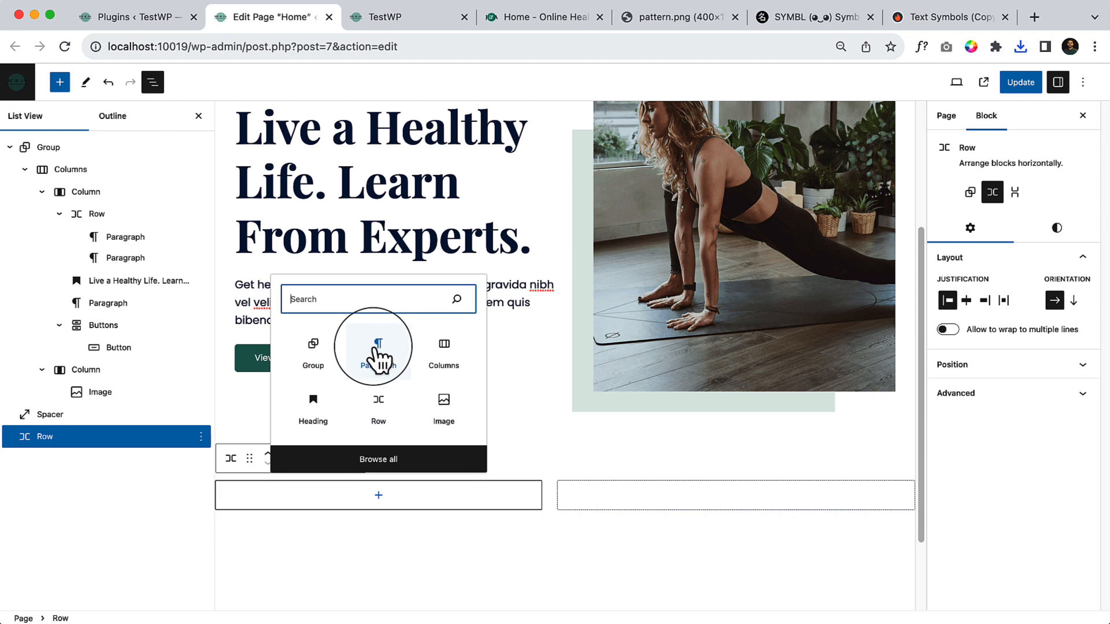
{"action": "left_click", "coordinate": [313, 404]}
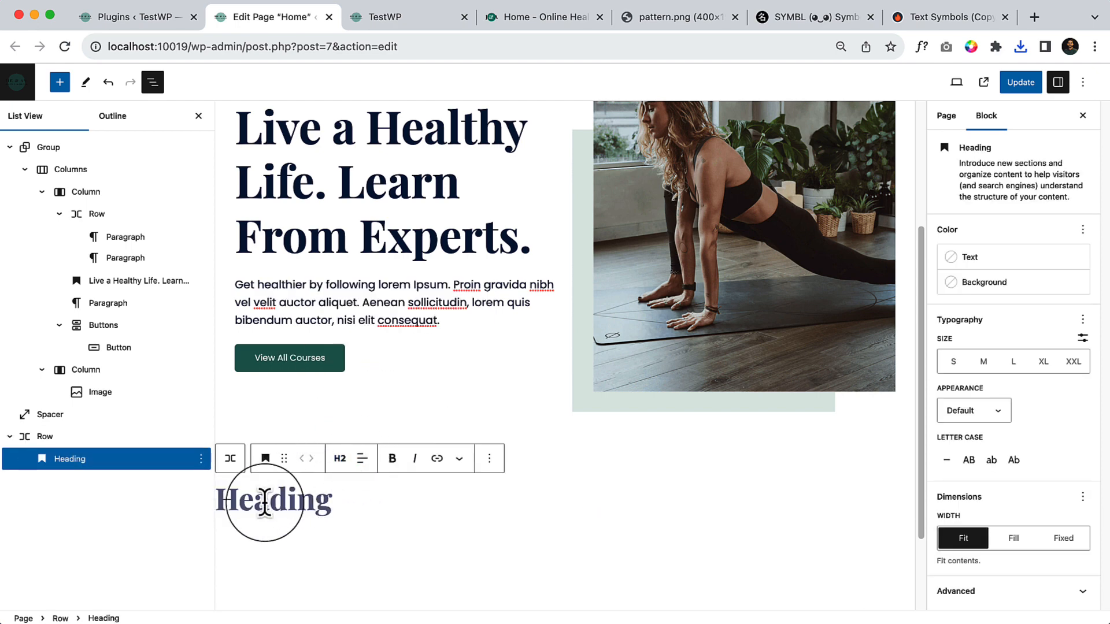
{"action": "type", "text": "Featured In"}
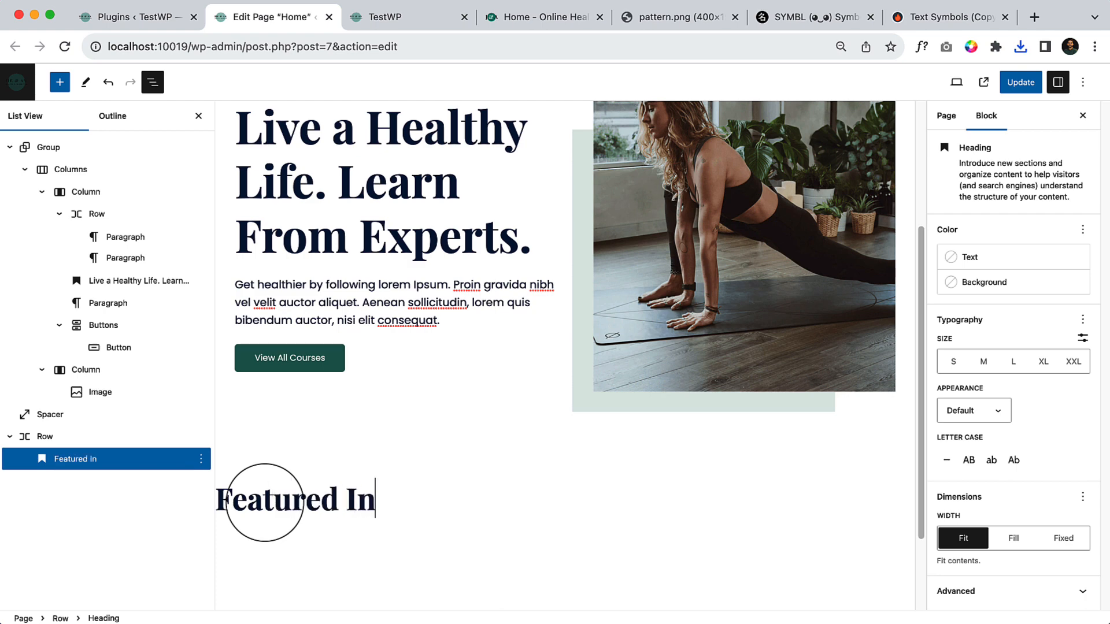
{"action": "left_click", "coordinate": [337, 458]}
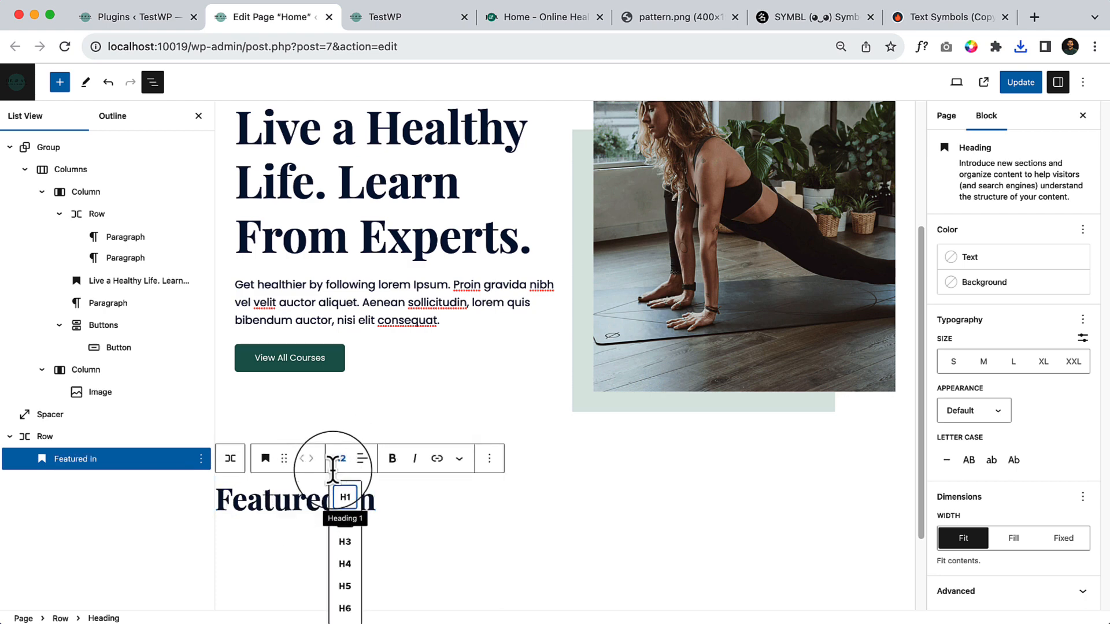
{"action": "left_click", "coordinate": [344, 586]}
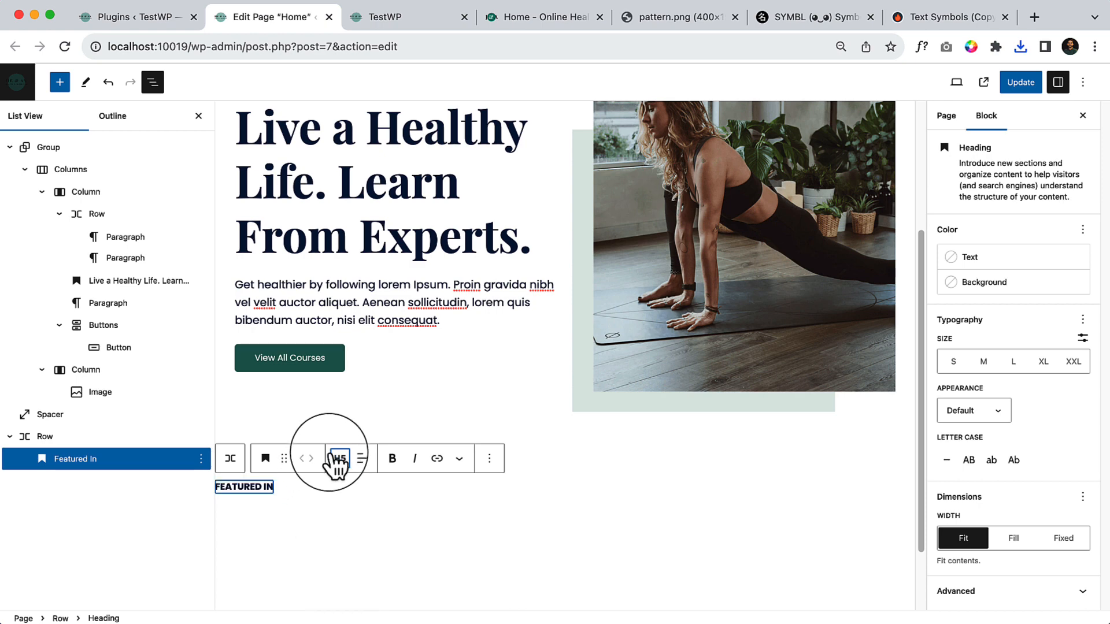
{"action": "left_click", "coordinate": [340, 458]}
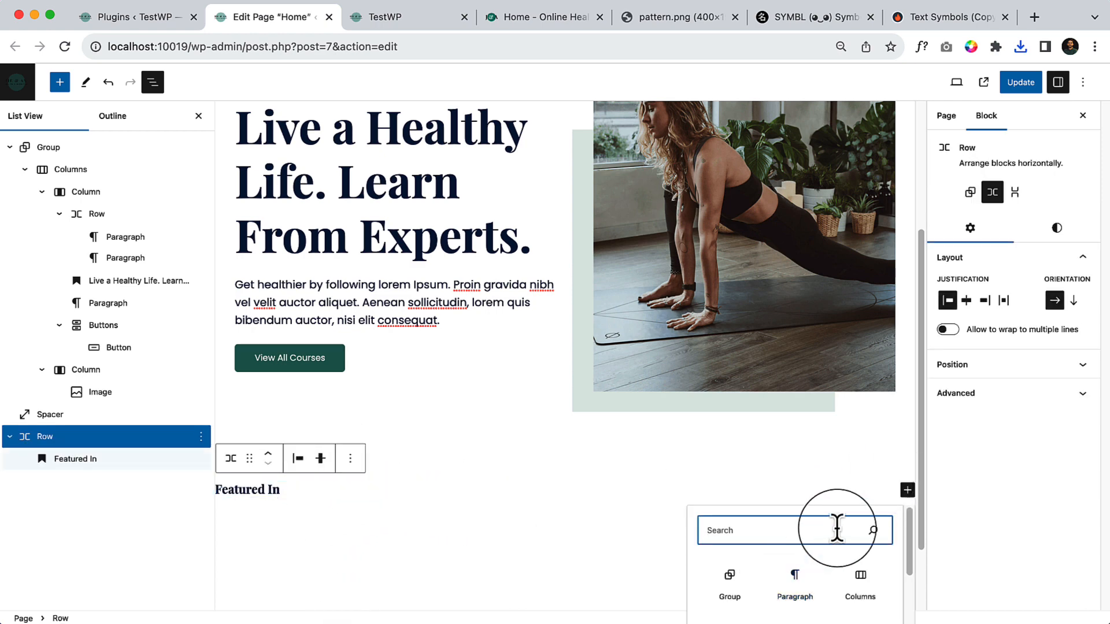
Step: Add an empty Image block beside the heading; logo-1.svg upload is refused as disallowed
{"action": "type", "text": "image"}
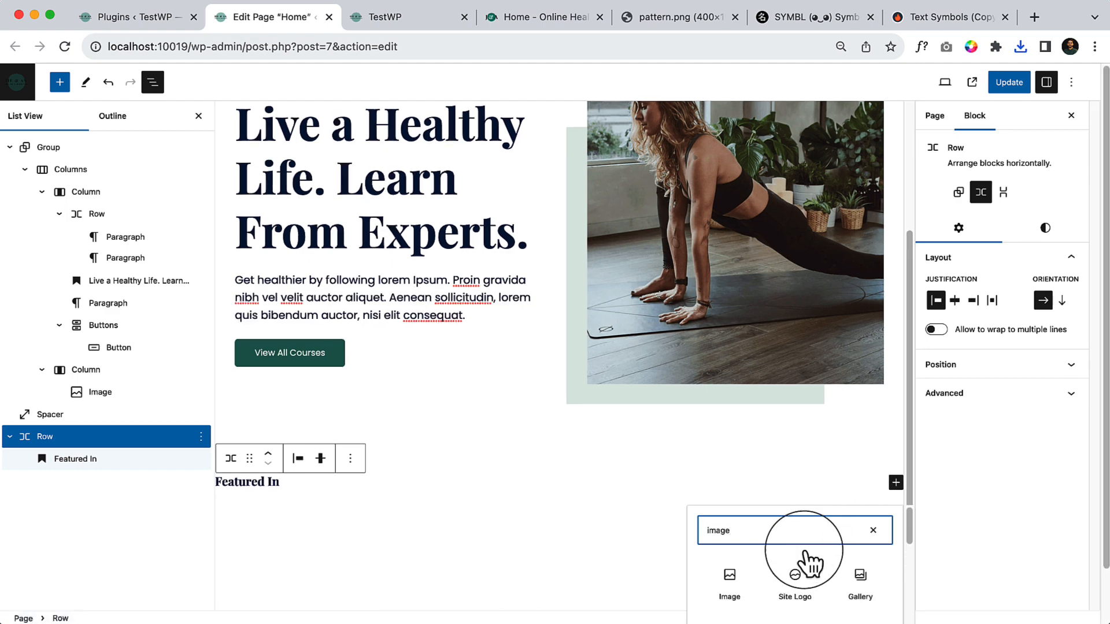
{"action": "left_click", "coordinate": [728, 580]}
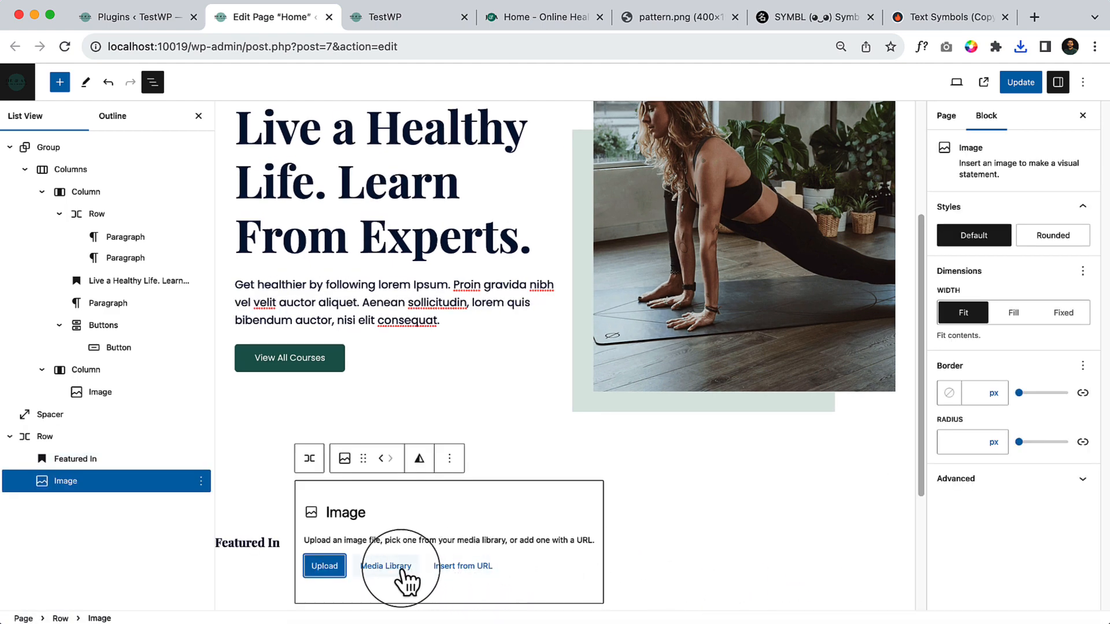
{"action": "left_click", "coordinate": [386, 566]}
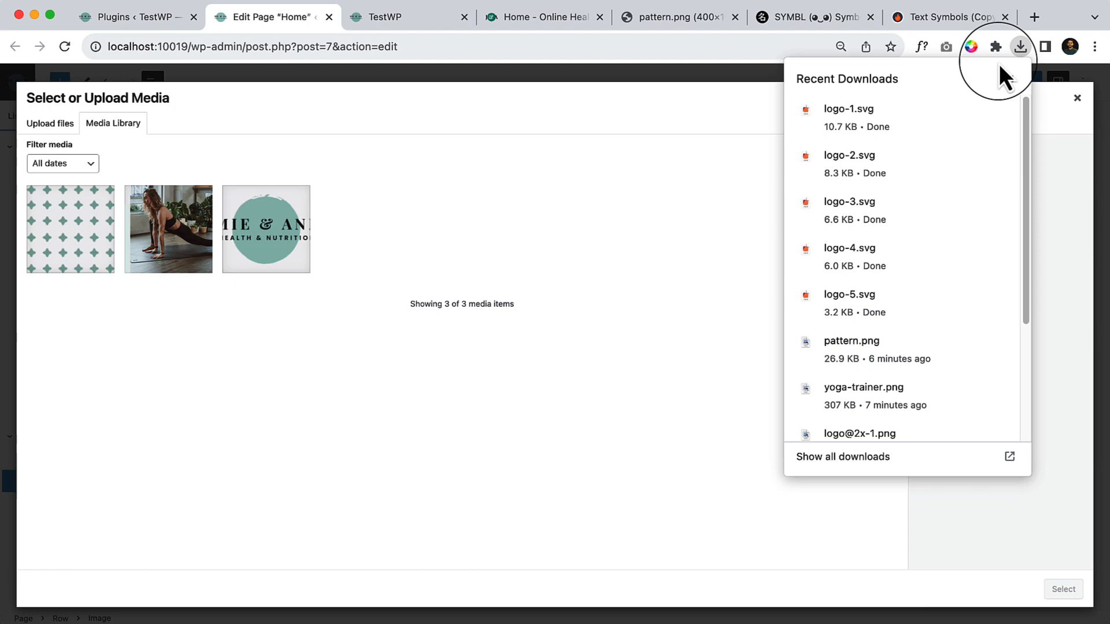
{"action": "mouse_move", "coordinate": [862, 117]}
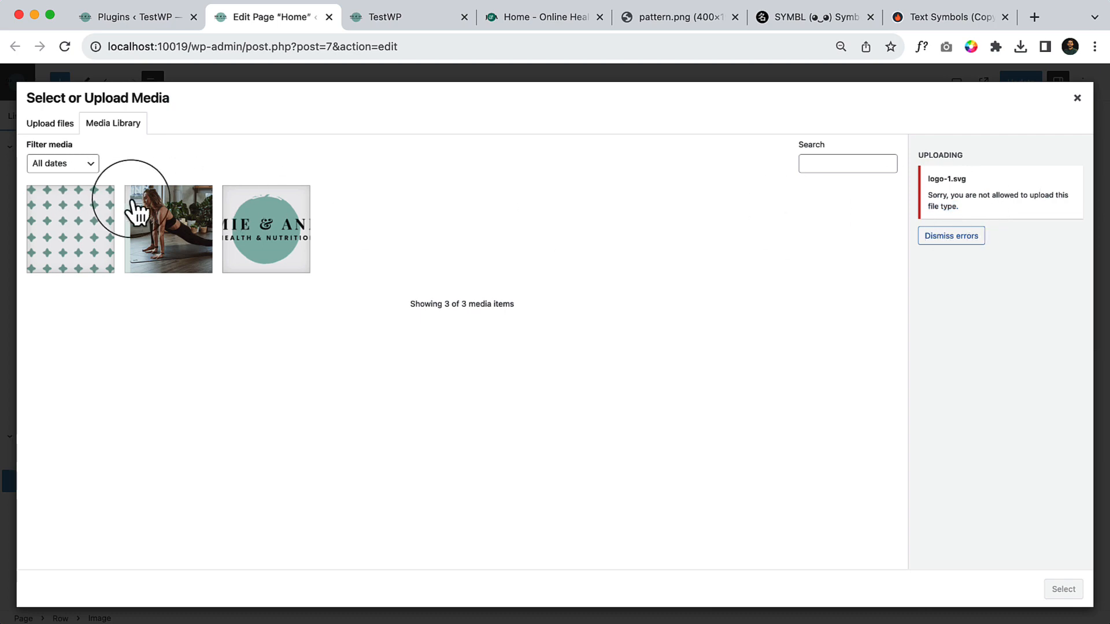
{"action": "left_click", "coordinate": [1076, 98]}
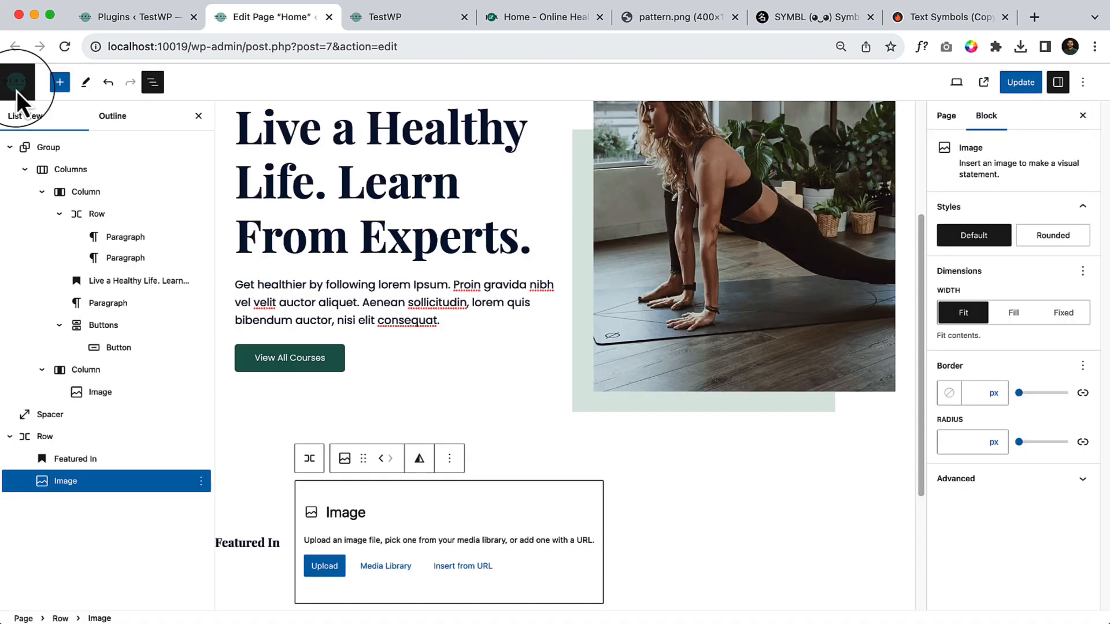
Step: Search the plugin directory for 'svg support' from Plugins > Add New
{"action": "left_click", "coordinate": [135, 16]}
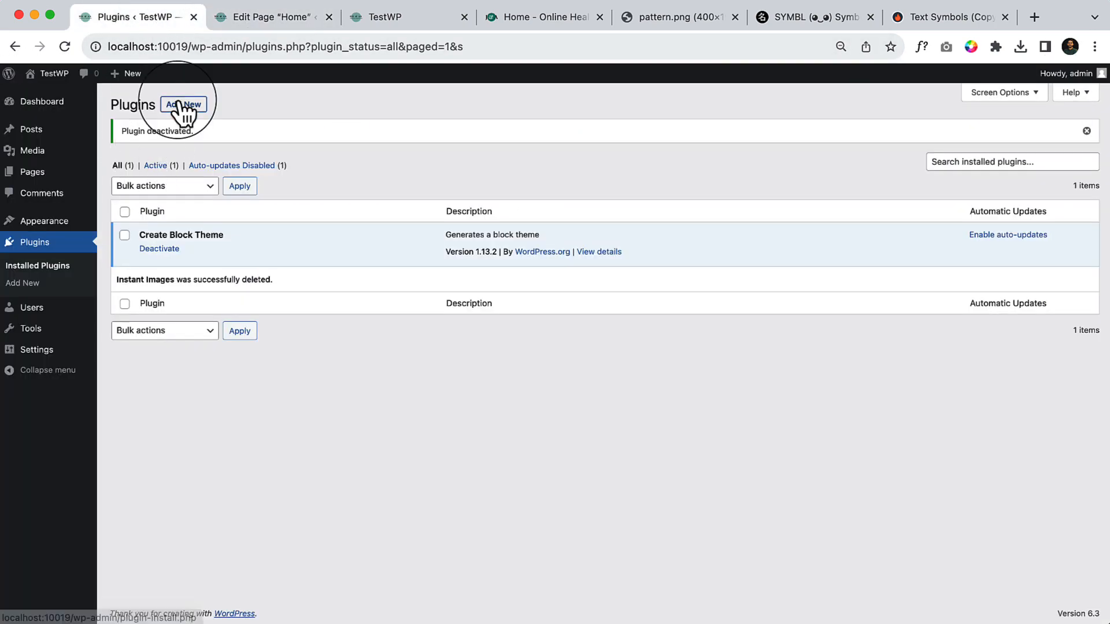
{"action": "left_click", "coordinate": [183, 104]}
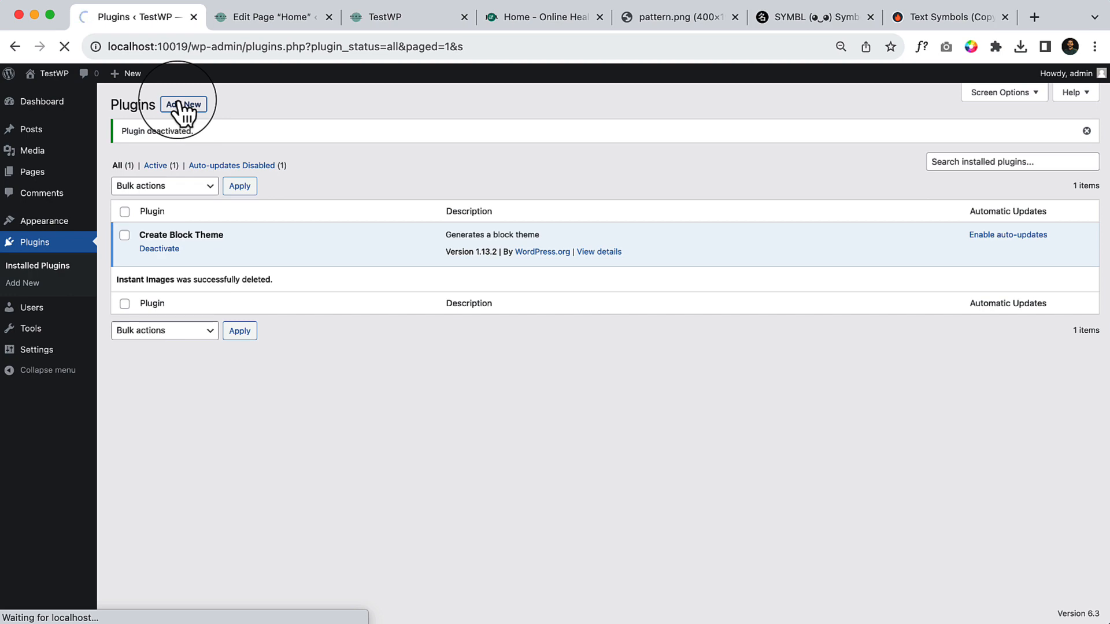
{"action": "left_click", "coordinate": [183, 104]}
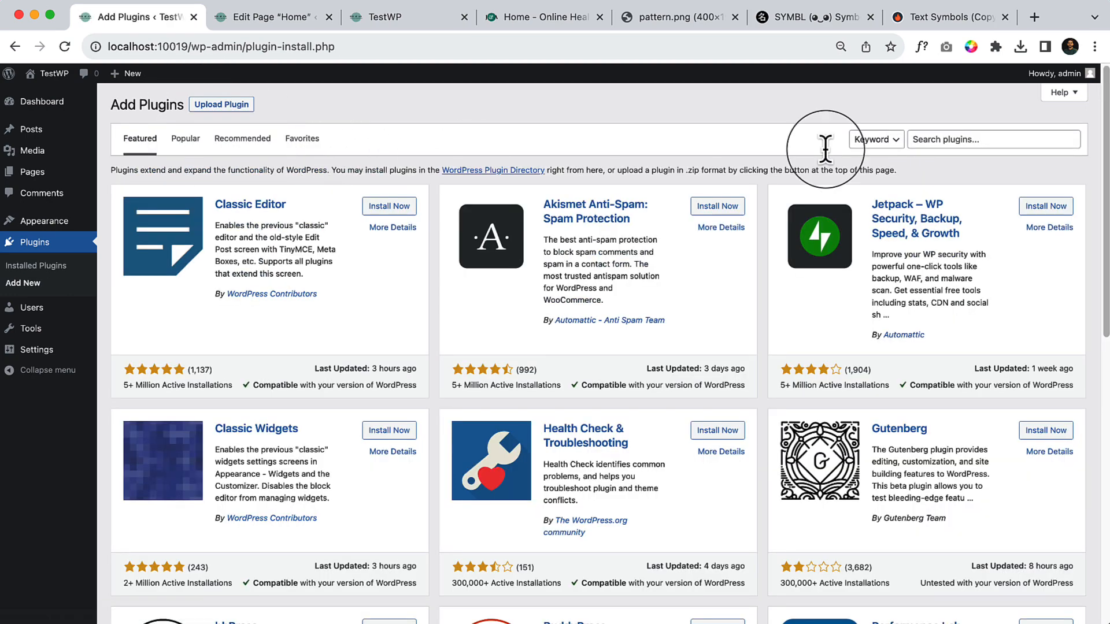
{"action": "type", "text": "s"}
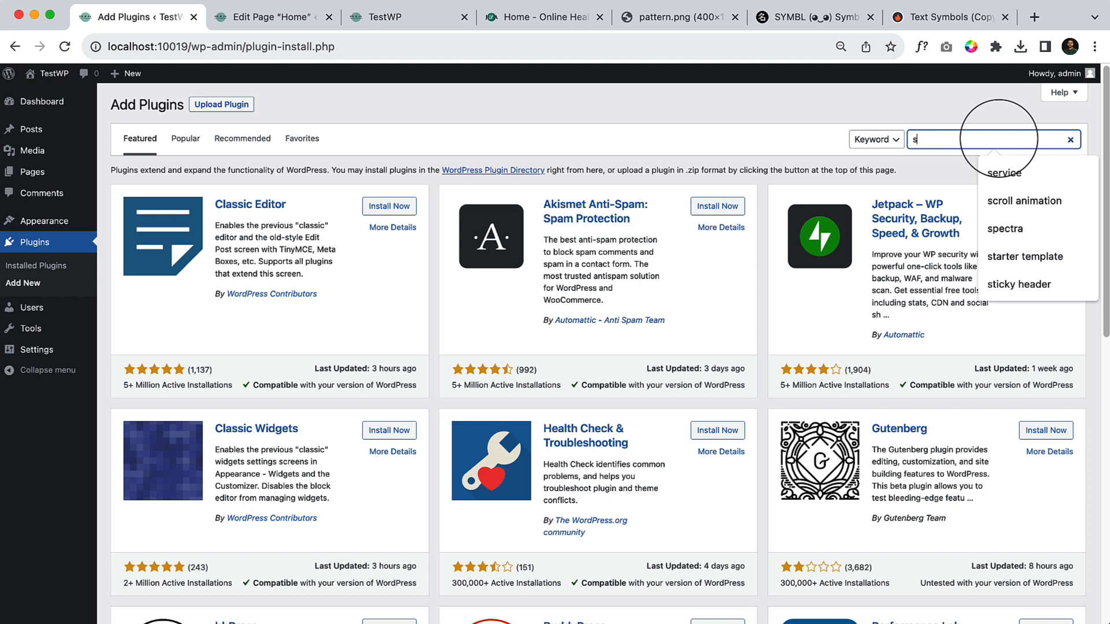
{"action": "type", "text": "svg support"}
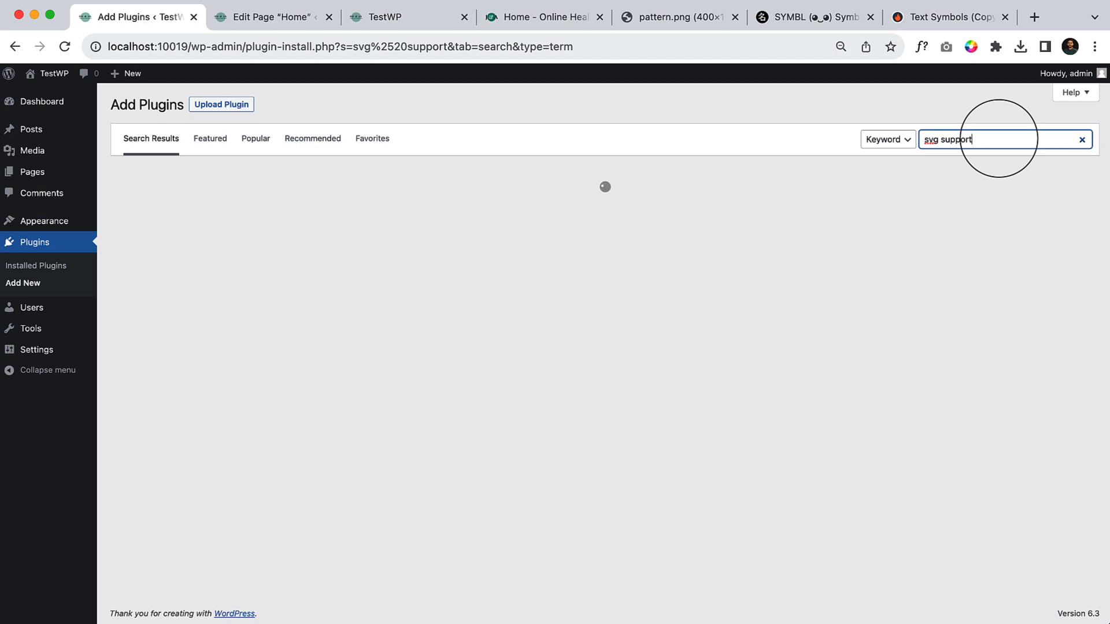
{"action": "key", "text": "Return"}
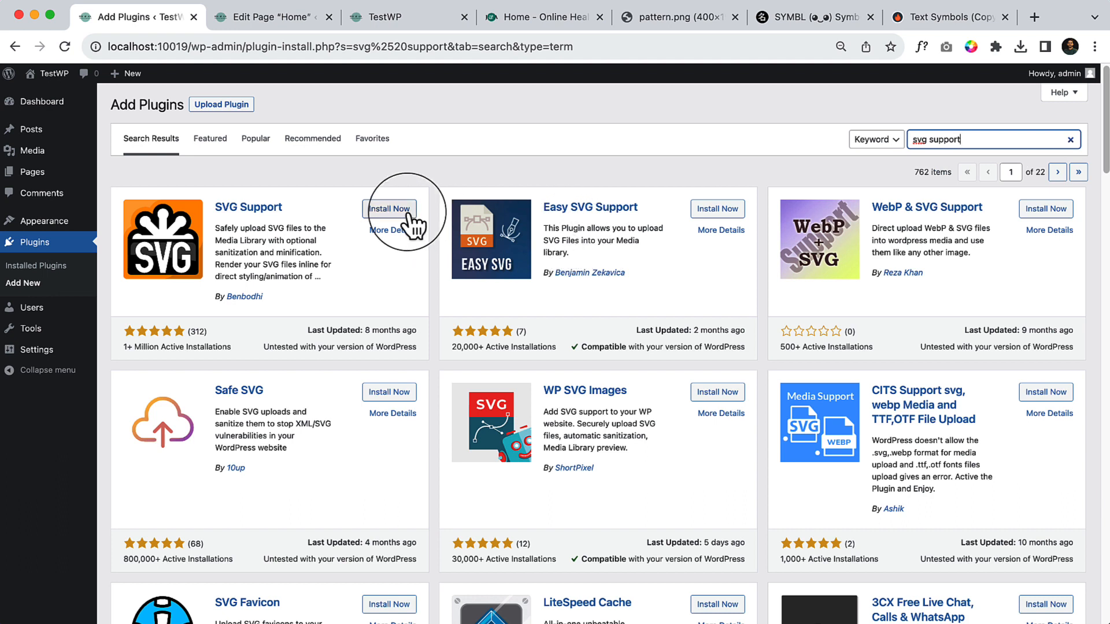
Step: Install and activate the SVG Support plugin
{"action": "left_click", "coordinate": [389, 209]}
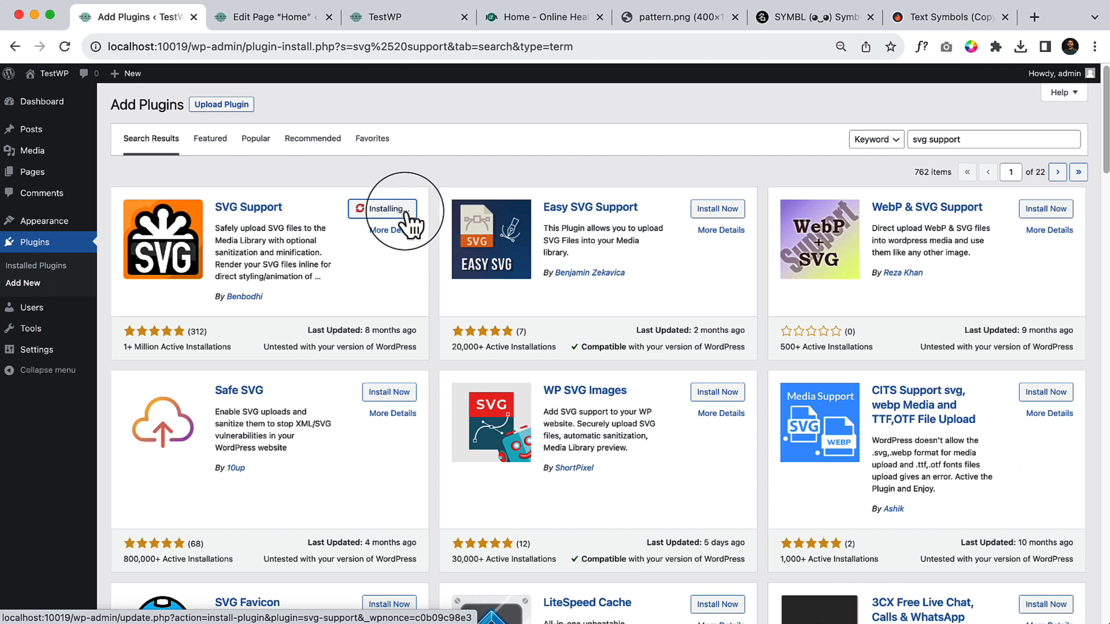
{"action": "mouse_move", "coordinate": [297, 312]}
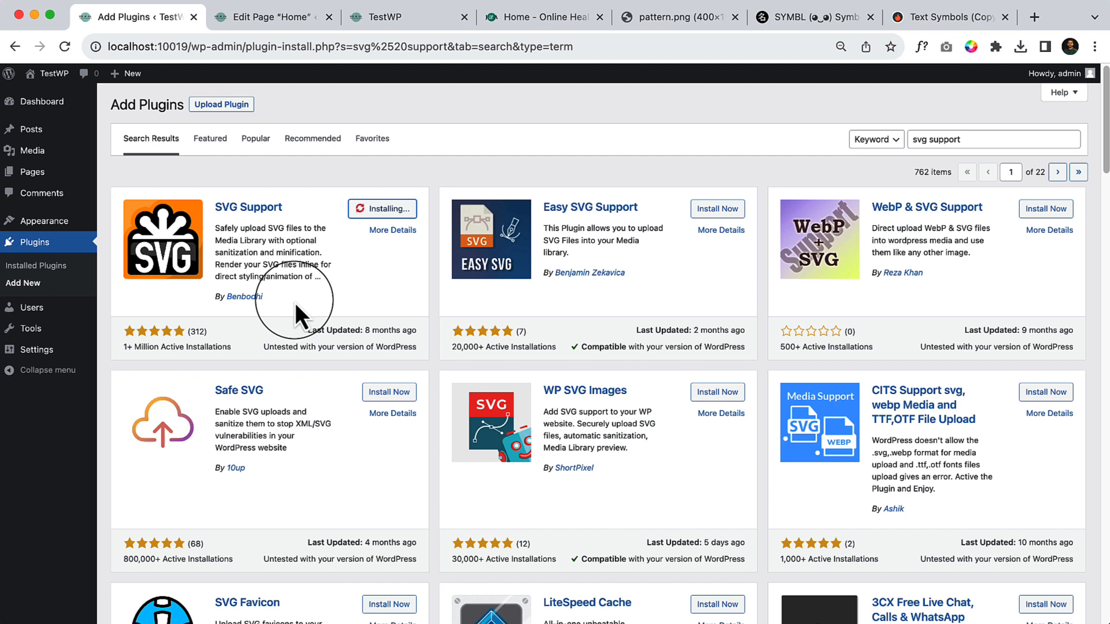
{"action": "mouse_move", "coordinate": [301, 225]}
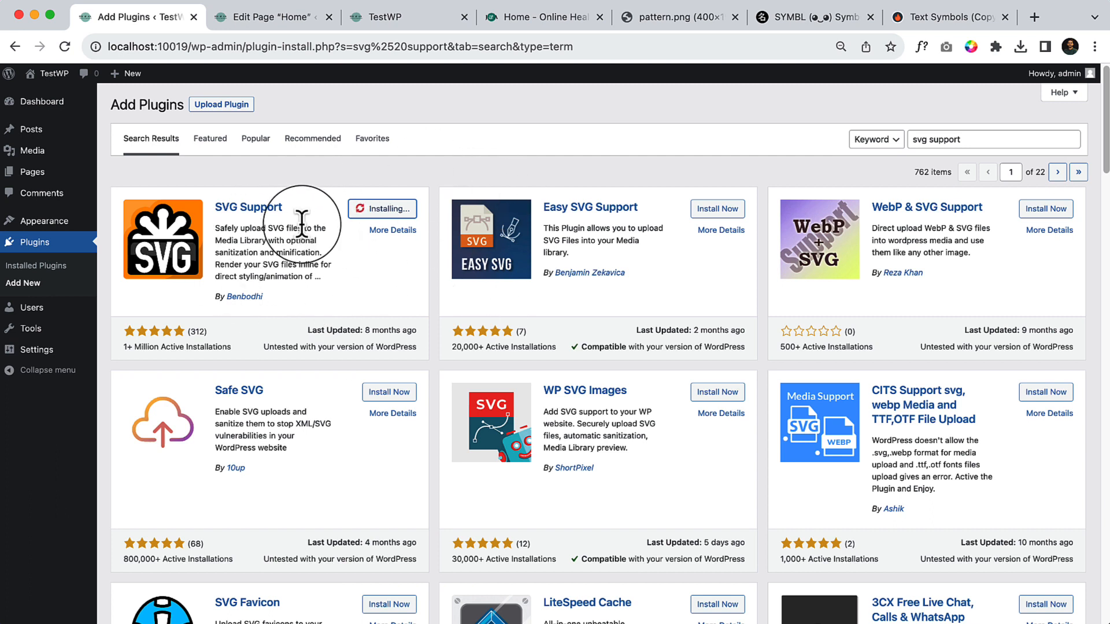
{"action": "mouse_move", "coordinate": [461, 316]}
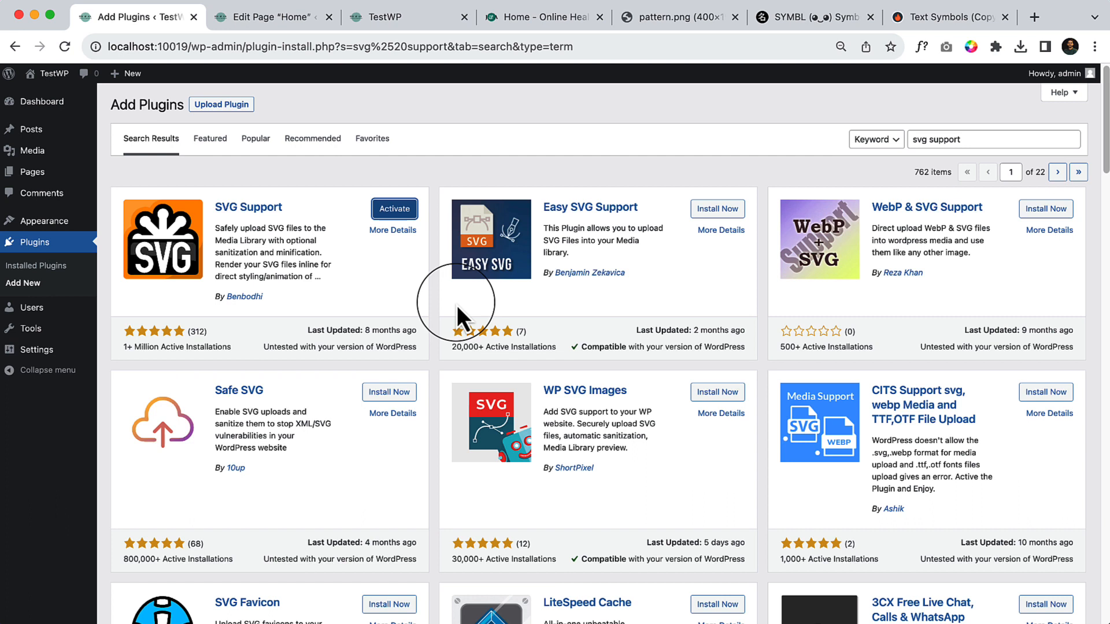
{"action": "left_click", "coordinate": [394, 209]}
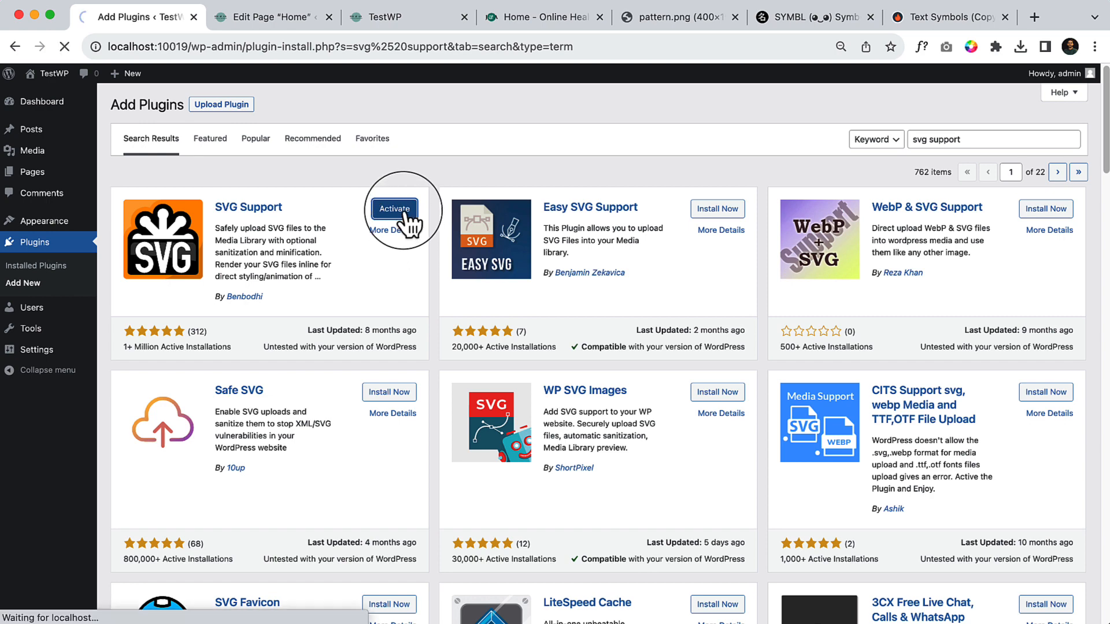
{"action": "left_click", "coordinate": [394, 208]}
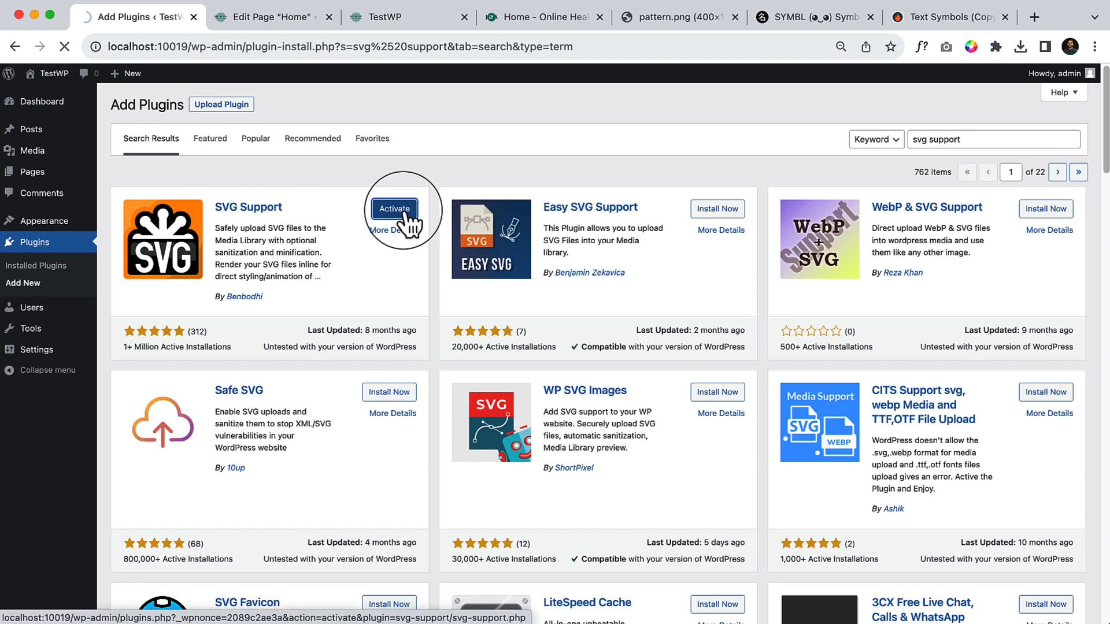
{"action": "left_click", "coordinate": [394, 209]}
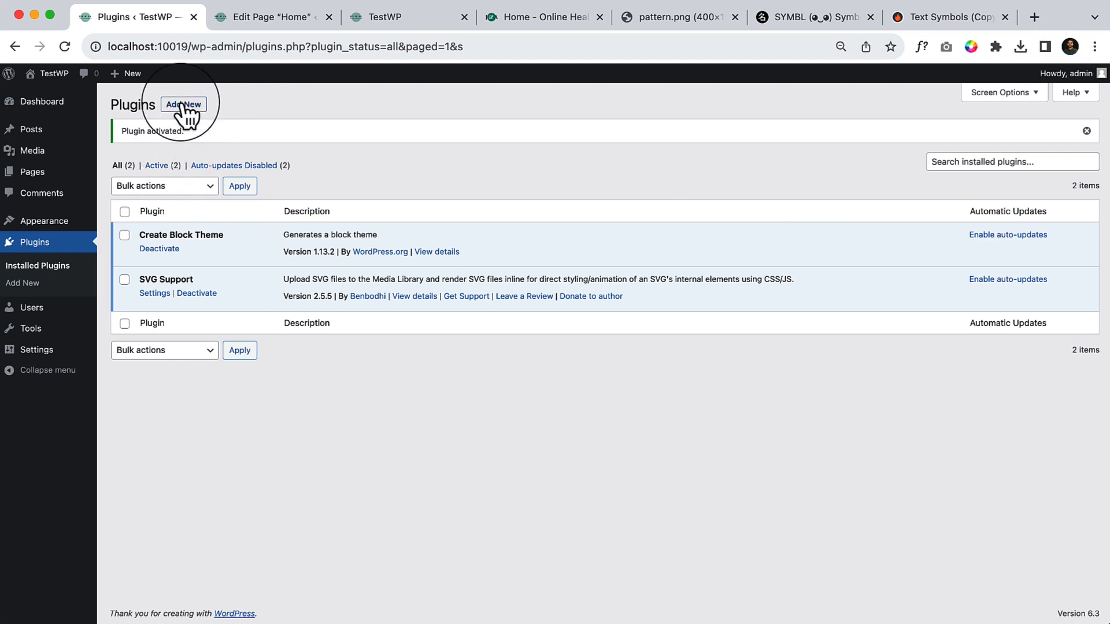
Step: Search plugins for 'instant' and install the Instant Images plugin
{"action": "left_click", "coordinate": [184, 104]}
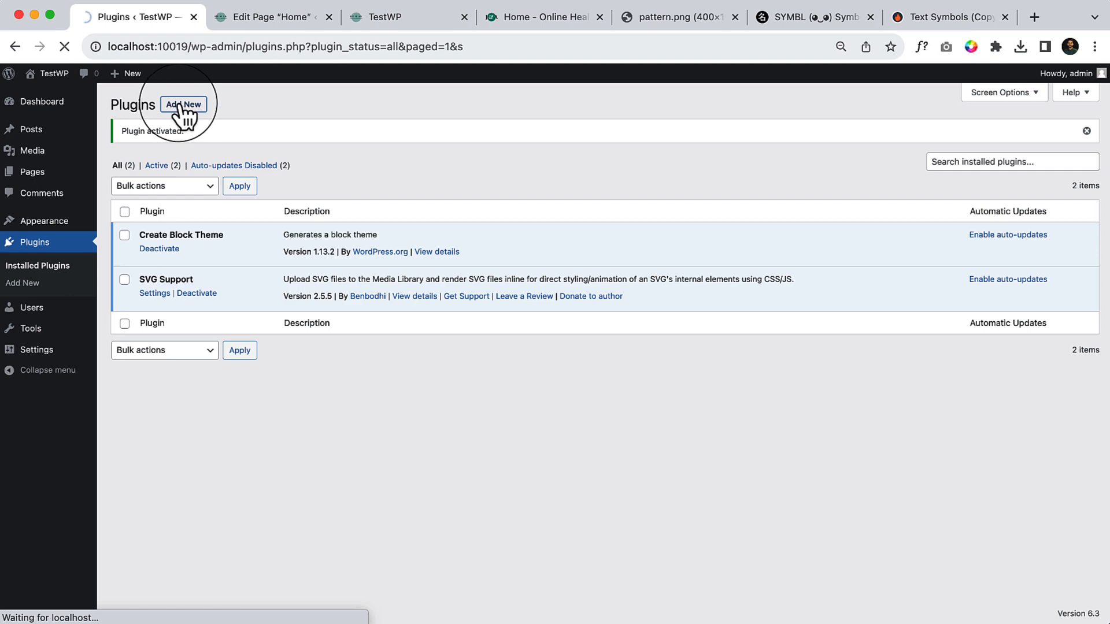
{"action": "left_click", "coordinate": [183, 104]}
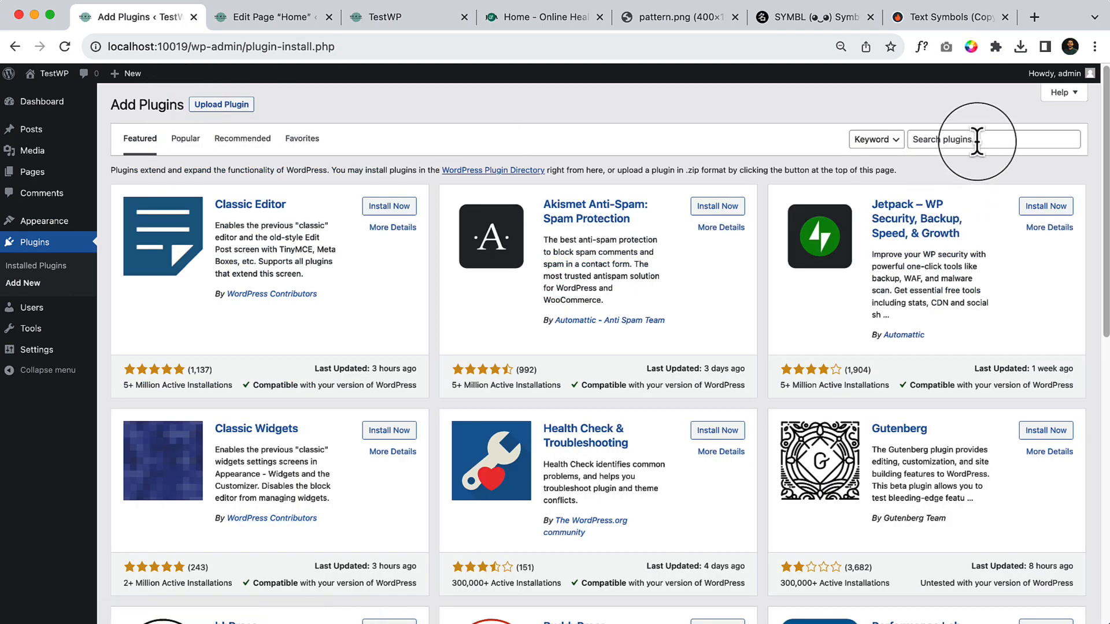
{"action": "type", "text": "instant image"}
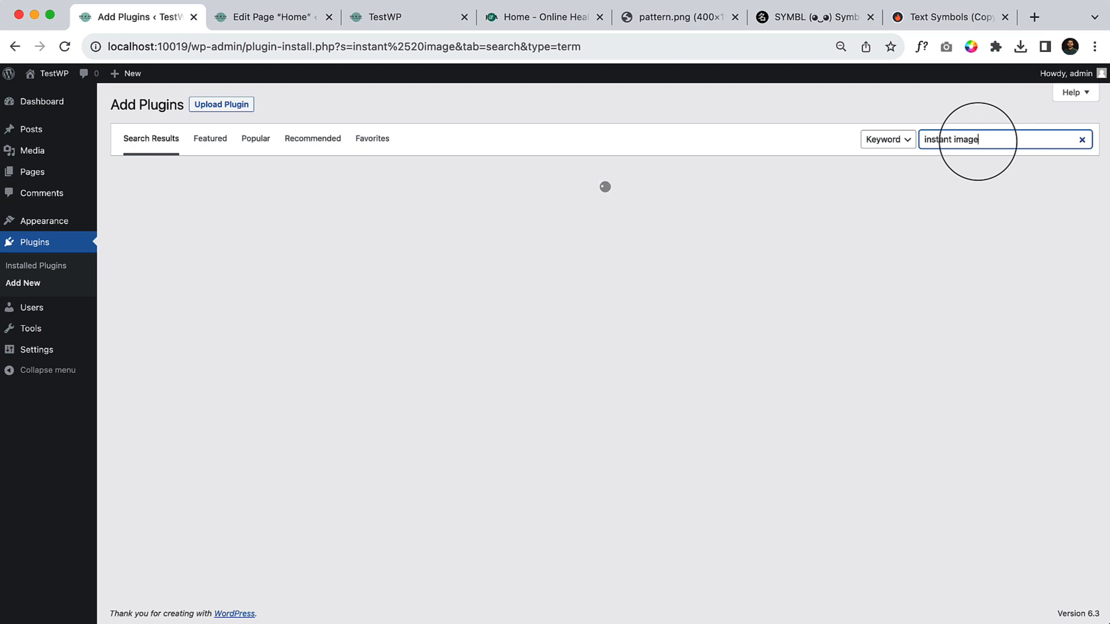
{"action": "left_click", "coordinate": [380, 209]}
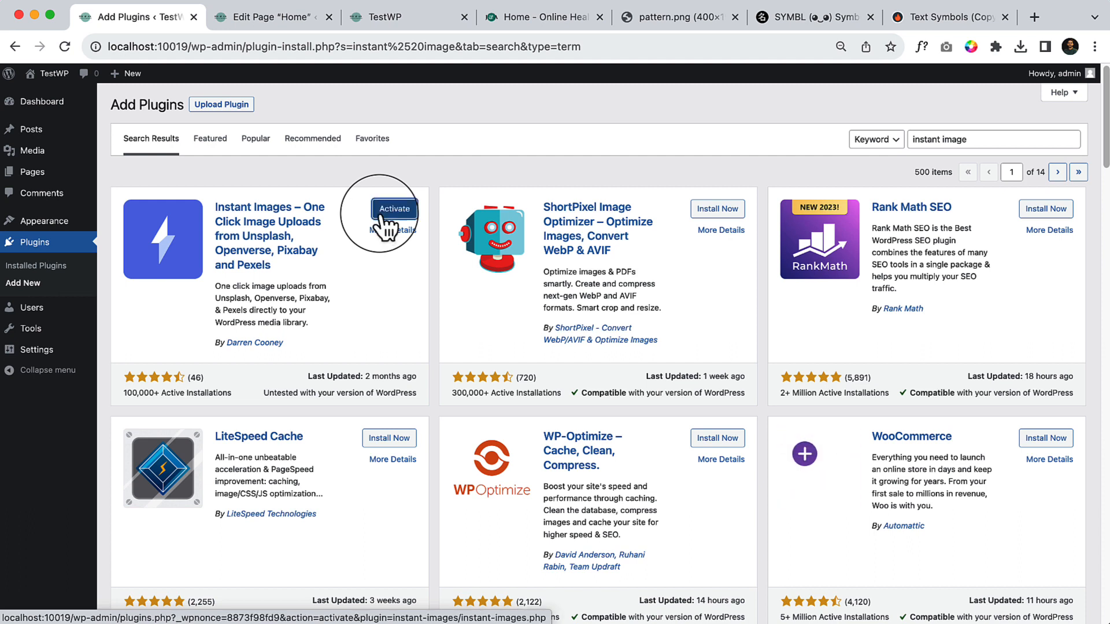
{"action": "left_click", "coordinate": [394, 209]}
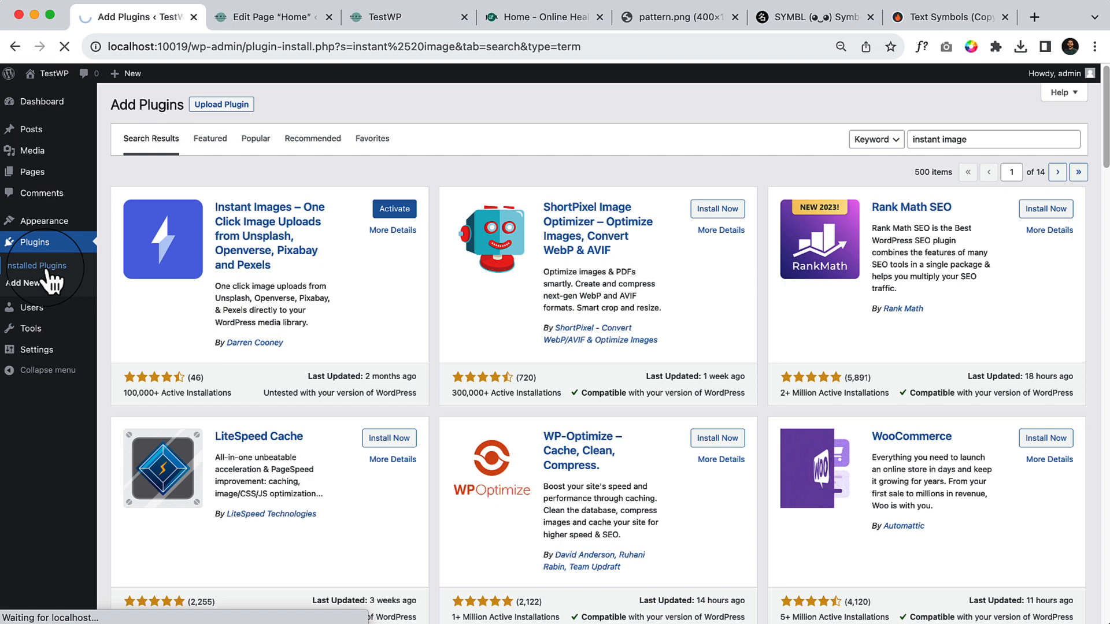
Step: Activate the Instant Images plugin, look over SVG Support settings, and go back to editing Home
{"action": "left_click", "coordinate": [37, 265]}
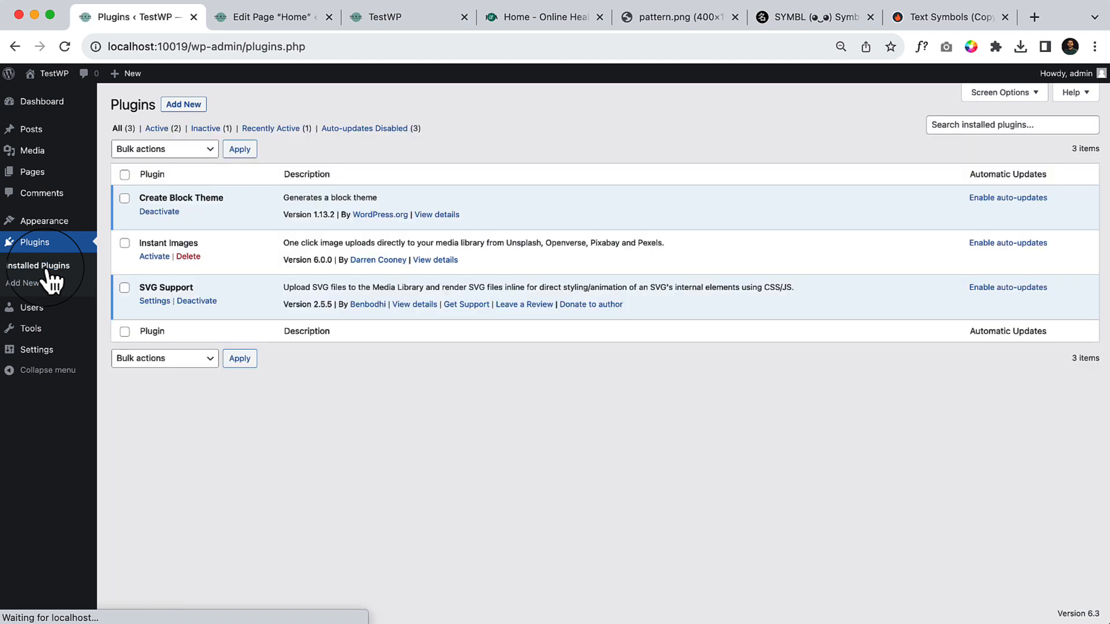
{"action": "left_click", "coordinate": [155, 256]}
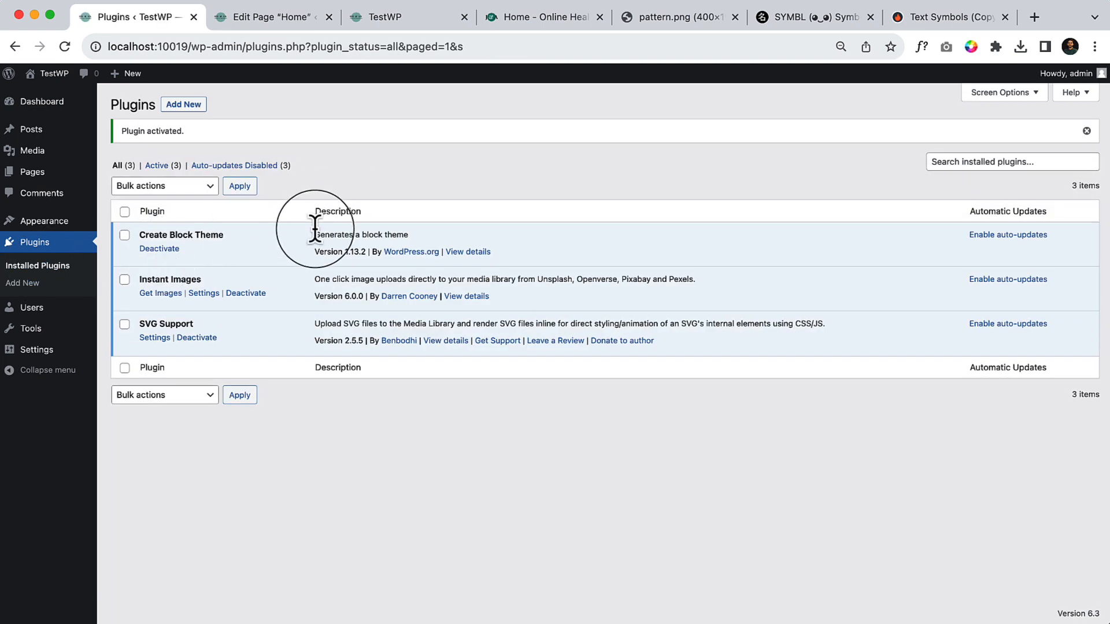
{"action": "mouse_move", "coordinate": [154, 337]}
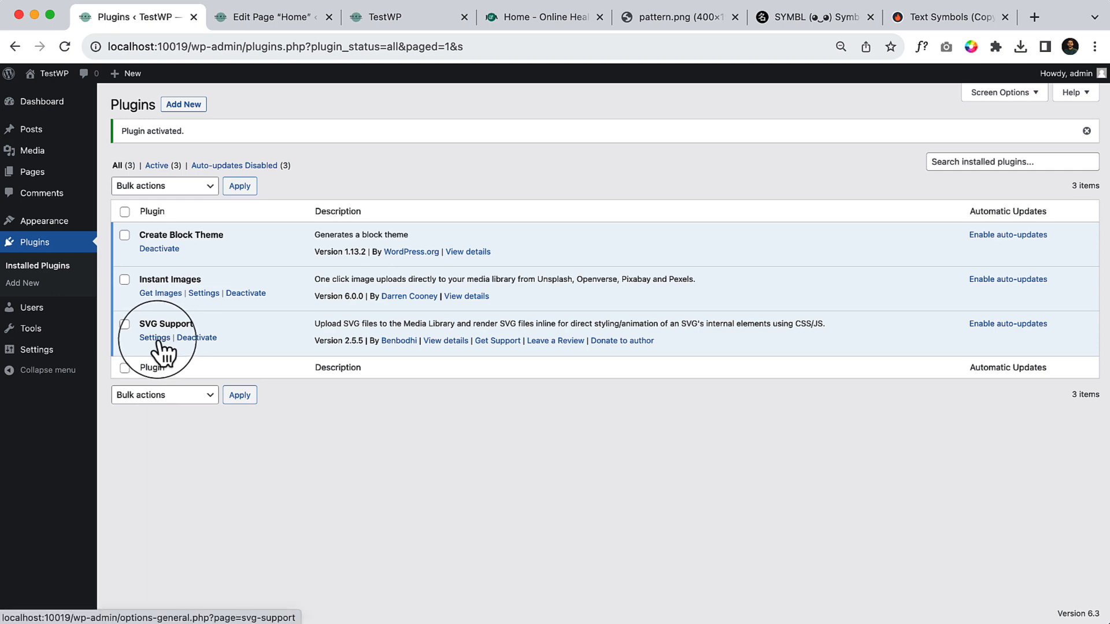
{"action": "left_click", "coordinate": [154, 338]}
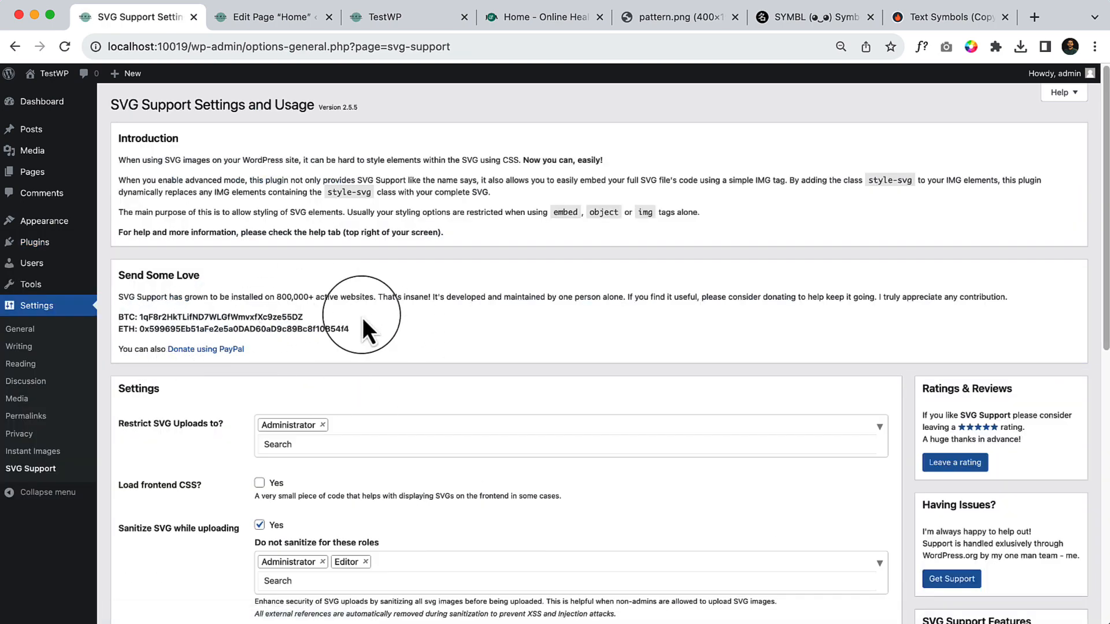
{"action": "scroll", "scroll_direction": "down", "scroll_amount": 3}
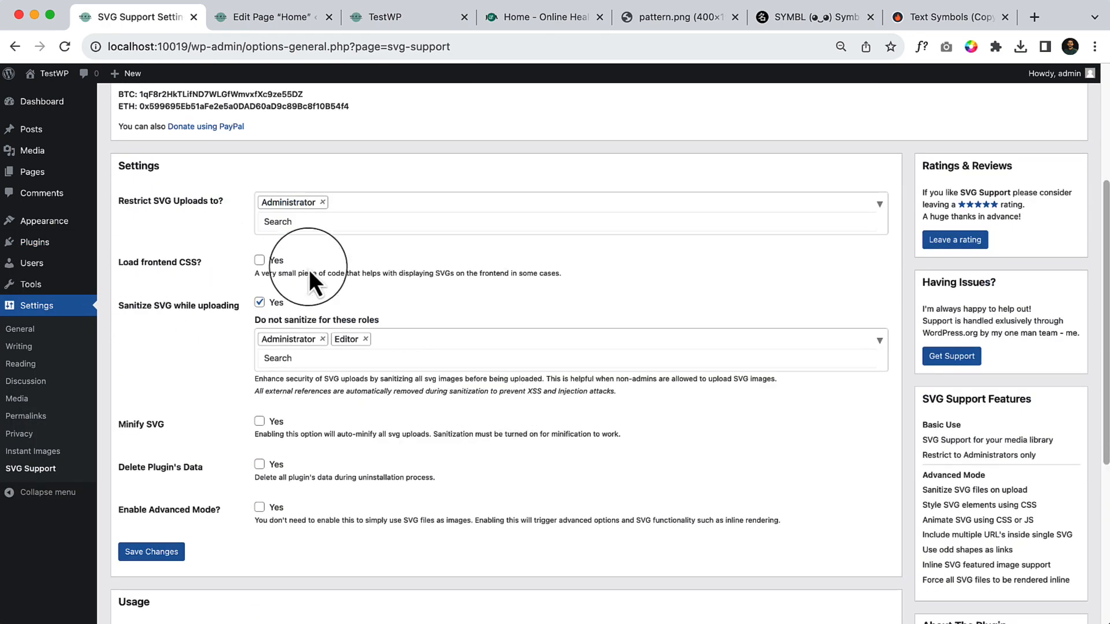
{"action": "mouse_move", "coordinate": [226, 485]}
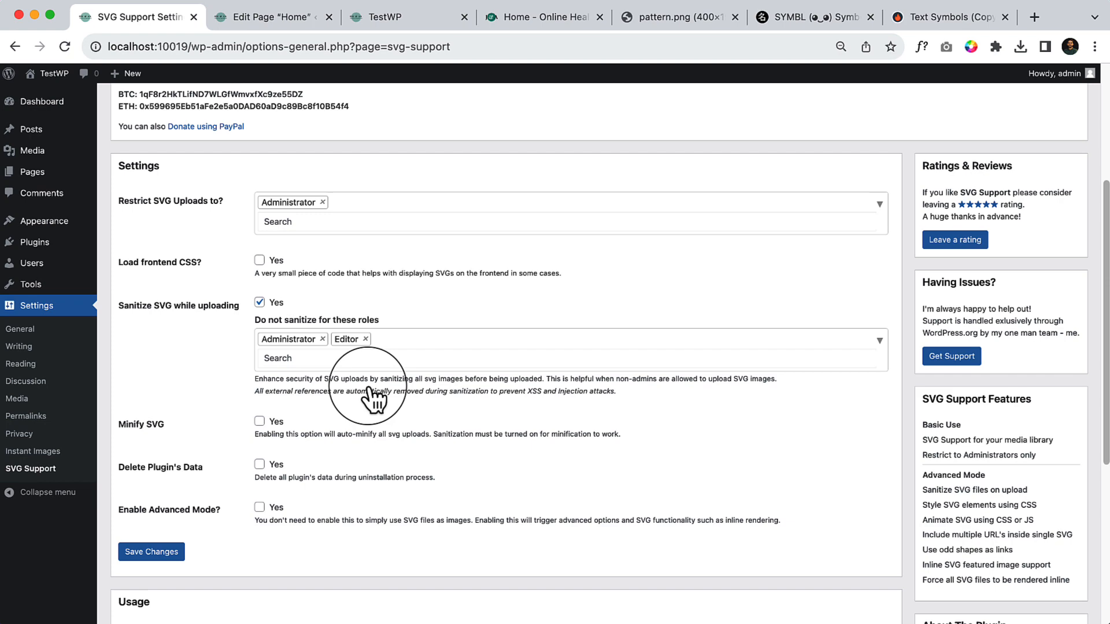
{"action": "left_click", "coordinate": [272, 17]}
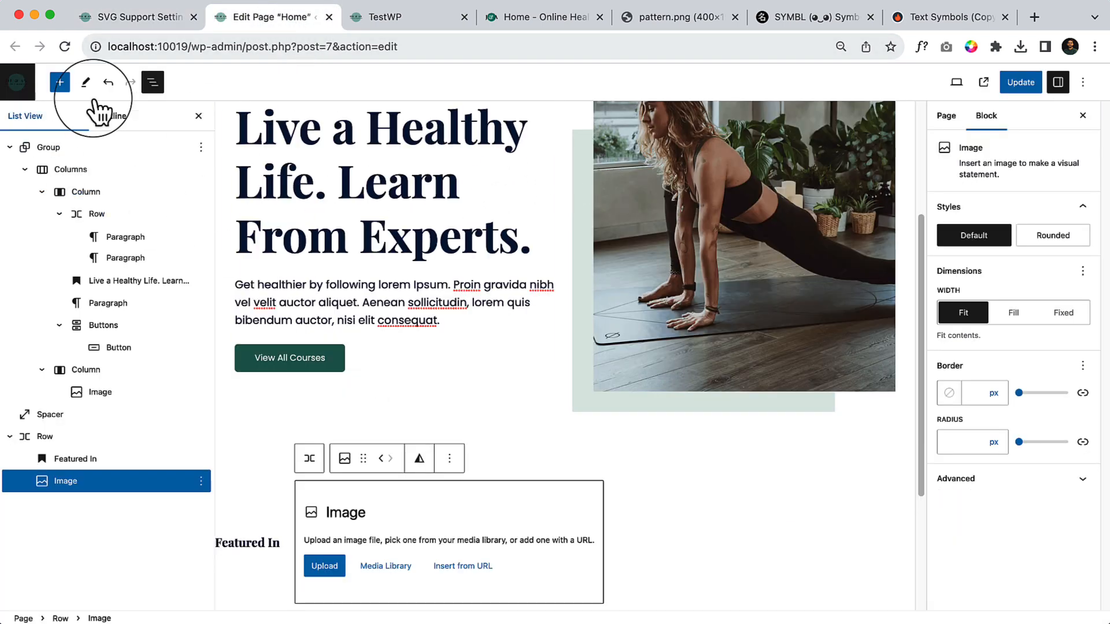
Step: Upload logo-1.svg into the empty Image block beside the Featured In heading
{"action": "left_click", "coordinate": [1020, 82]}
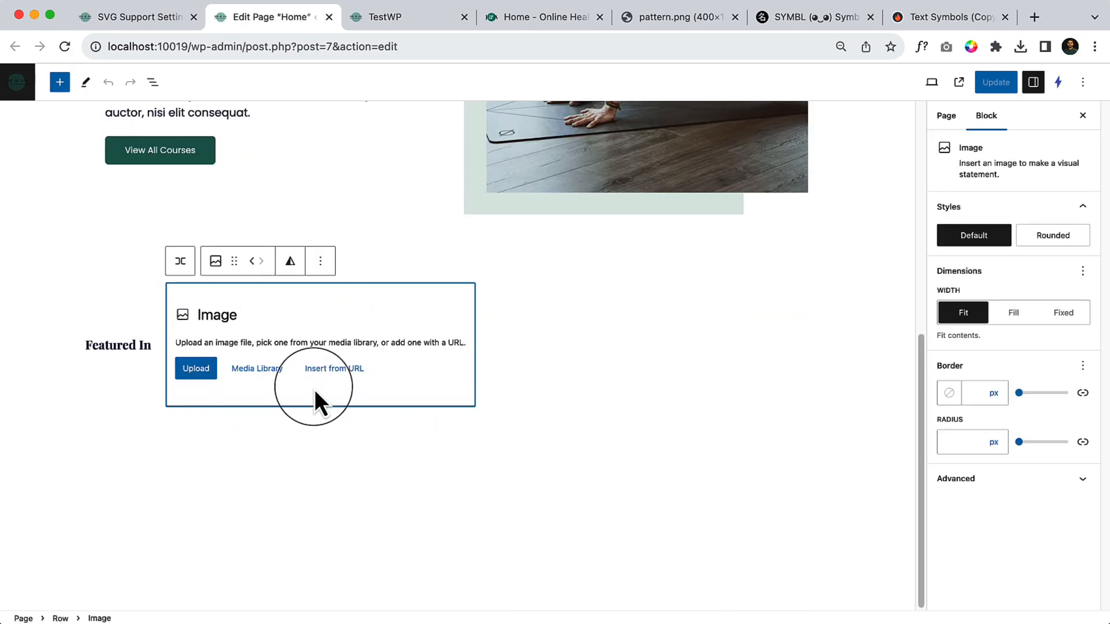
{"action": "left_click", "coordinate": [196, 368]}
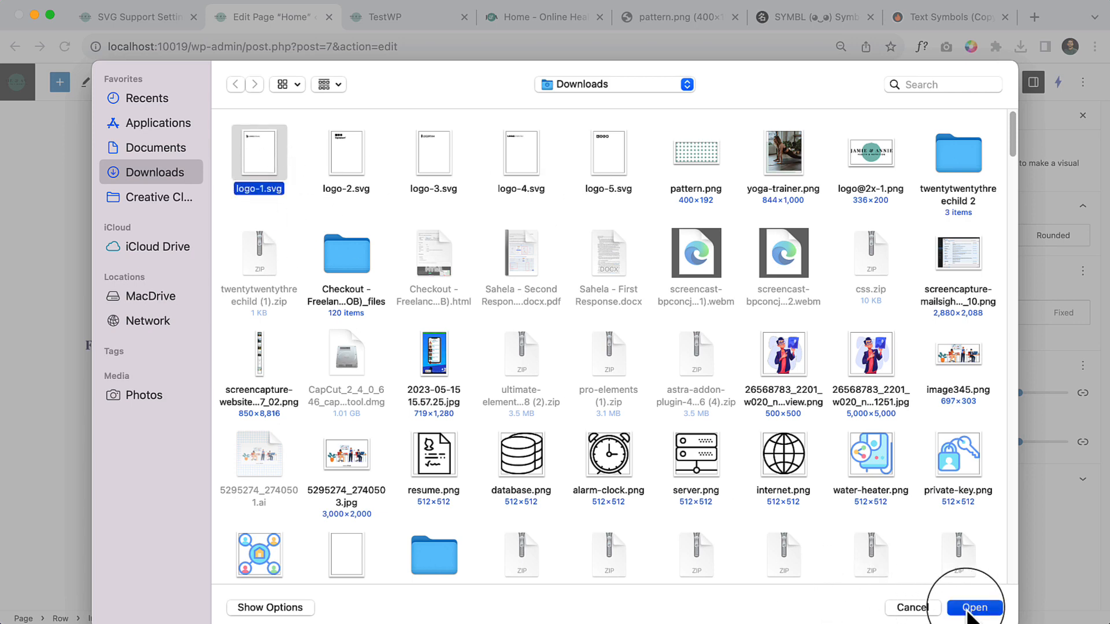
{"action": "left_click", "coordinate": [974, 608]}
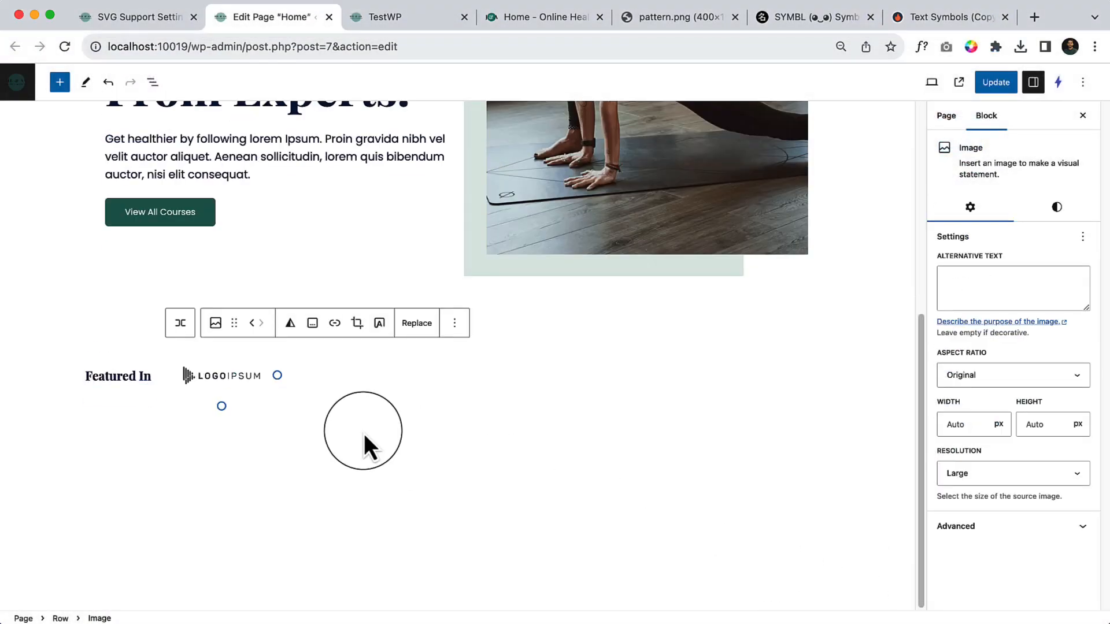
{"action": "left_click", "coordinate": [890, 47]}
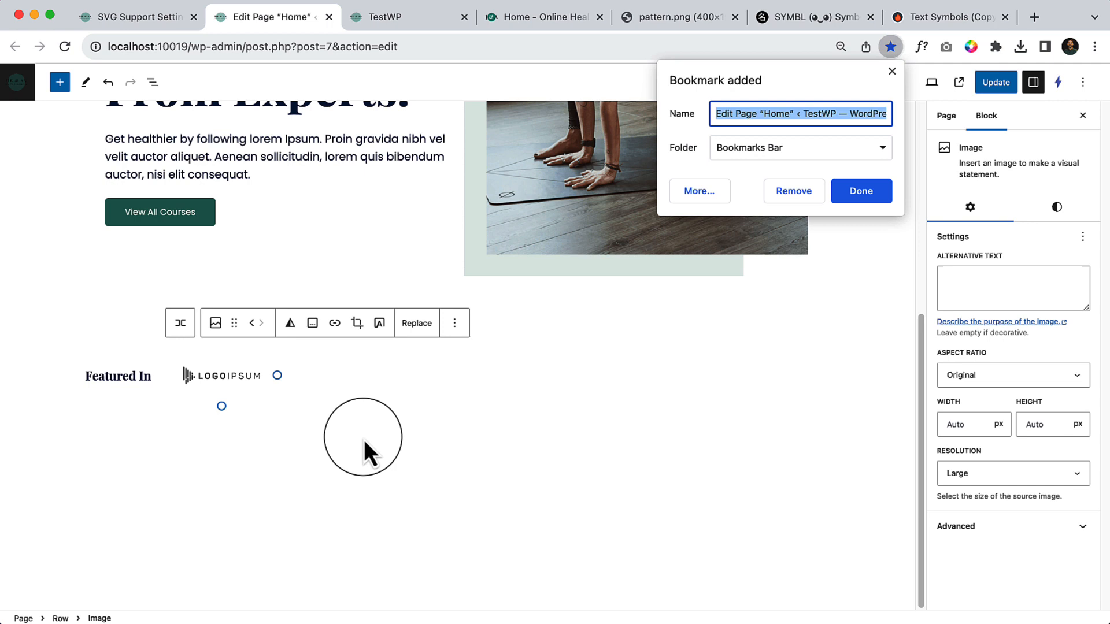
{"action": "left_click", "coordinate": [861, 191]}
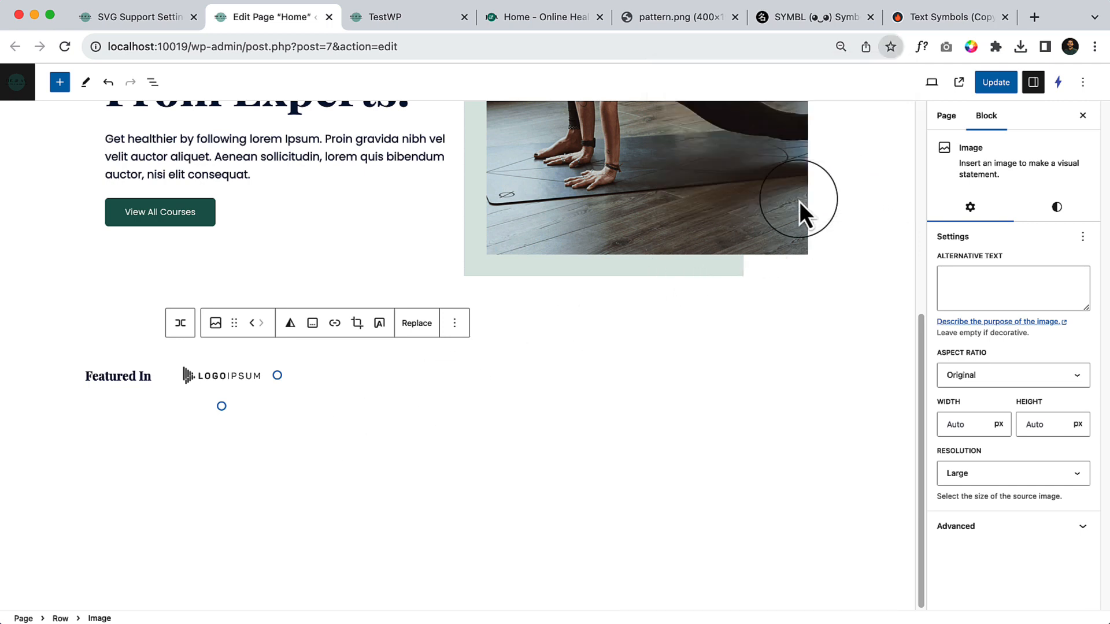
{"action": "left_click", "coordinate": [347, 375]}
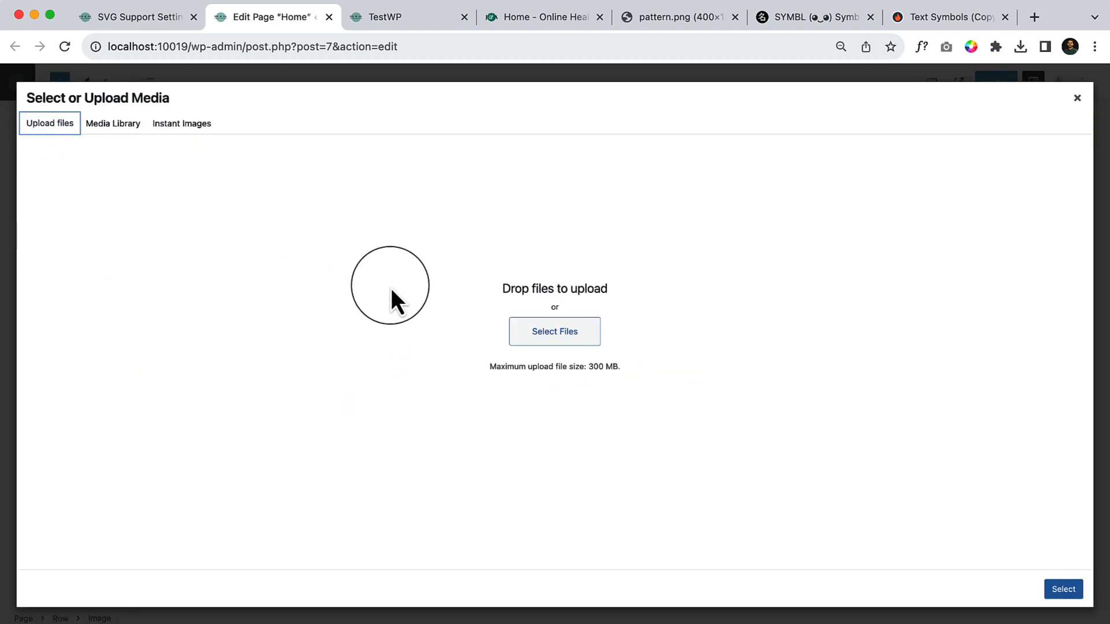
Step: Upload logo-2.svg through logo-5.svg and insert the logo-5 LOGO wordmark into the row
{"action": "left_click", "coordinate": [555, 331]}
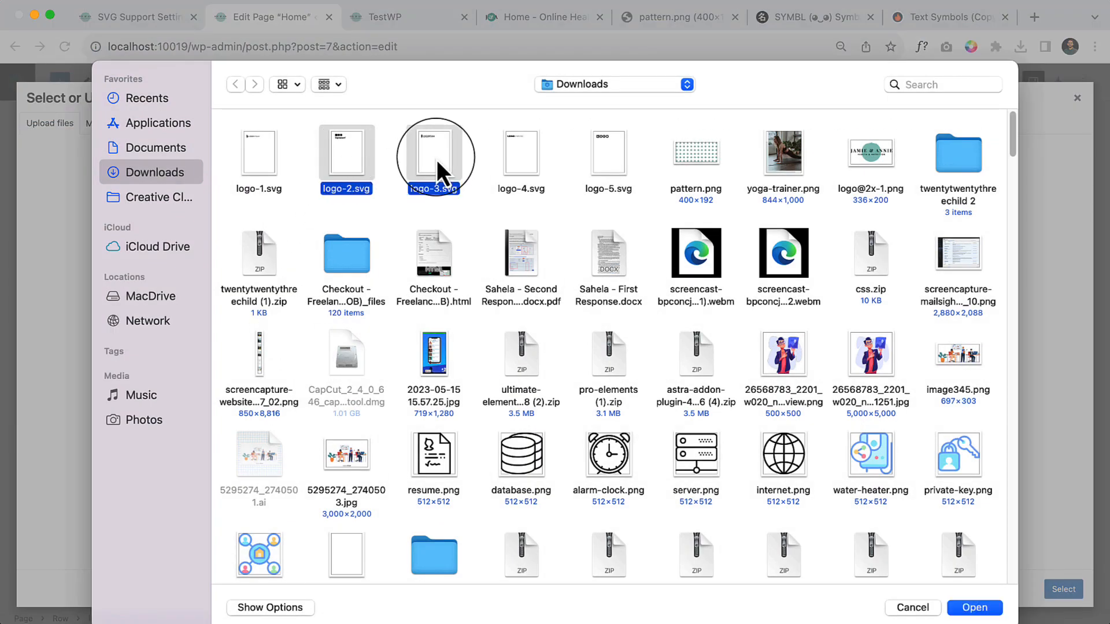
{"action": "left_click", "coordinate": [608, 151]}
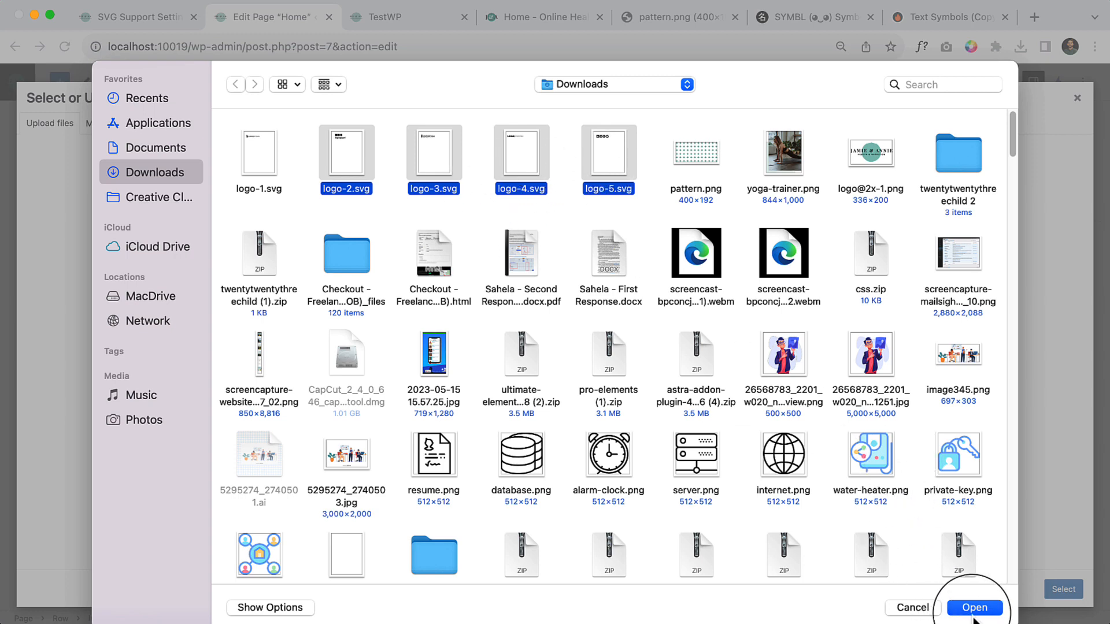
{"action": "left_click", "coordinate": [974, 608]}
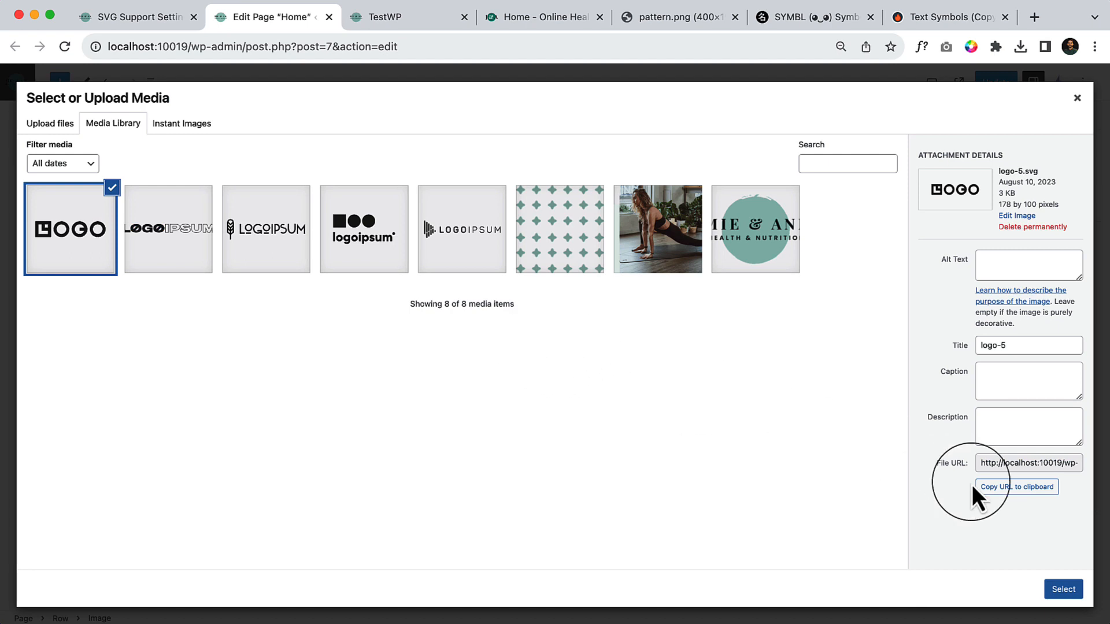
{"action": "left_click", "coordinate": [1063, 589]}
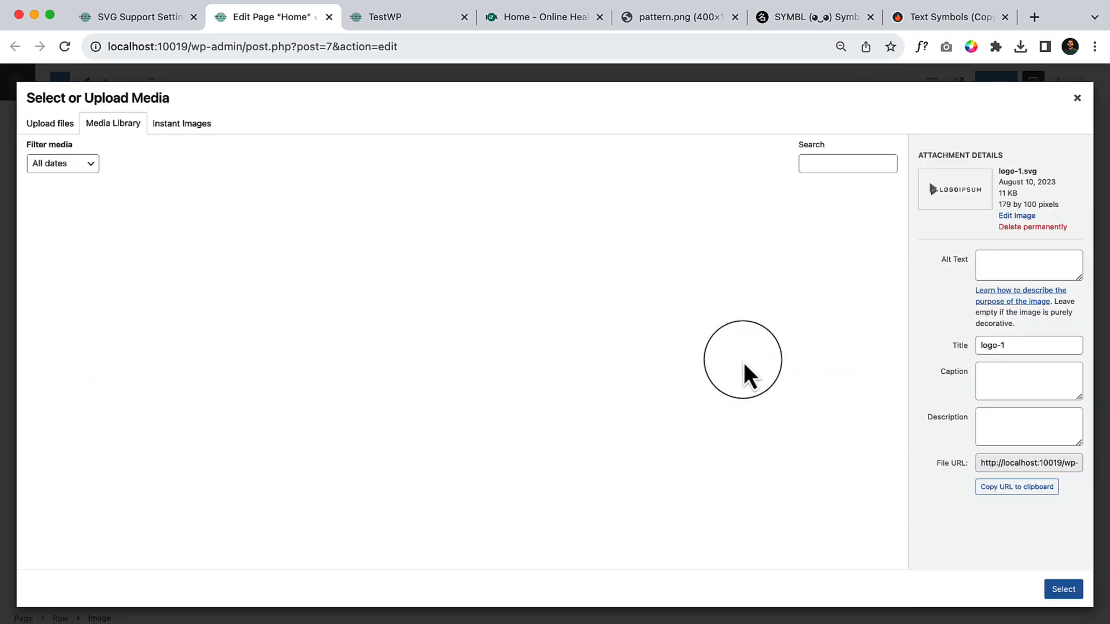
{"action": "left_click", "coordinate": [71, 229]}
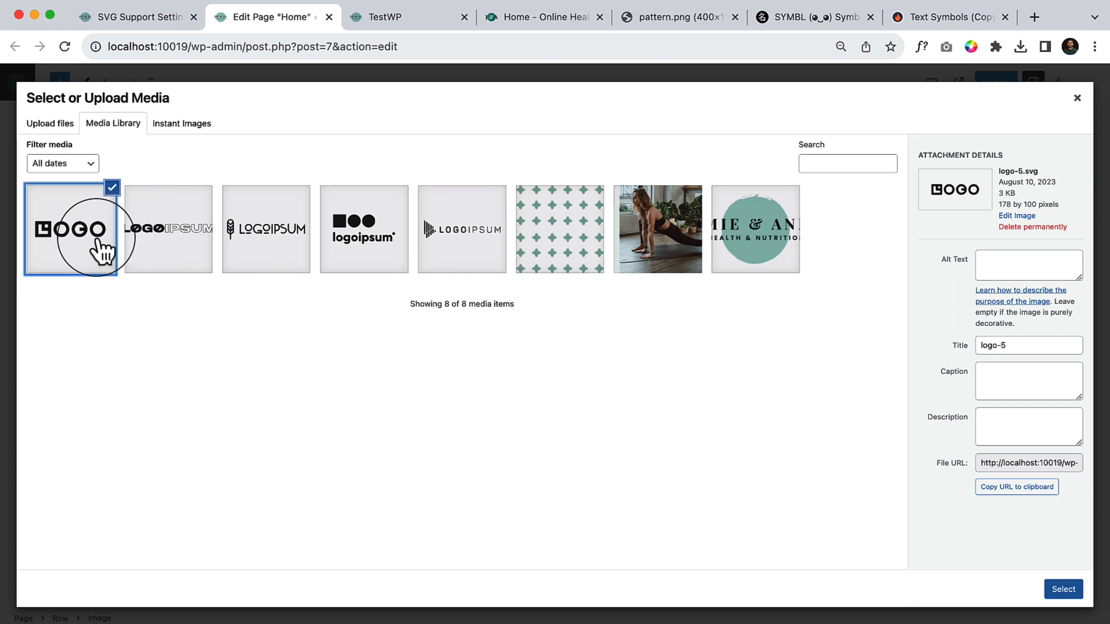
{"action": "left_click", "coordinate": [1063, 589]}
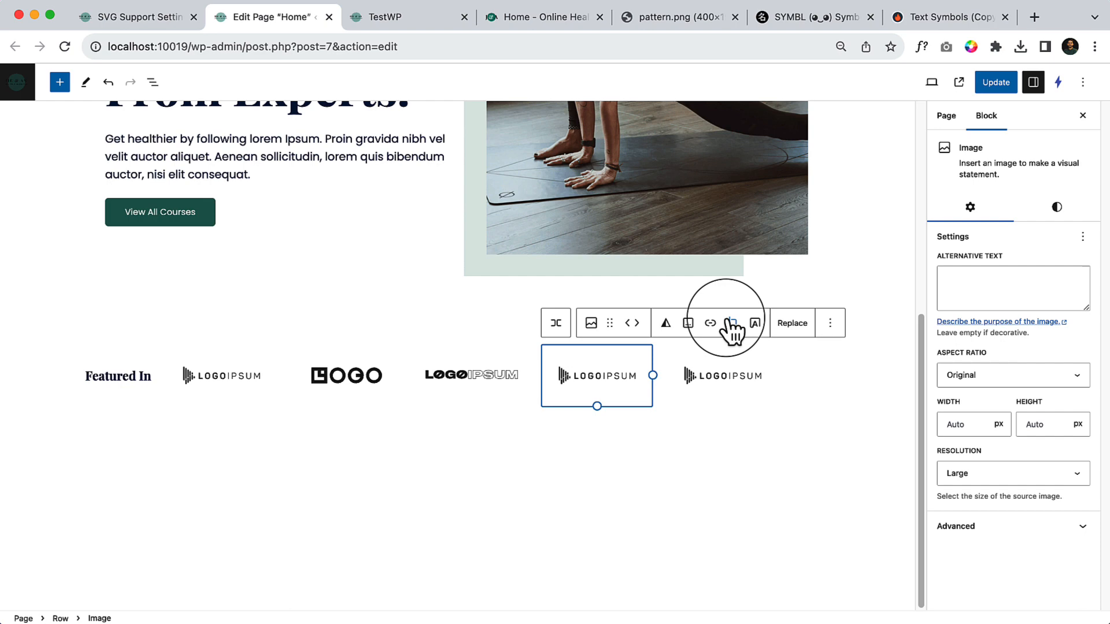
Step: Replace the fourth image with logo-3 and the fifth with logo-2
{"action": "left_click", "coordinate": [790, 322]}
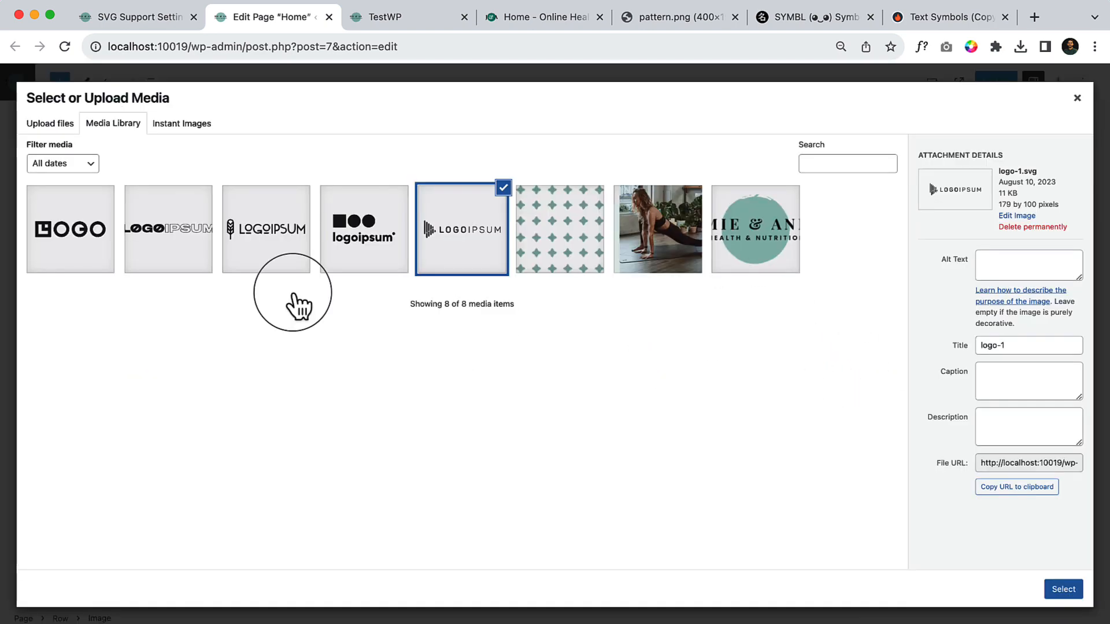
{"action": "left_click", "coordinate": [265, 227]}
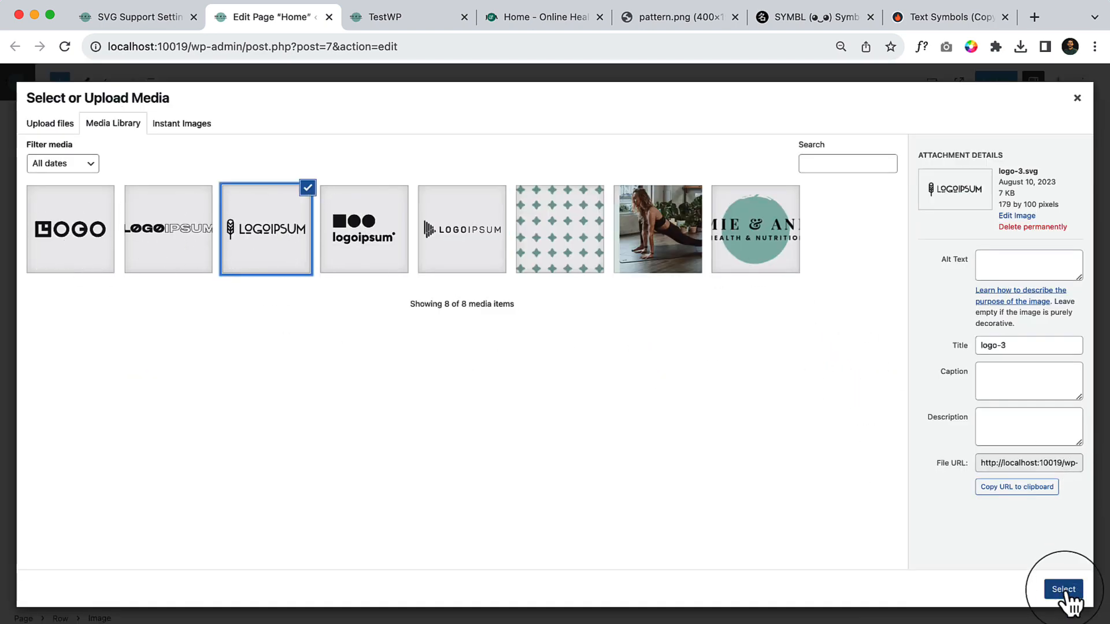
{"action": "left_click", "coordinate": [1063, 589]}
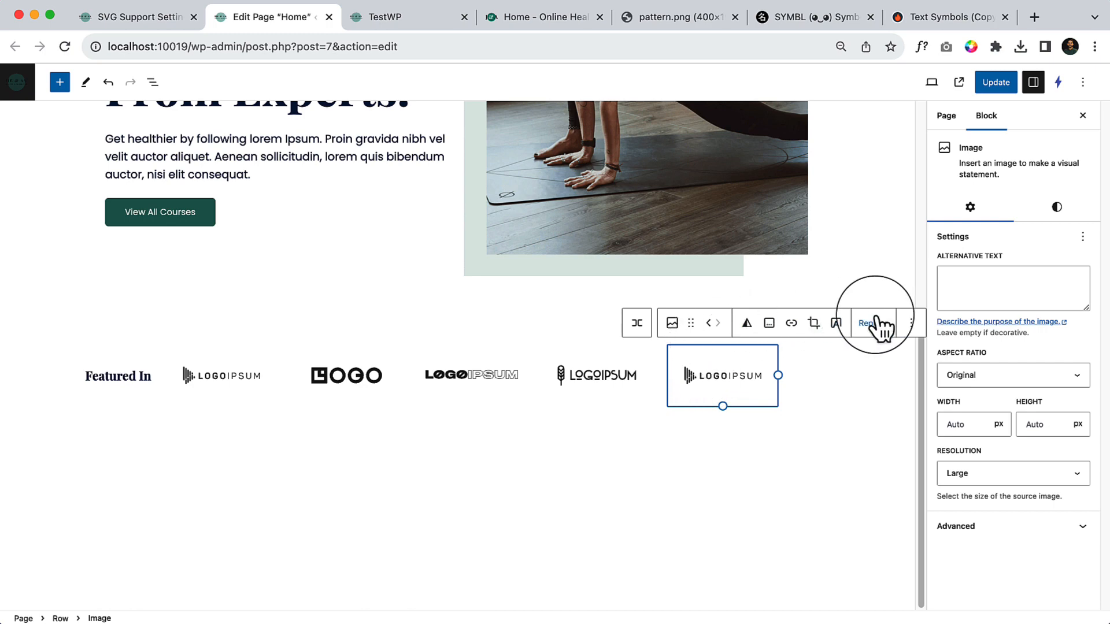
{"action": "left_click", "coordinate": [868, 323]}
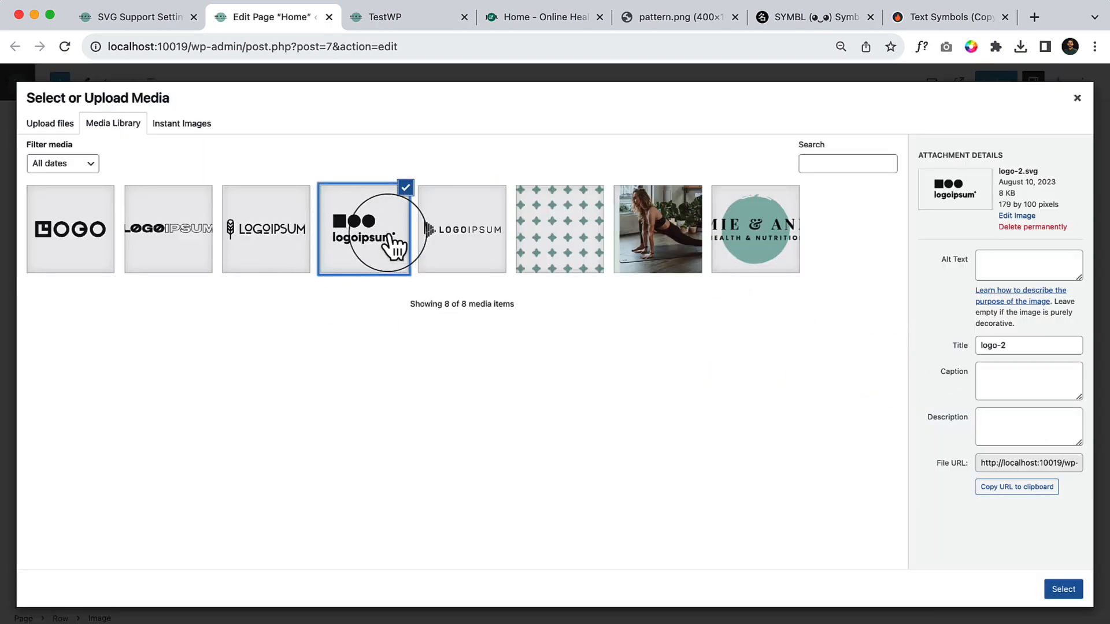
{"action": "left_click", "coordinate": [1063, 589]}
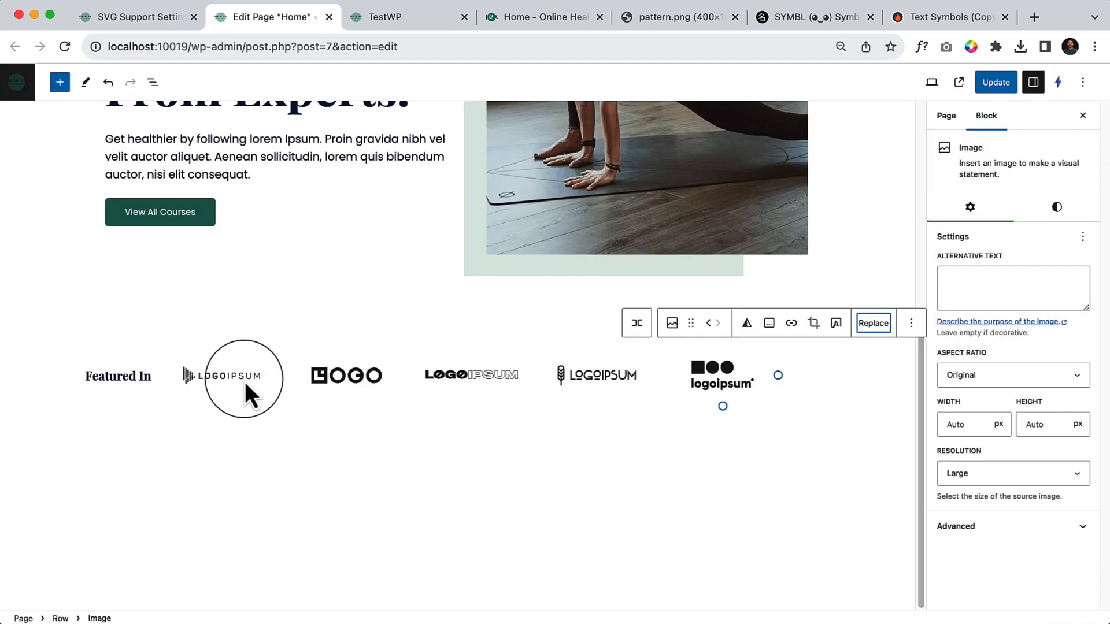
{"action": "left_click", "coordinate": [152, 82]}
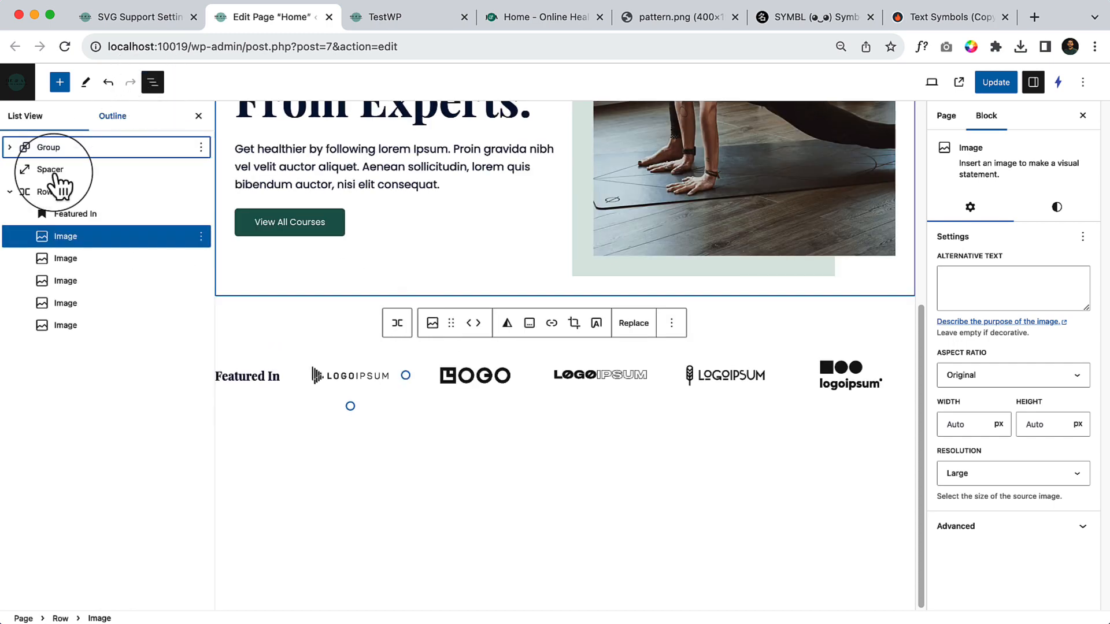
{"action": "left_click", "coordinate": [542, 17]}
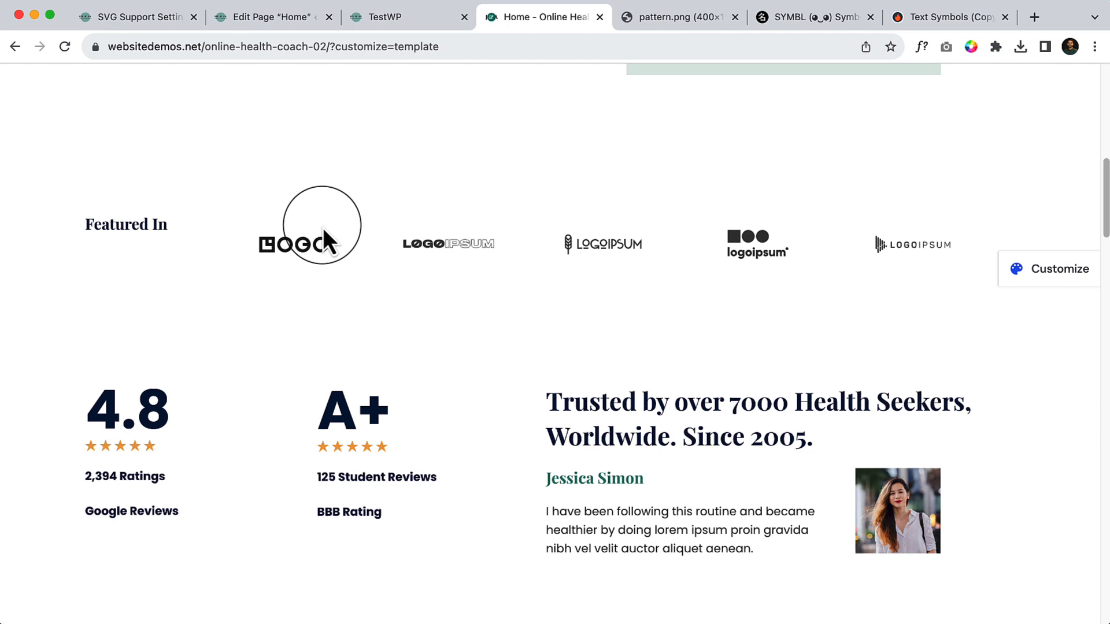
{"action": "mouse_move", "coordinate": [85, 241]}
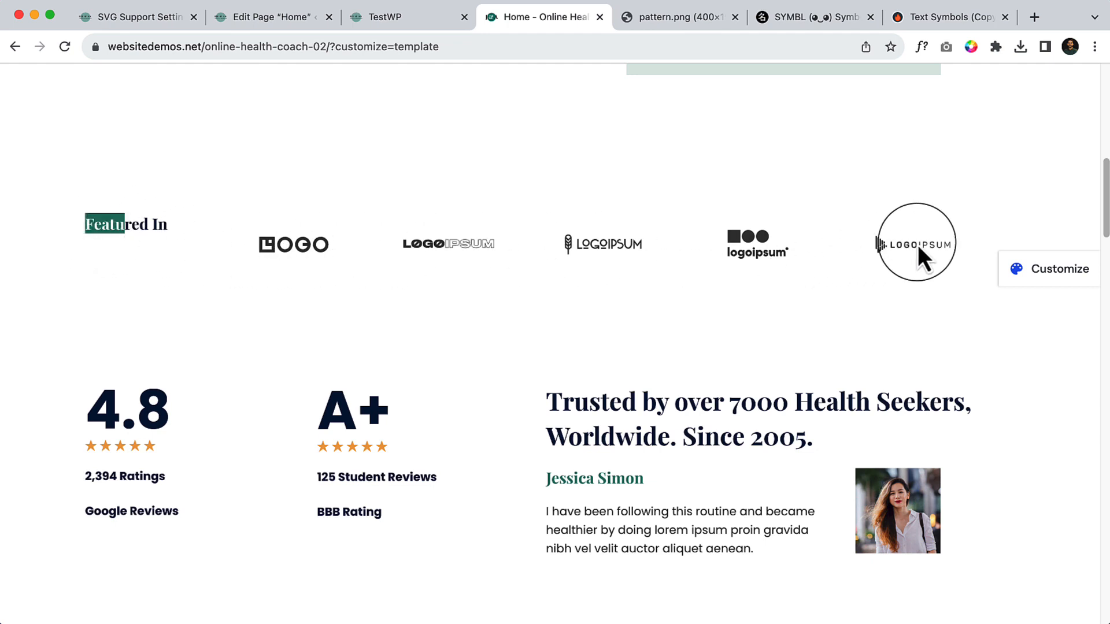
{"action": "mouse_move", "coordinate": [177, 234]}
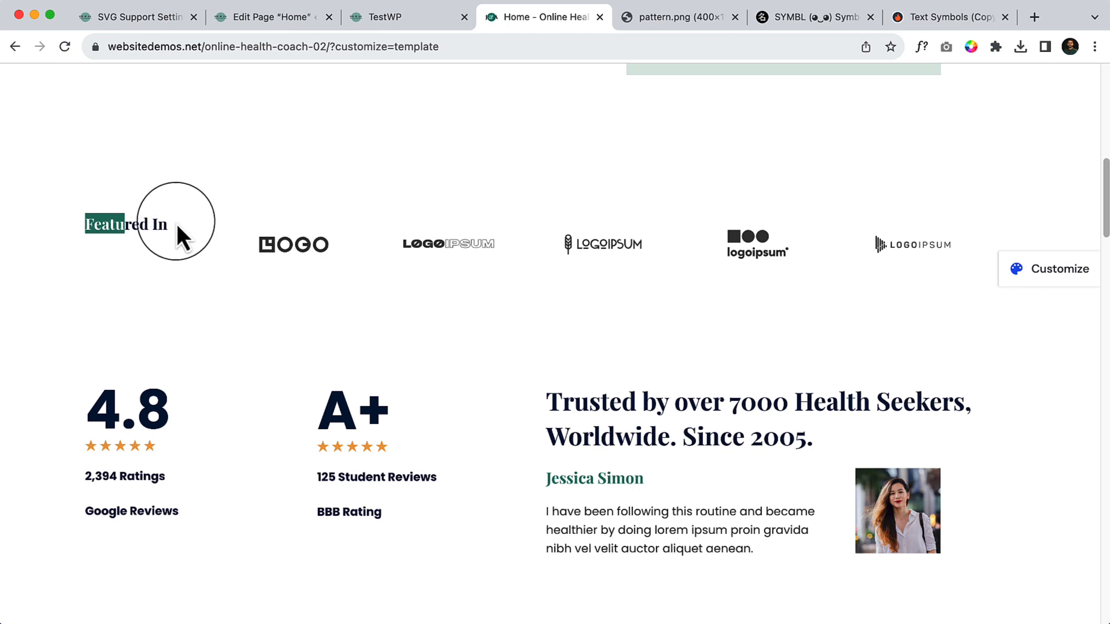
{"action": "left_click", "coordinate": [272, 17]}
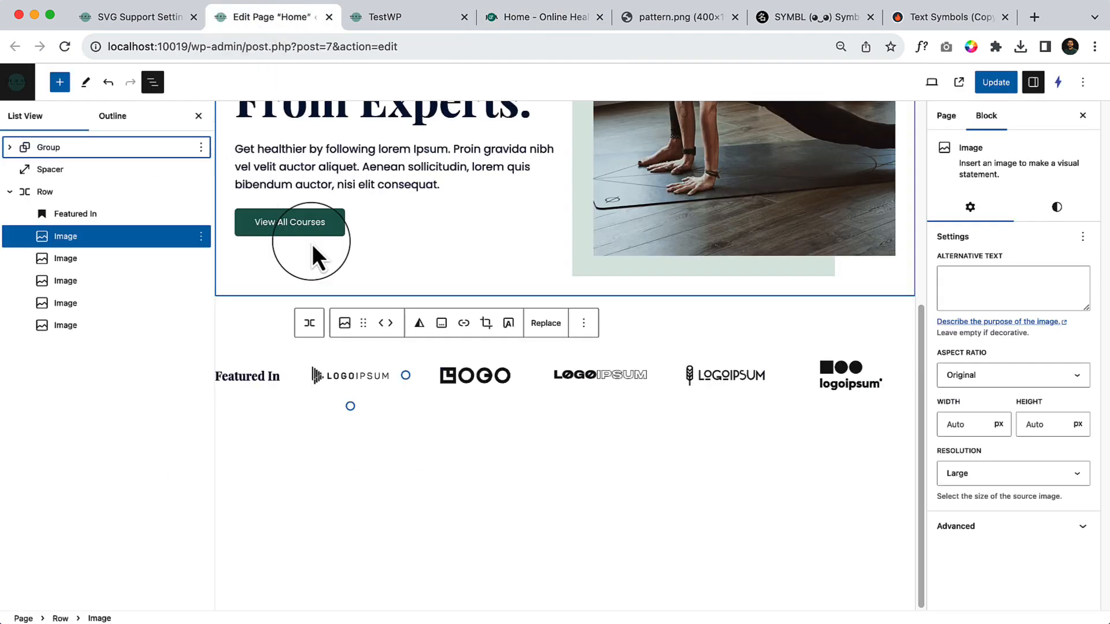
Step: Group the five logos as a Row, set the parent row to Space between, and update
{"action": "left_click", "coordinate": [66, 280]}
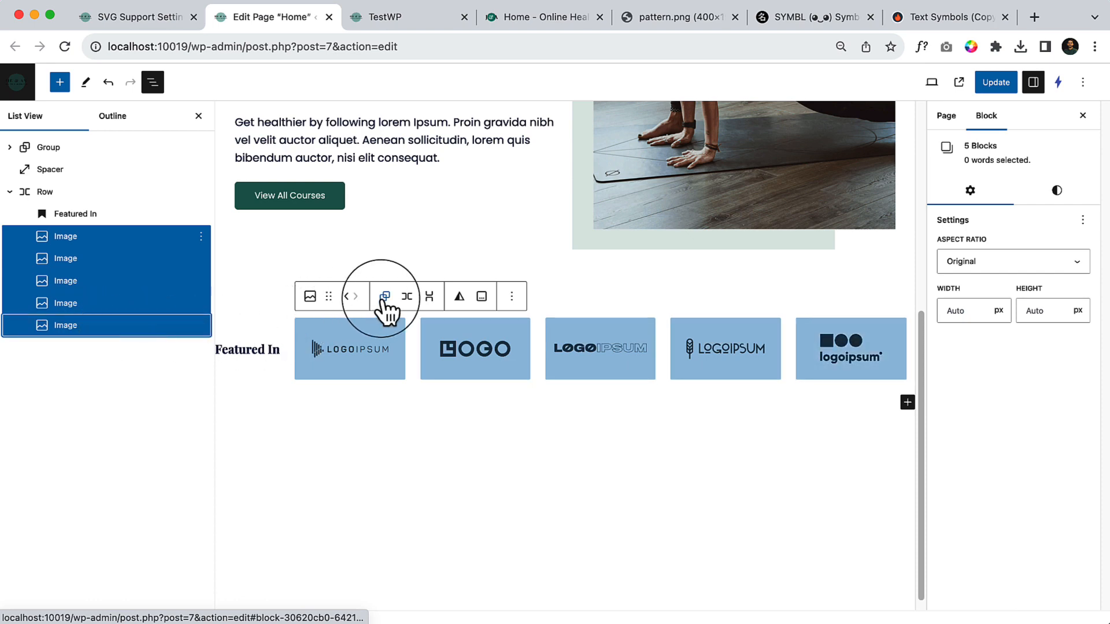
{"action": "left_click", "coordinate": [385, 296]}
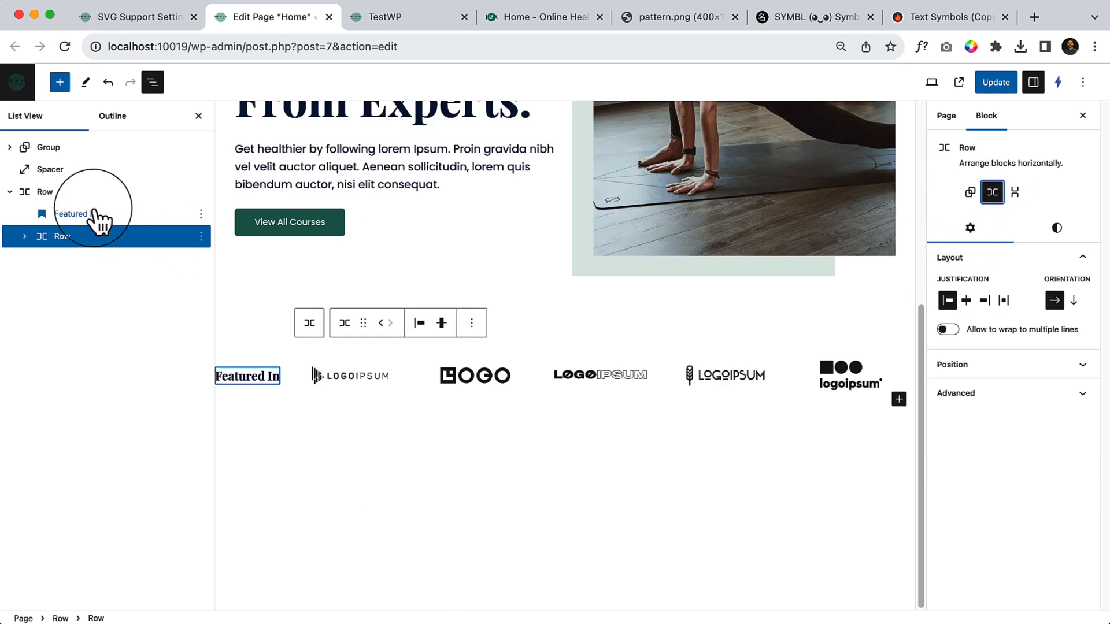
{"action": "left_click", "coordinate": [45, 192]}
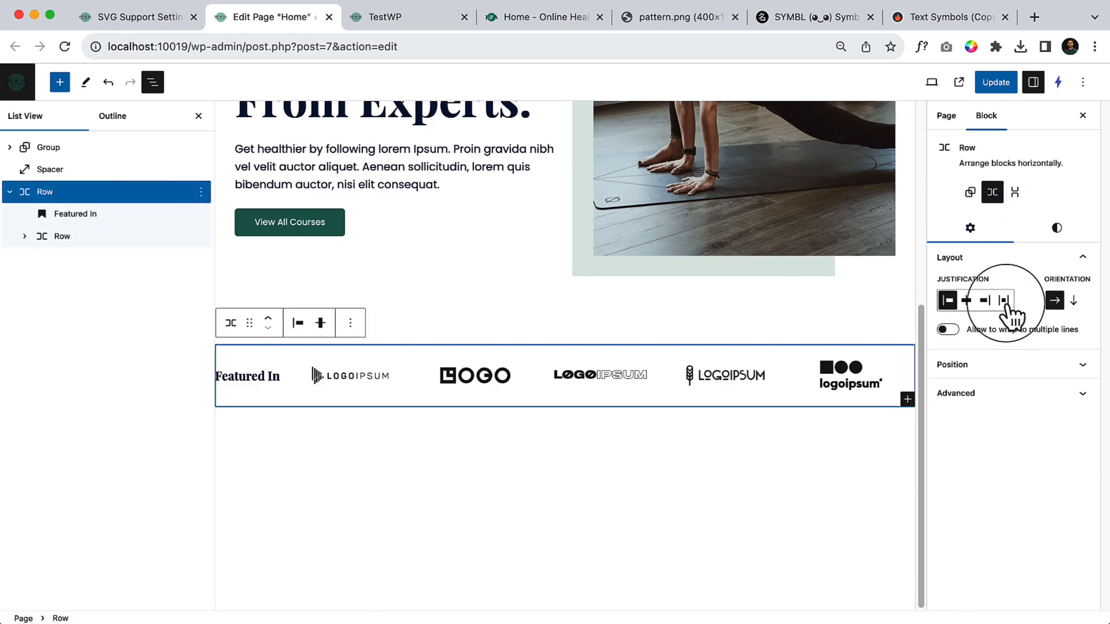
{"action": "left_click", "coordinate": [1003, 300]}
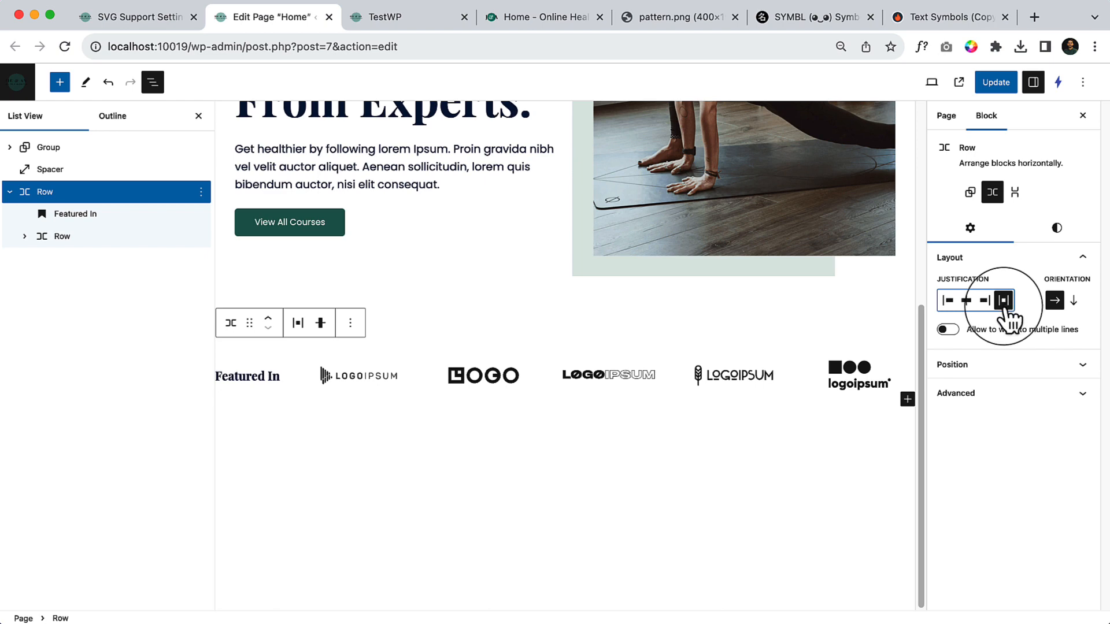
{"action": "left_click", "coordinate": [994, 83]}
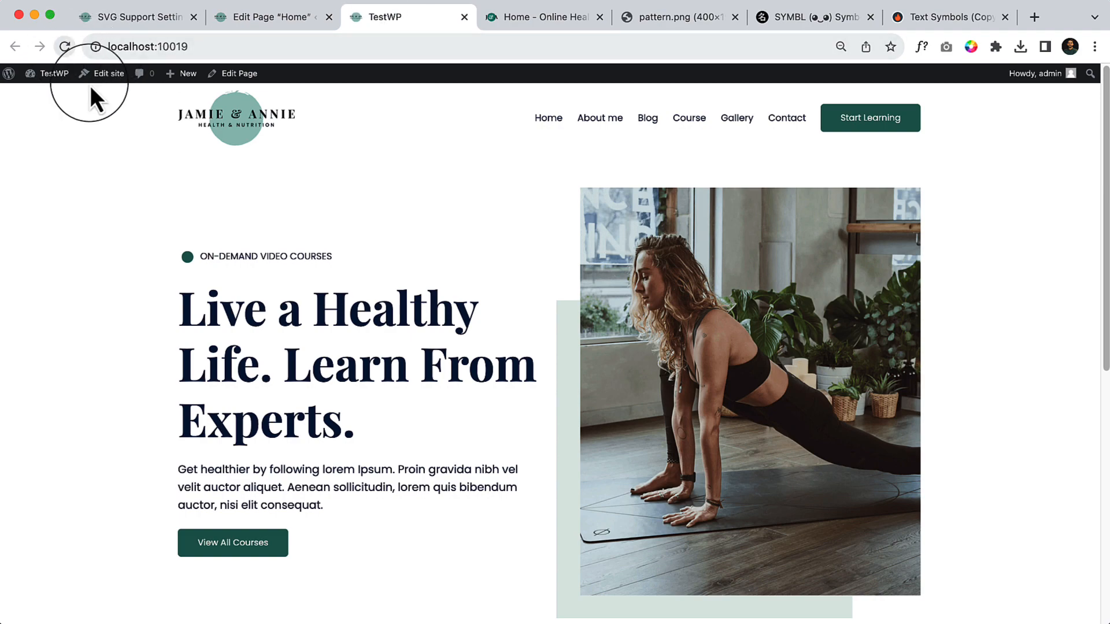
Step: Scroll the live home page to the Featured In logos, then scroll the demo site to compare
{"action": "scroll", "scroll_direction": "down", "scroll_amount": 3}
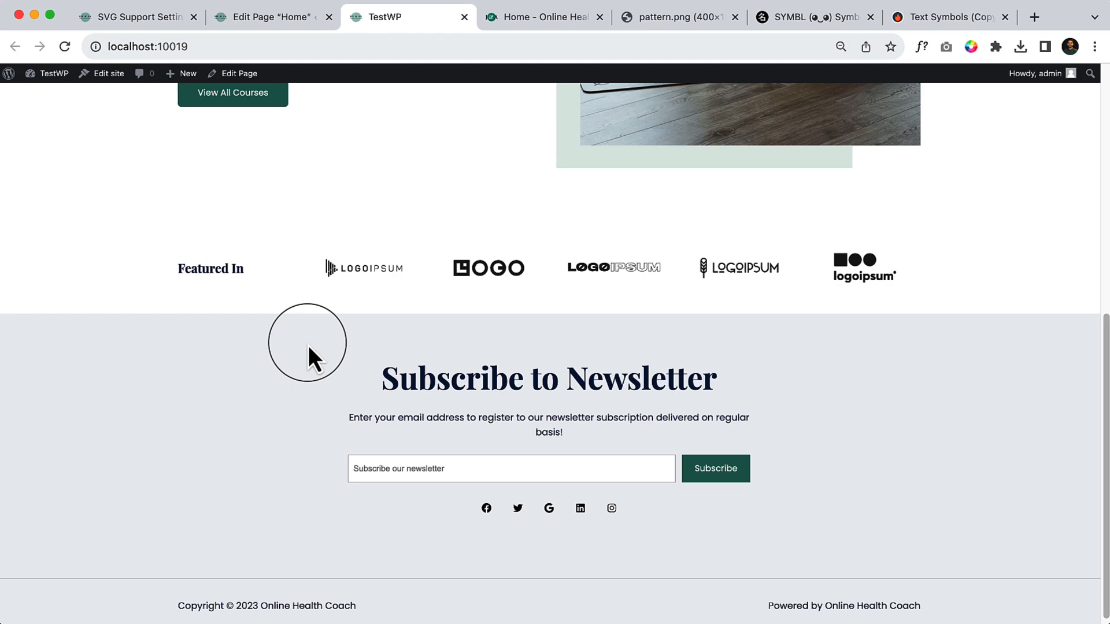
{"action": "left_click", "coordinate": [542, 16]}
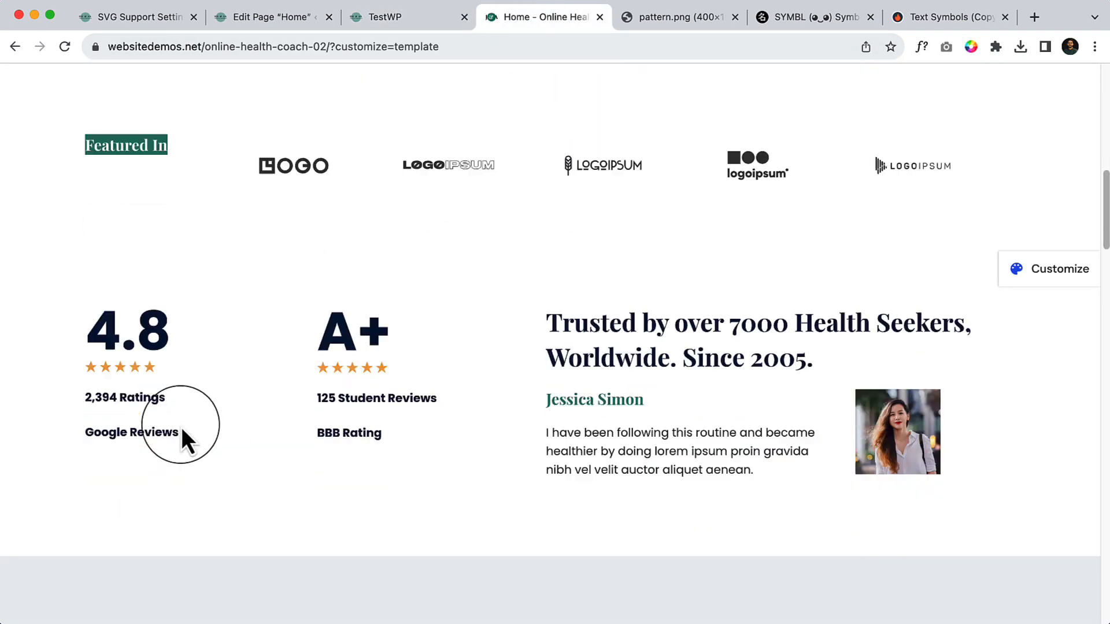
{"action": "scroll", "scroll_direction": "down", "scroll_amount": 3}
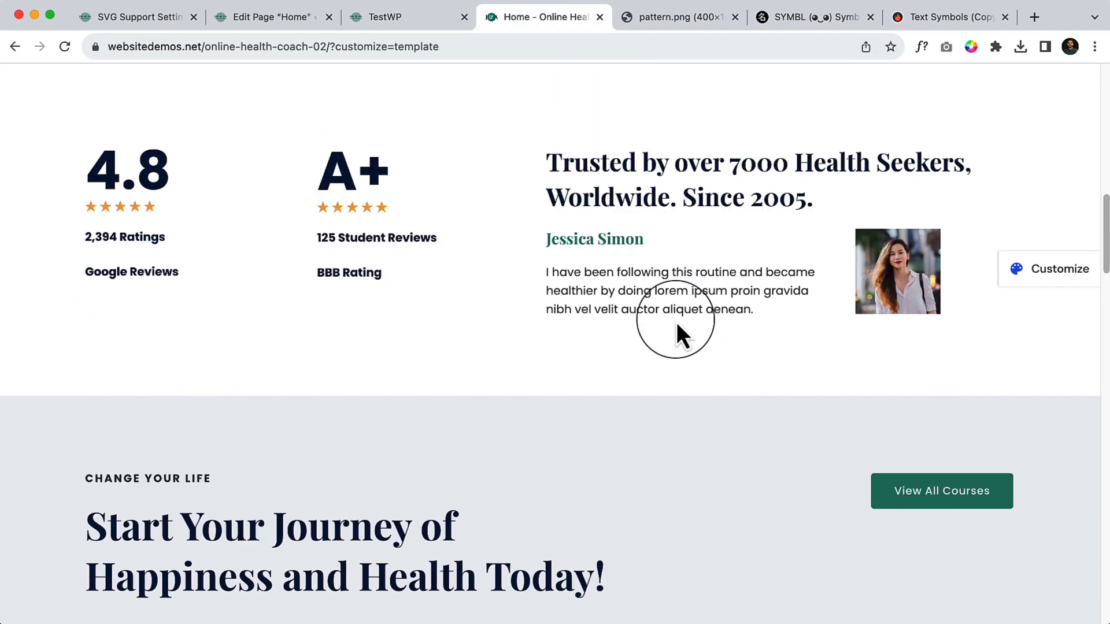